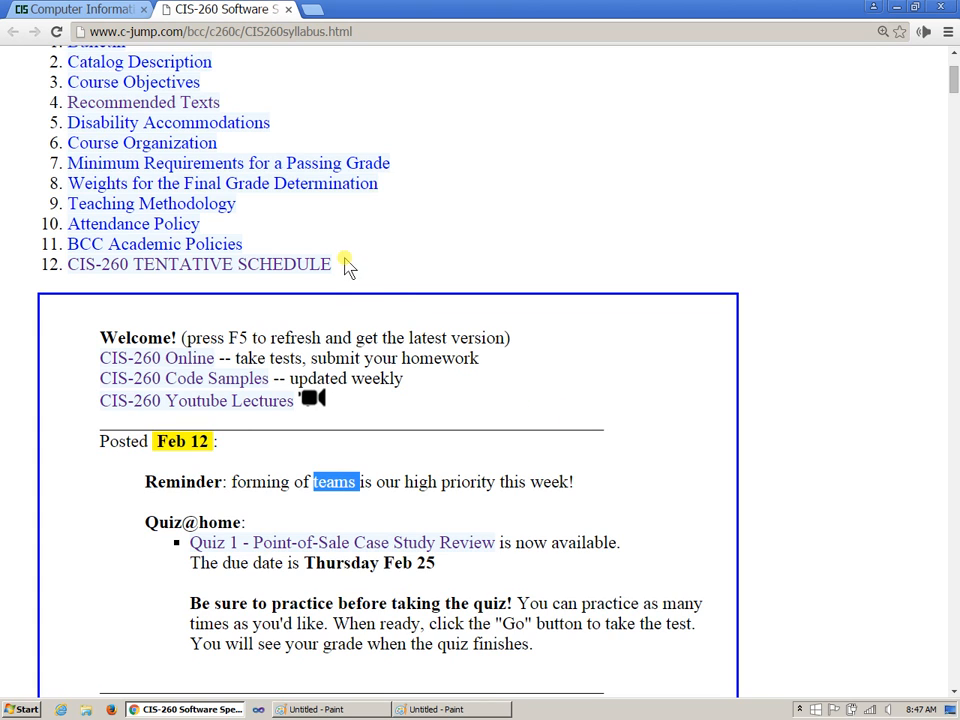
Step: Jump to the CIS-260 tentative schedule and scroll to the Implementation Model entries
{"action": "left_click", "coordinate": [199, 264]}
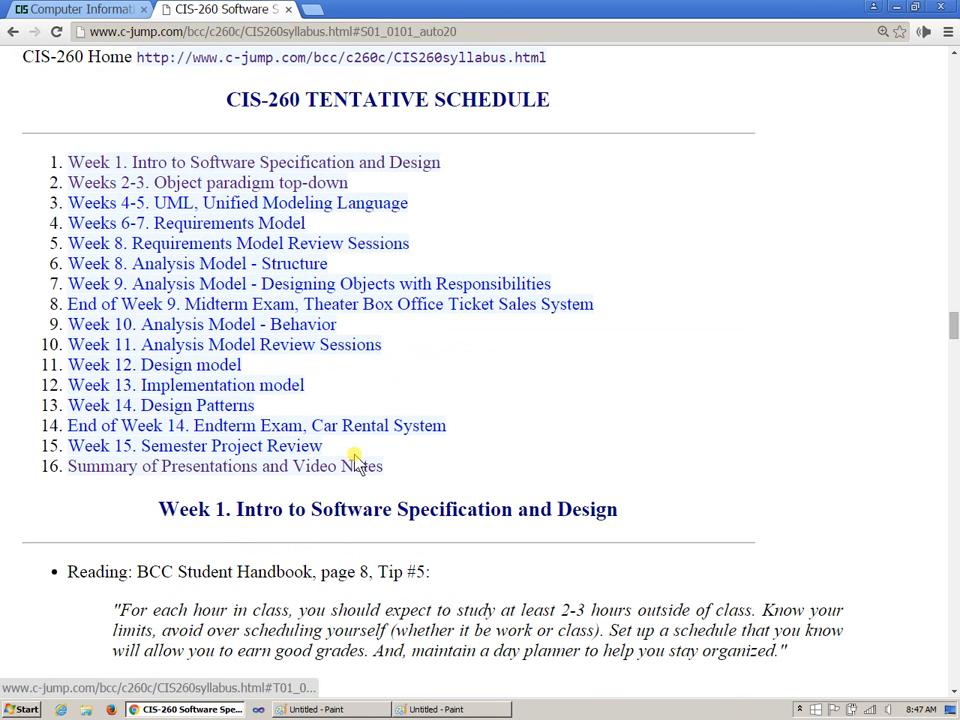
{"action": "mouse_move", "coordinate": [352, 470]}
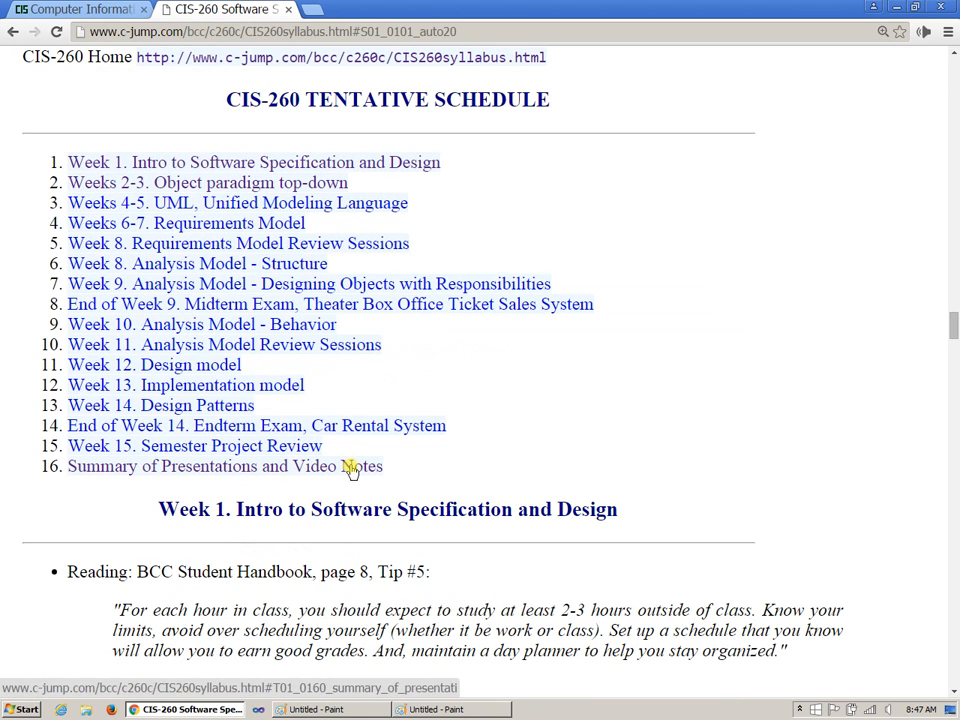
{"action": "scroll", "scroll_direction": "down", "scroll_amount": 3}
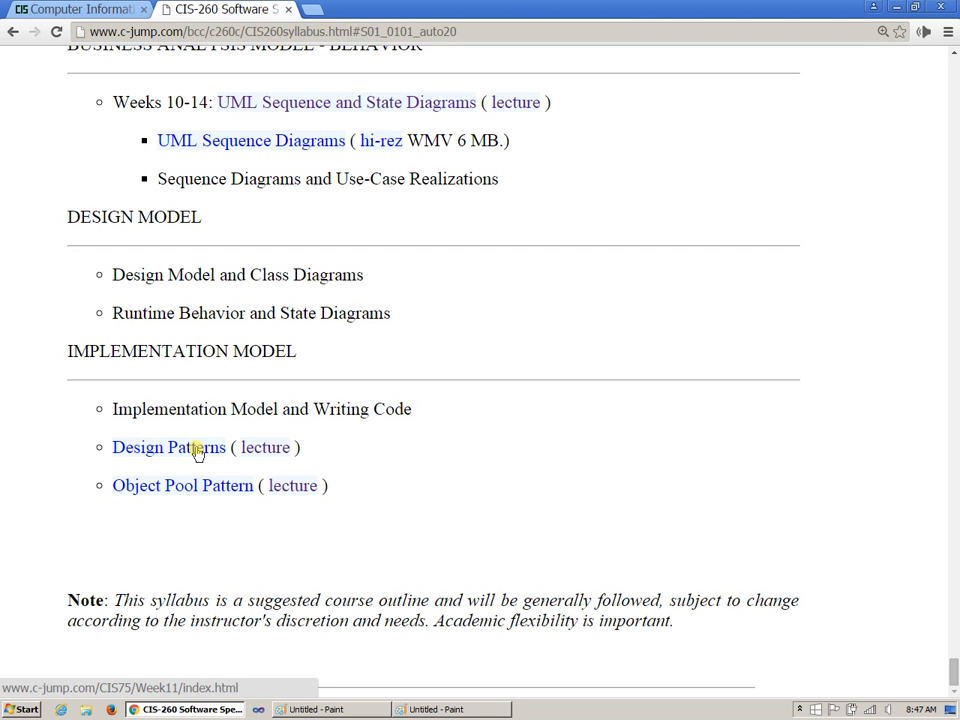
Step: Reach the Design Pattern C++ Samples page from the Design Patterns lecture index, marking the Creational heading
{"action": "left_click", "coordinate": [163, 447]}
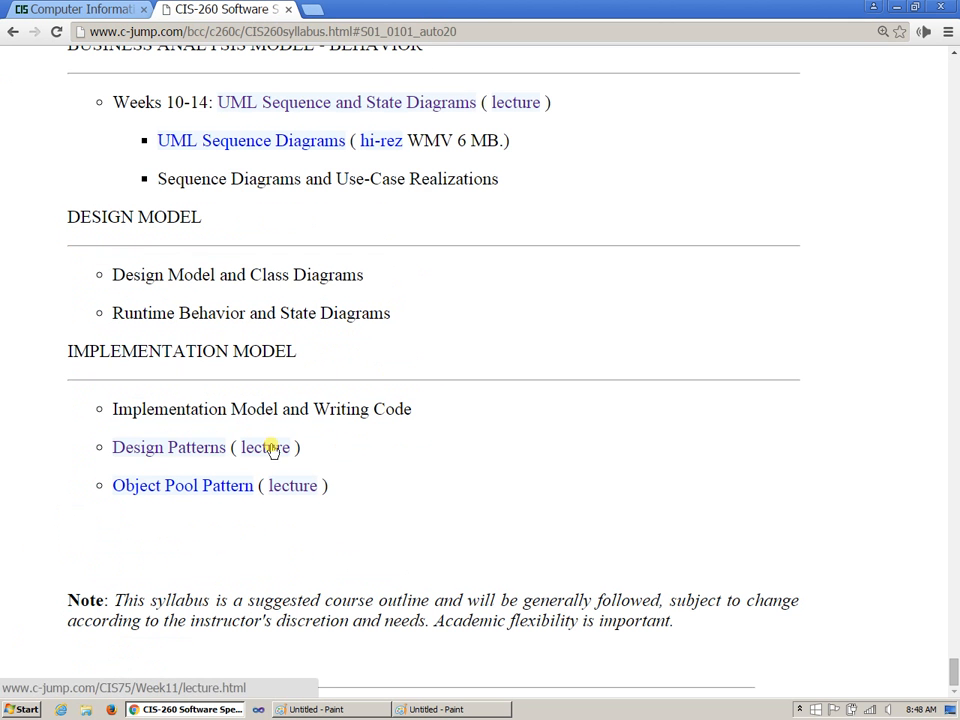
{"action": "left_click", "coordinate": [264, 447]}
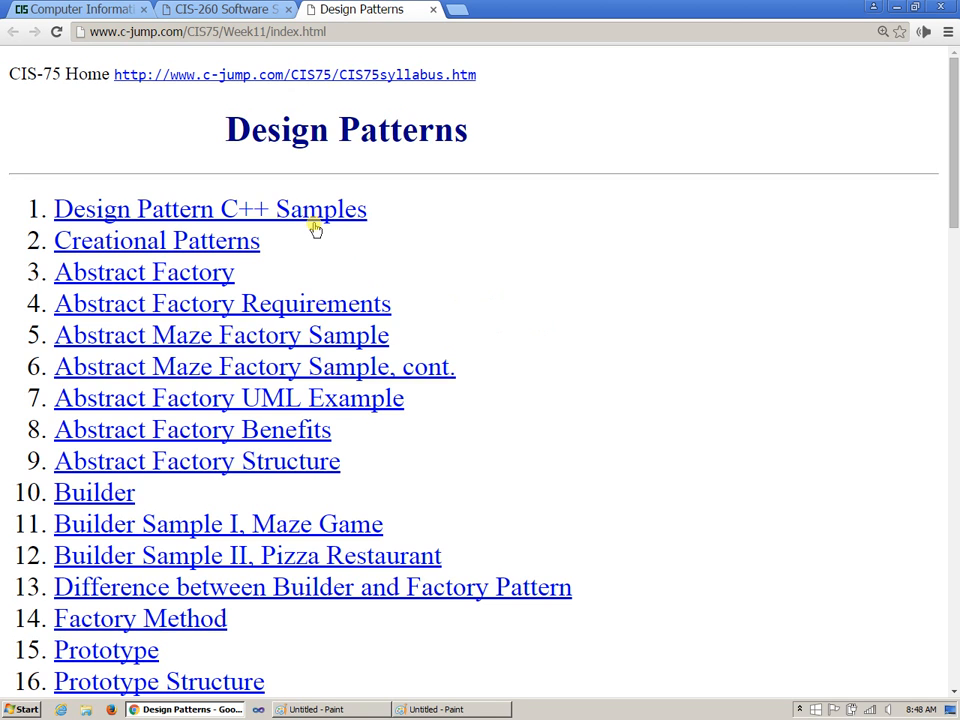
{"action": "left_click", "coordinate": [210, 209]}
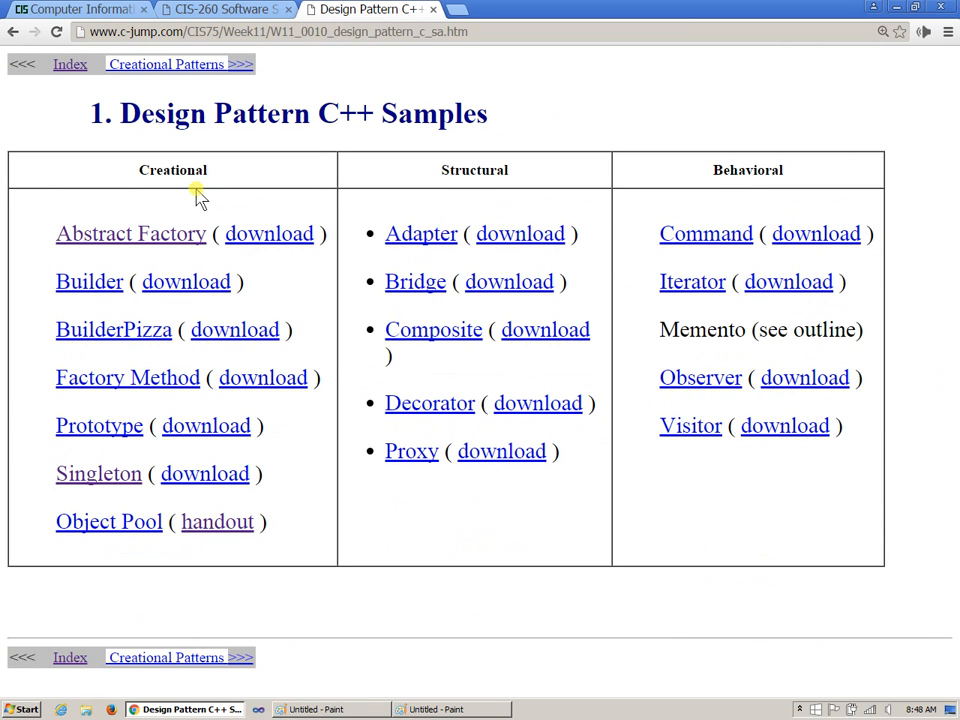
{"action": "mouse_move", "coordinate": [180, 175]}
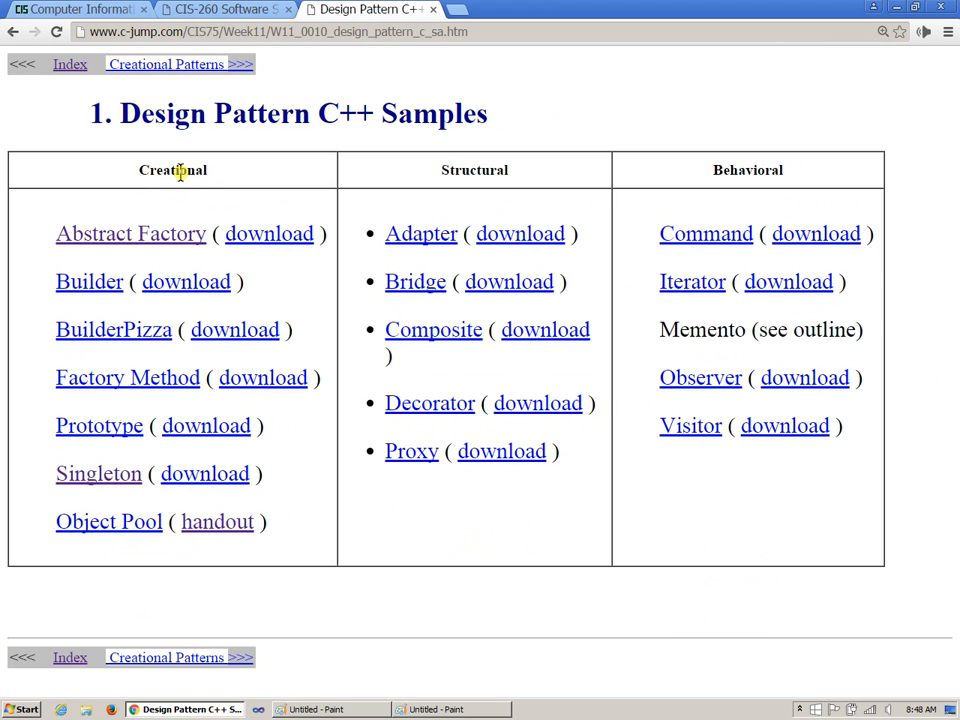
{"action": "double_click", "coordinate": [172, 170]}
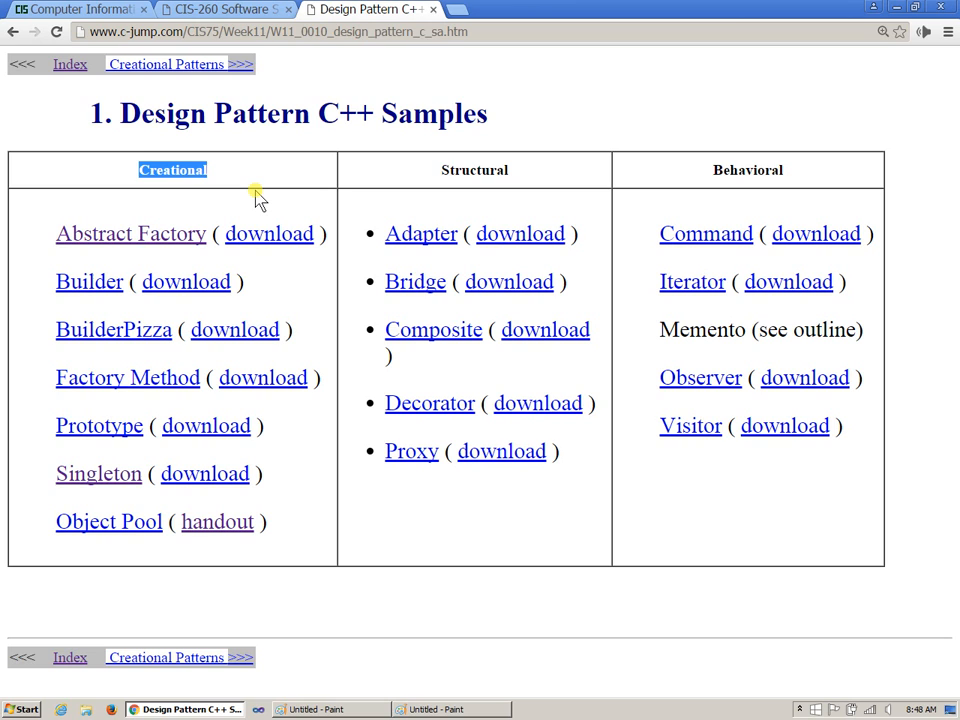
{"action": "mouse_move", "coordinate": [475, 170]}
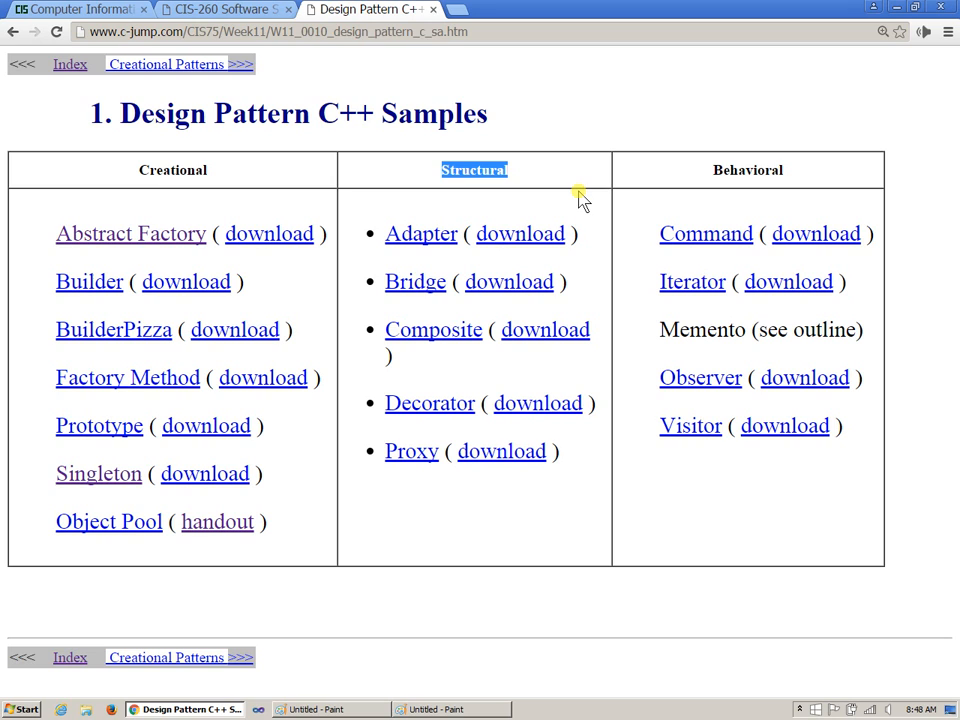
{"action": "mouse_move", "coordinate": [748, 172]}
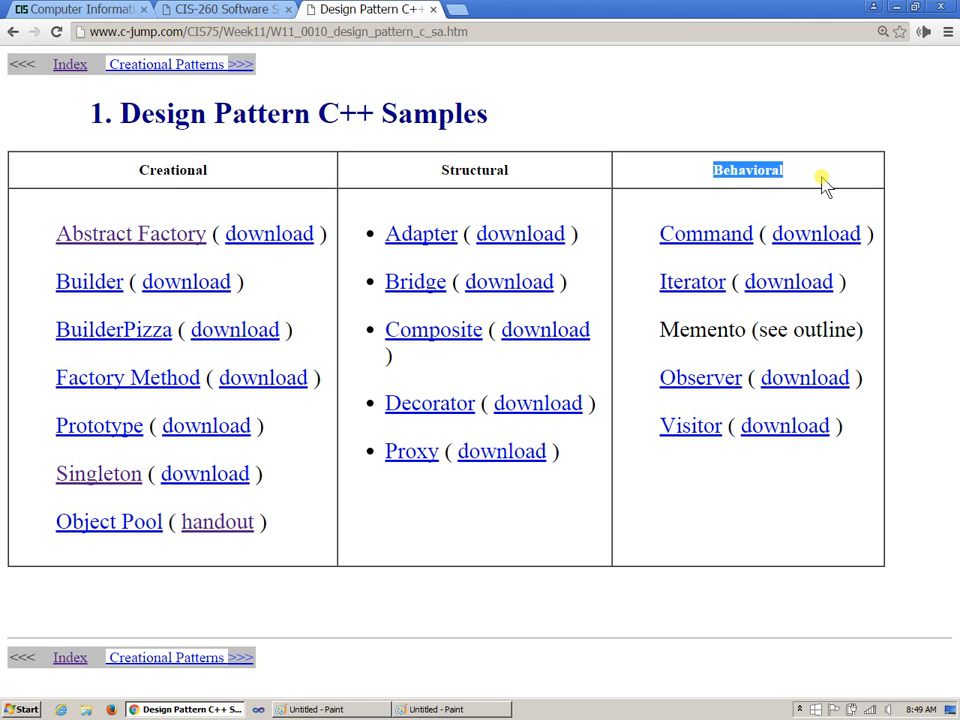
{"action": "mouse_move", "coordinate": [857, 278]}
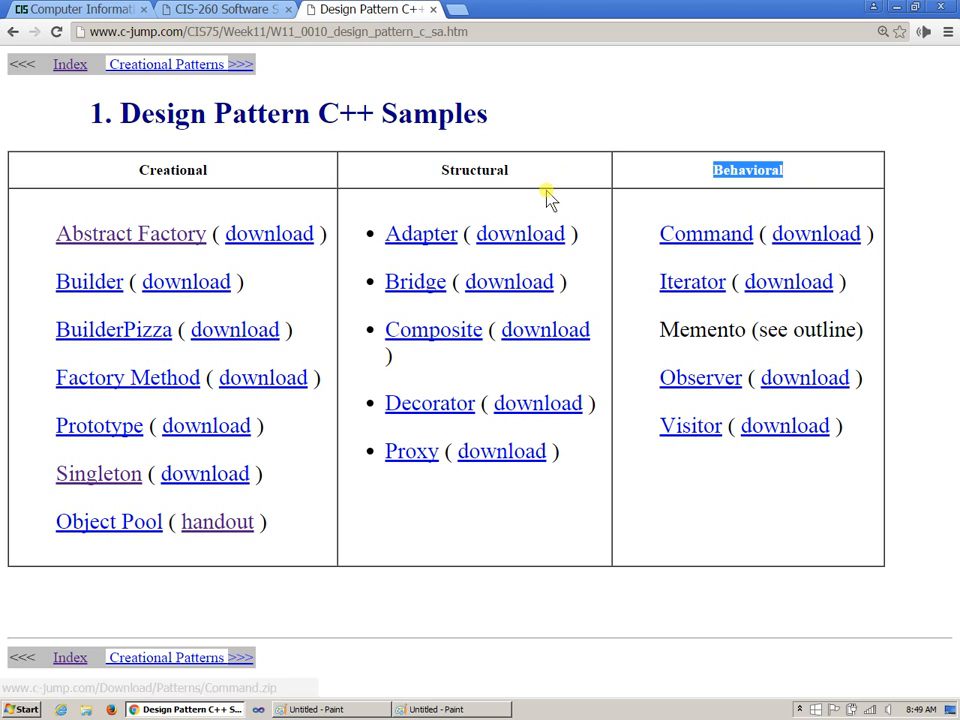
{"action": "mouse_move", "coordinate": [238, 188]}
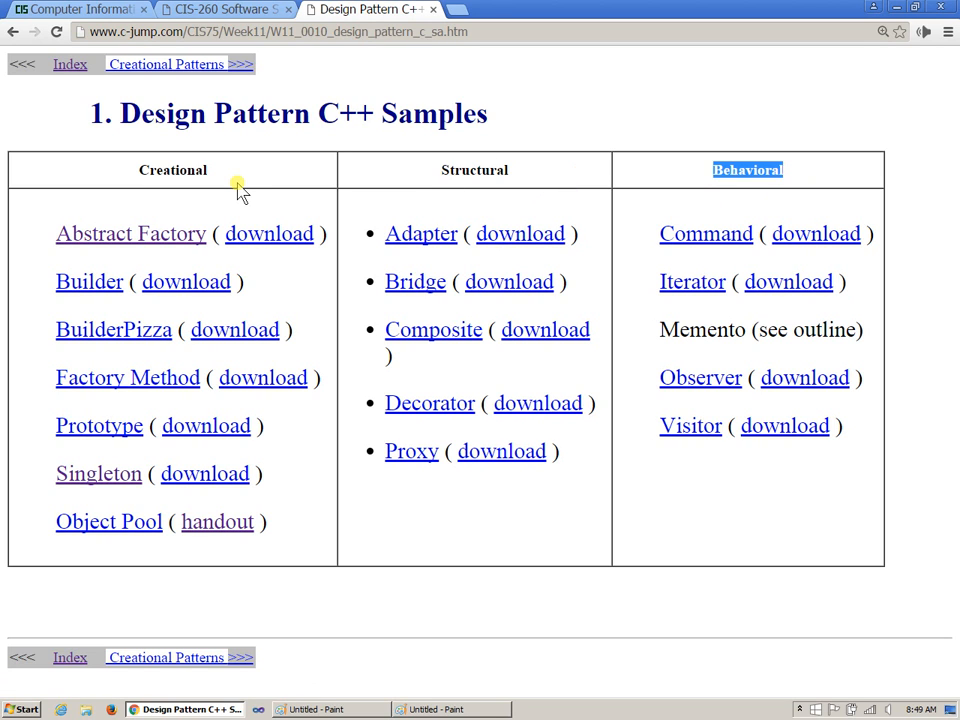
{"action": "mouse_move", "coordinate": [213, 64]}
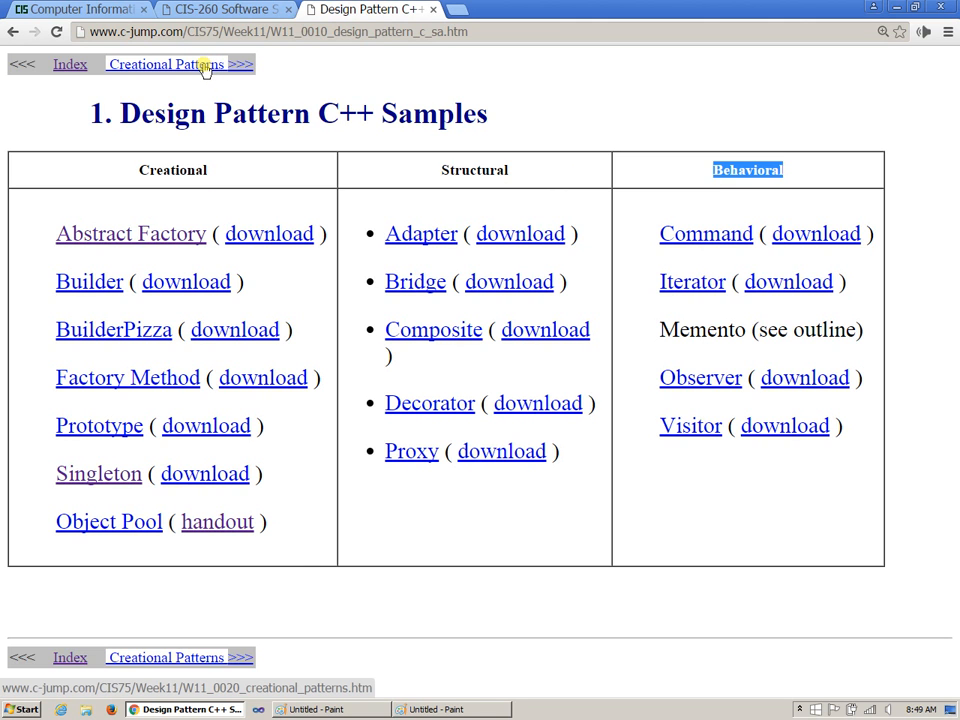
Step: Go to the Creational Patterns page of the Design Patterns lecture
{"action": "left_click", "coordinate": [165, 64]}
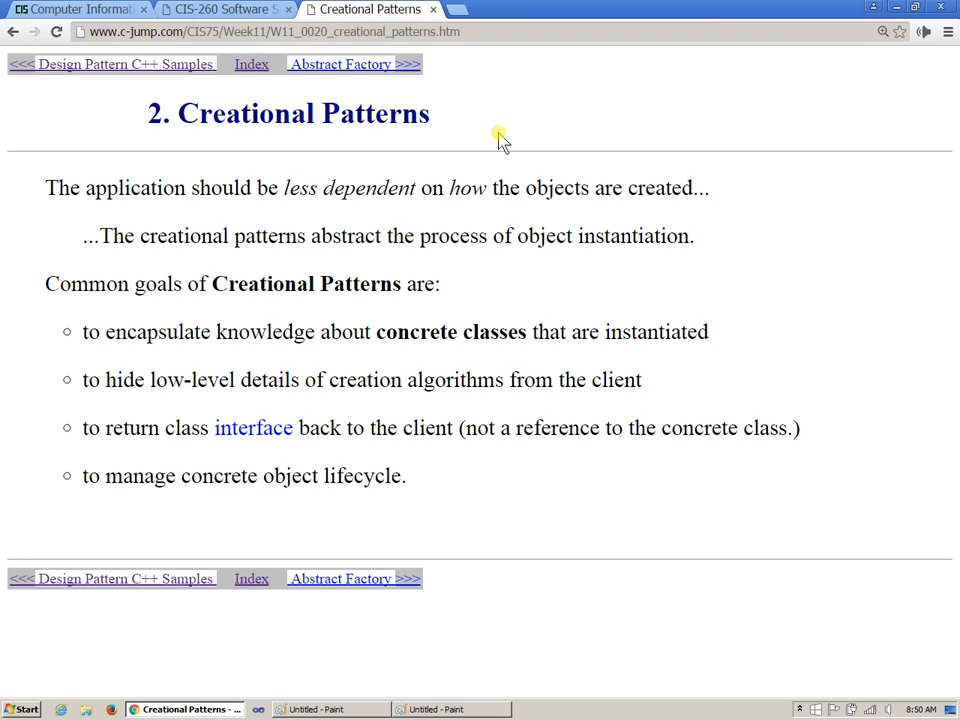
{"action": "mouse_move", "coordinate": [365, 150]}
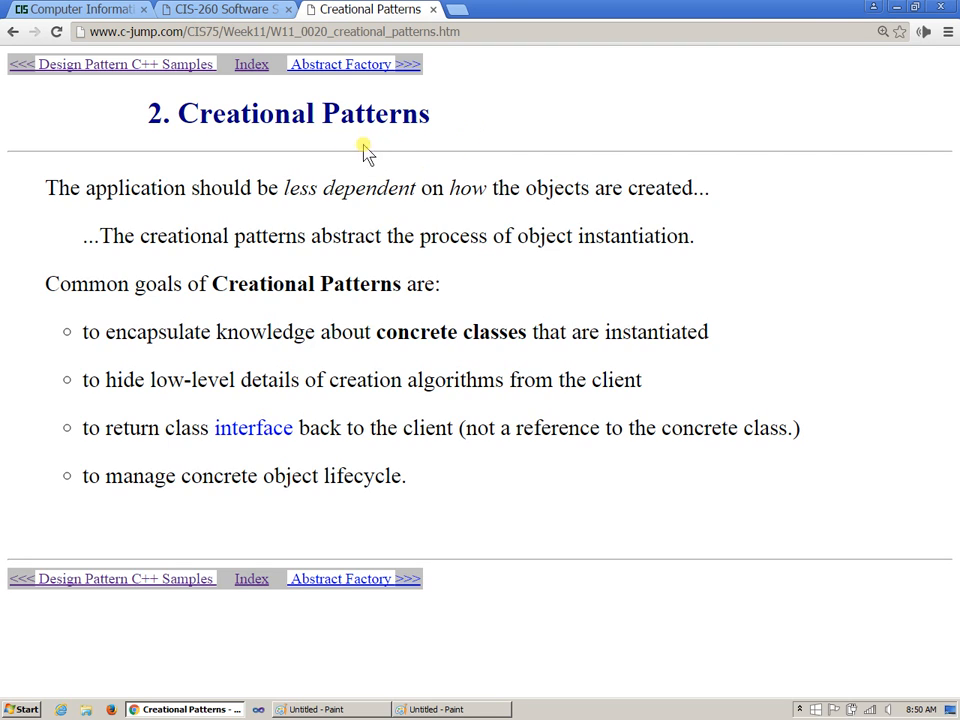
{"action": "mouse_move", "coordinate": [513, 307]}
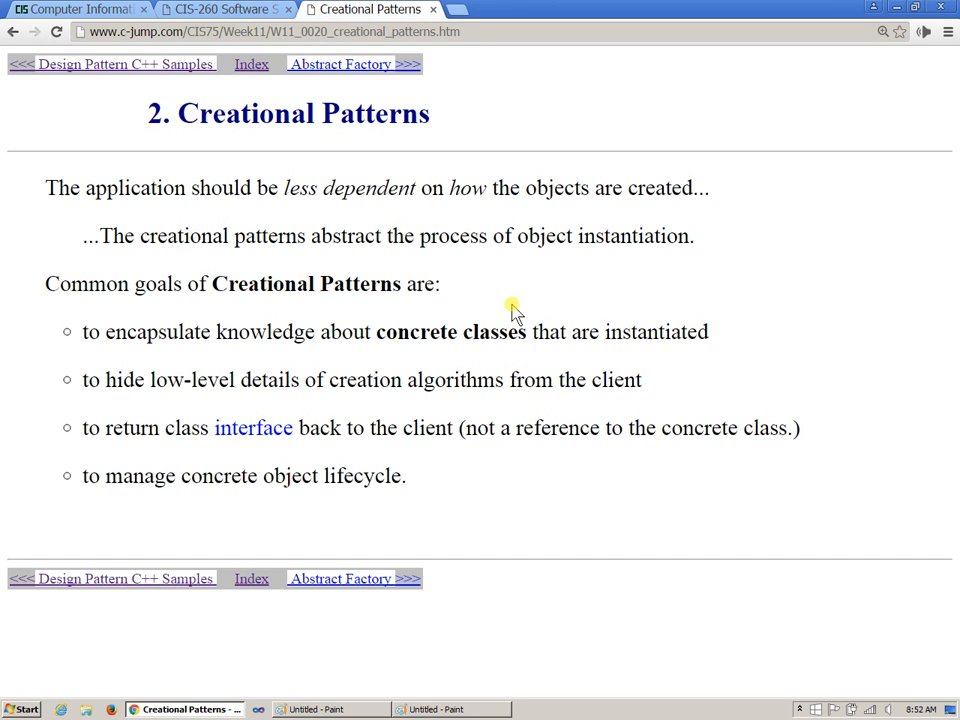
{"action": "mouse_move", "coordinate": [475, 208]}
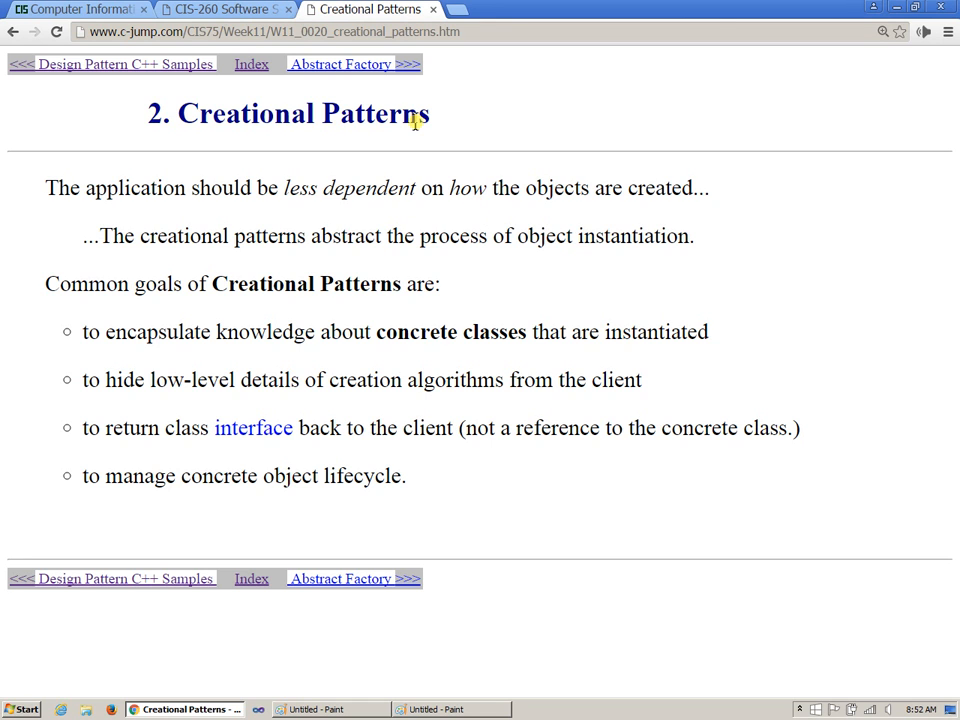
Step: Advance to the Abstract Factory page with the Payment class diagram
{"action": "left_click", "coordinate": [340, 64]}
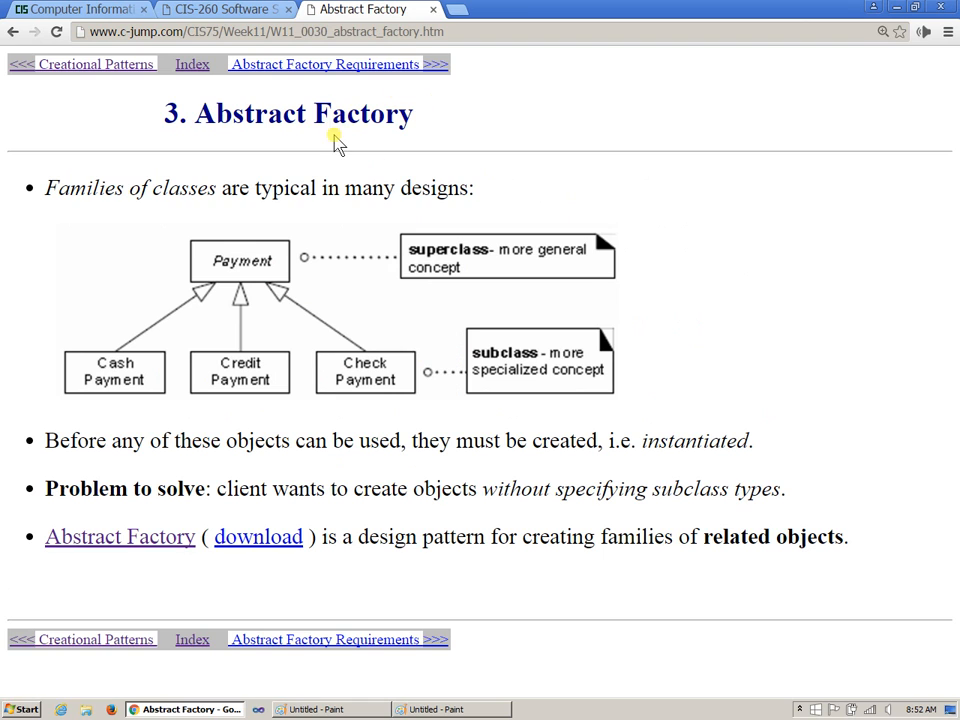
{"action": "mouse_move", "coordinate": [490, 172]}
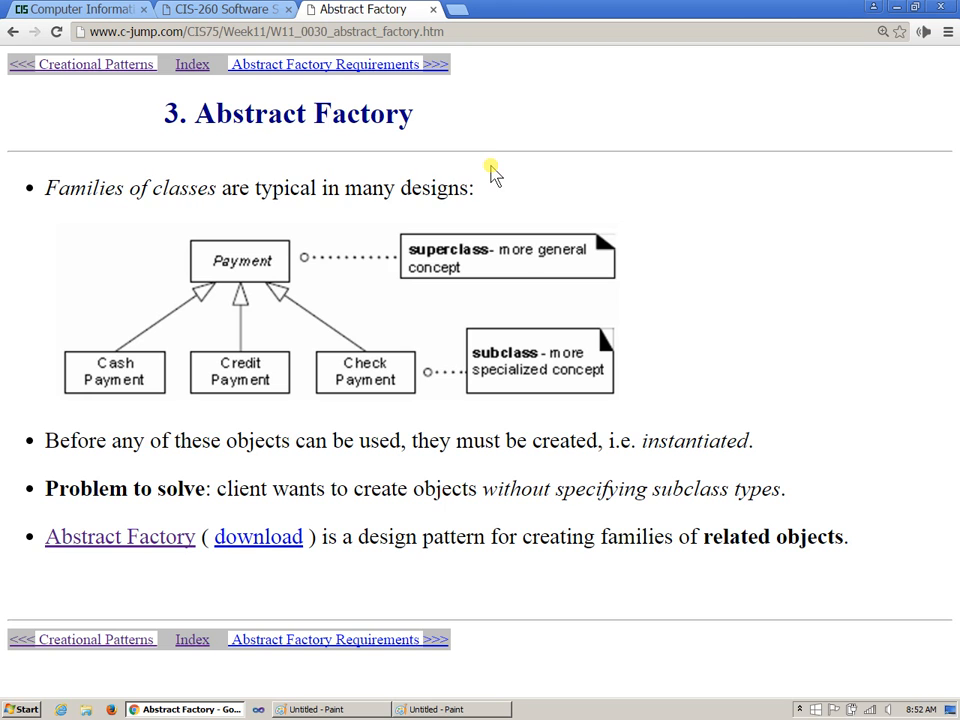
{"action": "mouse_move", "coordinate": [140, 547]}
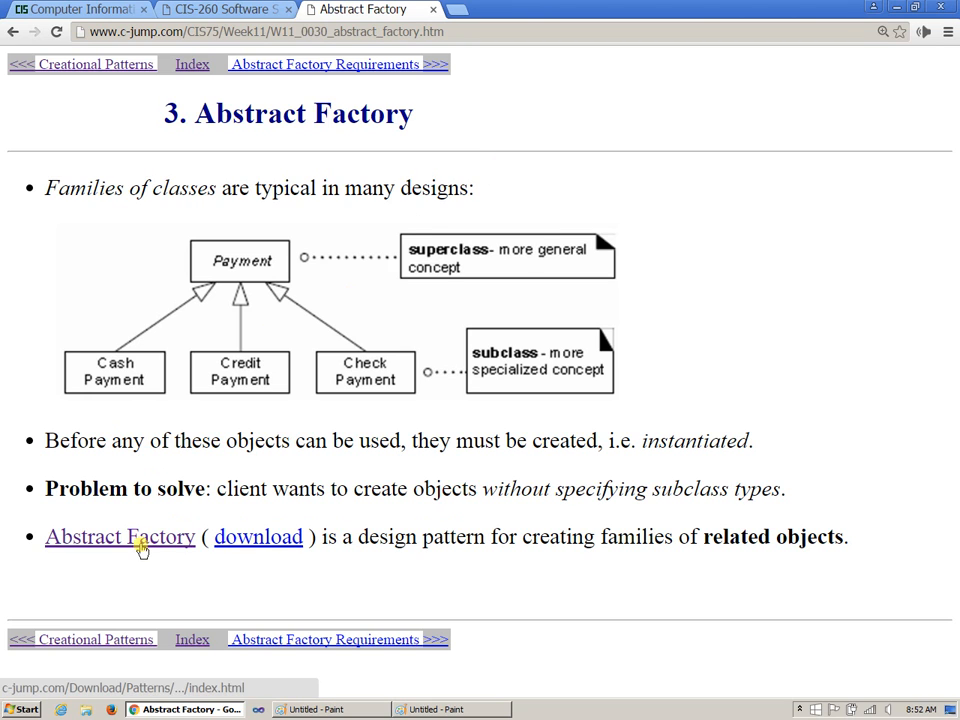
Step: Show the Abstract Factory sample code documentation for MazeFactory in a new tab, zoomed in
{"action": "left_click", "coordinate": [258, 537]}
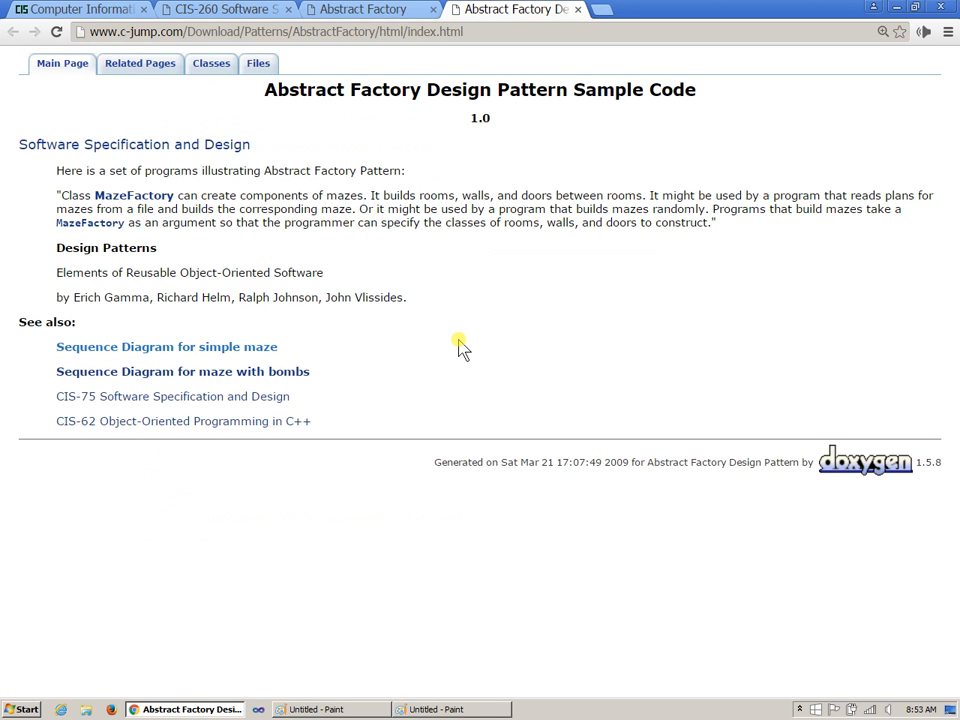
{"action": "key", "text": "ctrl+plus"}
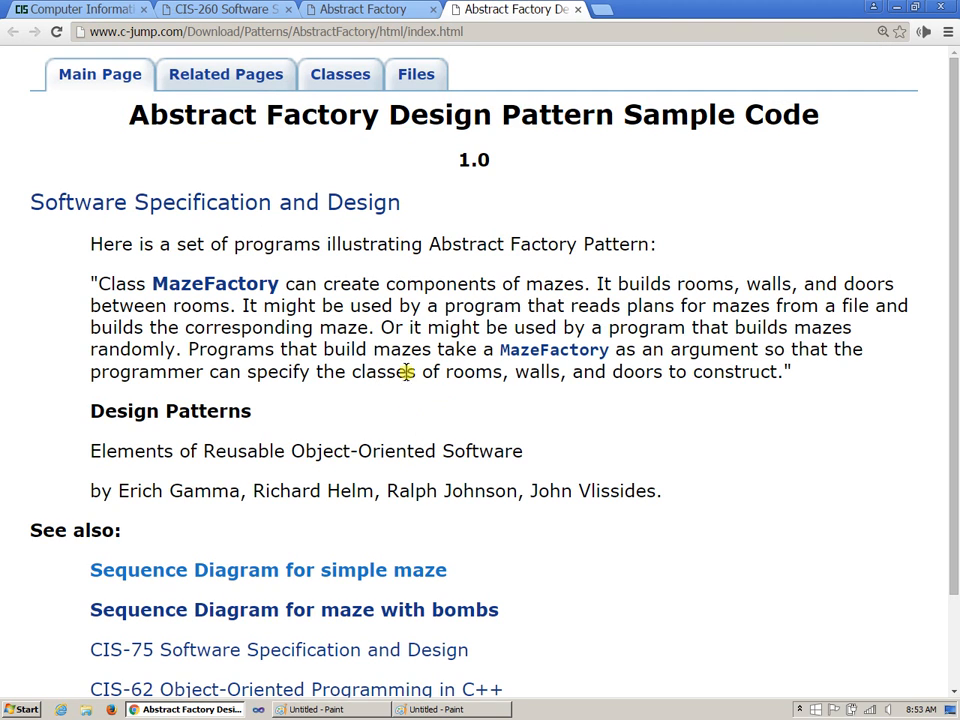
{"action": "mouse_move", "coordinate": [524, 362]}
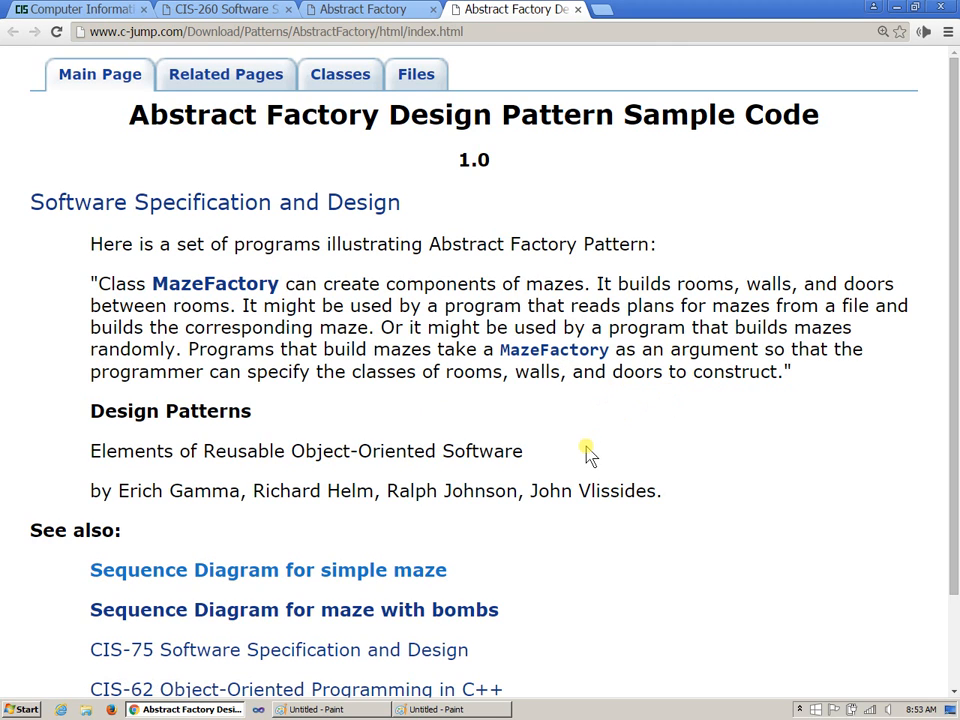
{"action": "mouse_move", "coordinate": [572, 464]}
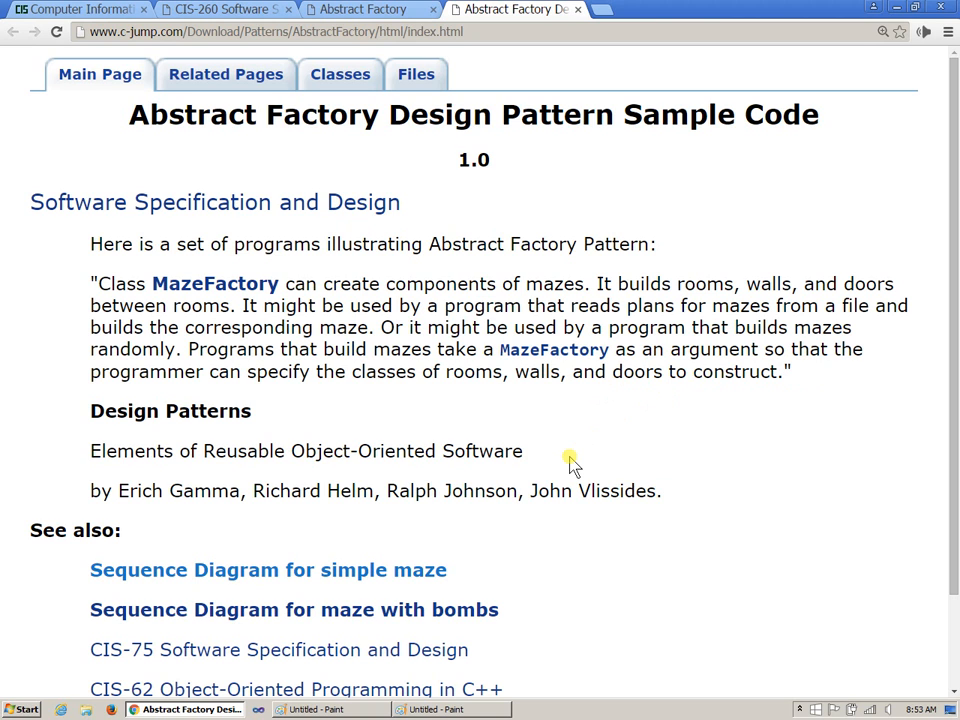
{"action": "mouse_move", "coordinate": [495, 585]}
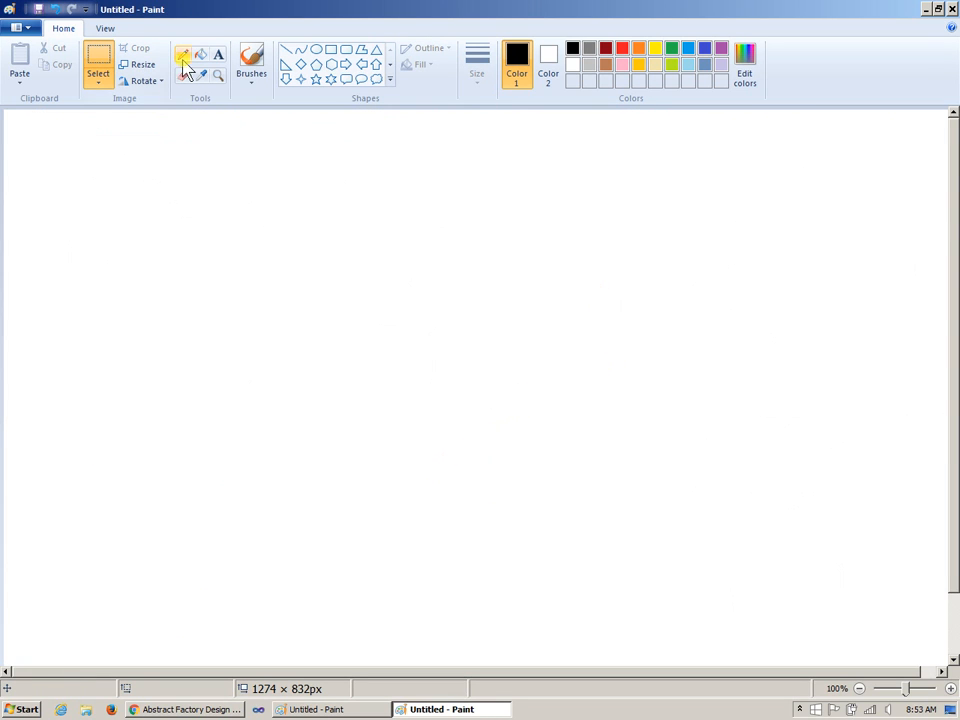
Step: Select the Pencil tool in Paint on the blank canvas
{"action": "left_click", "coordinate": [184, 54]}
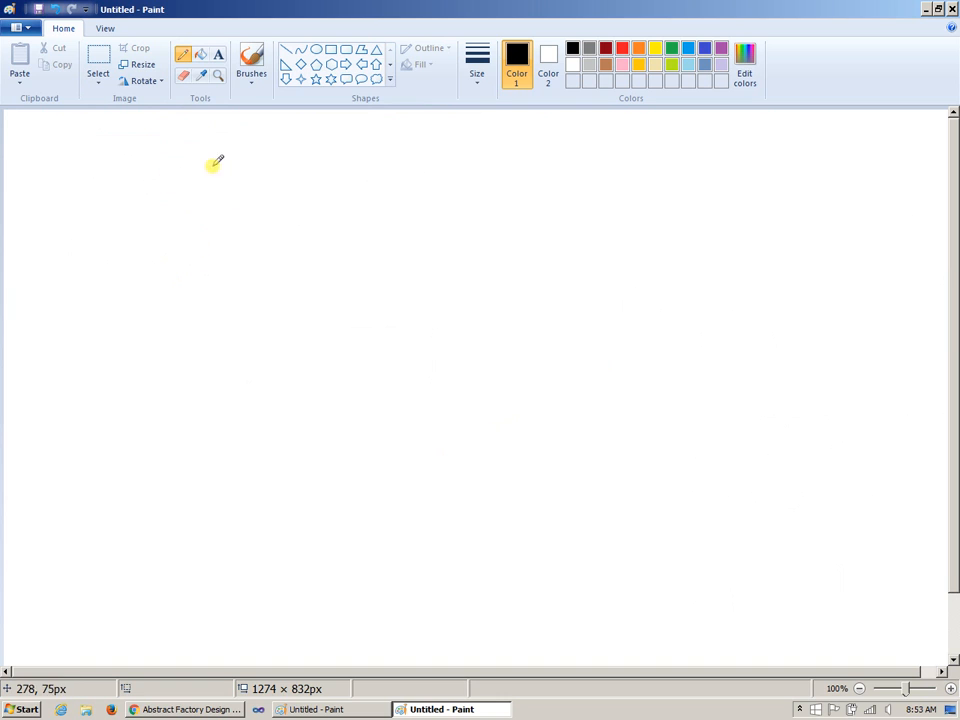
{"action": "mouse_move", "coordinate": [130, 150]}
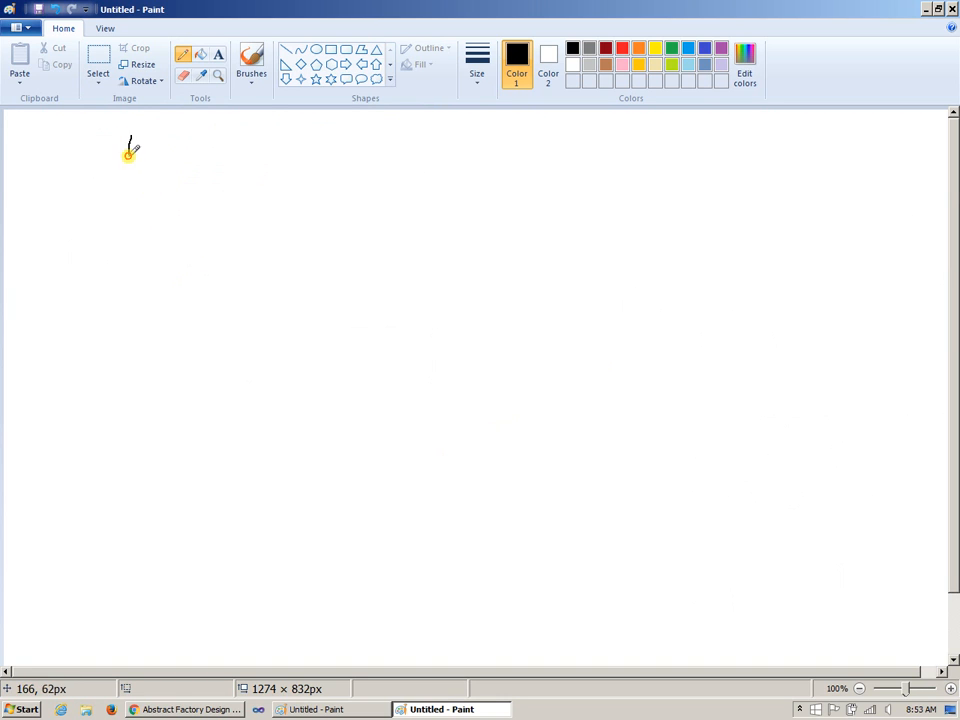
Step: Hand-write 'Maze = Game' with an L-shaped connector leading to 'Objects'
{"action": "left_click_drag", "start_coordinate": [128, 160], "coordinate": [200, 150]}
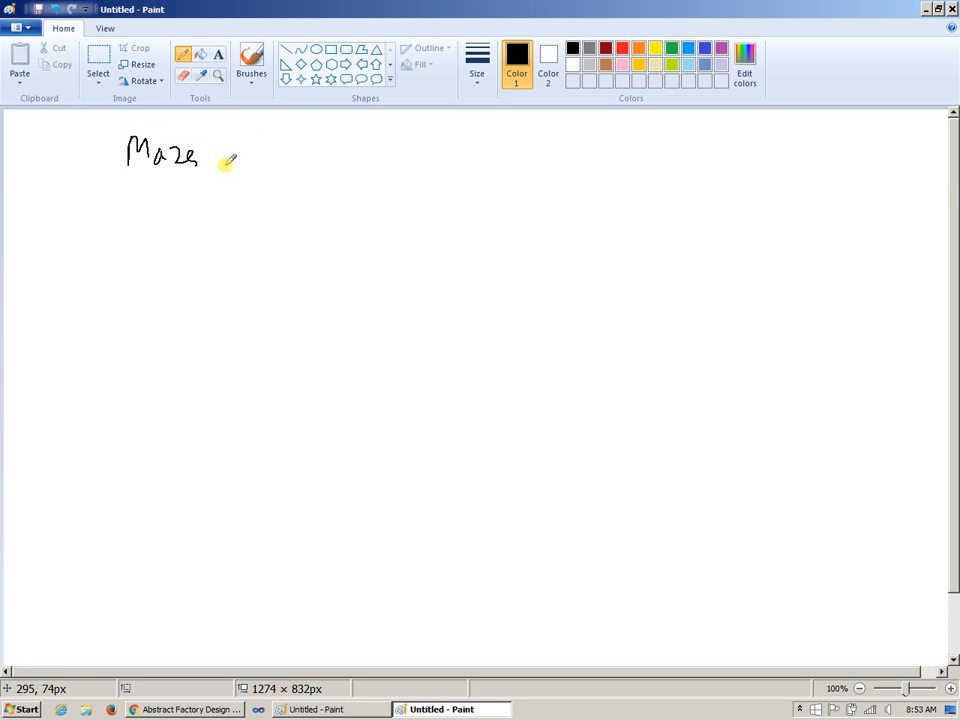
{"action": "mouse_move", "coordinate": [310, 283]}
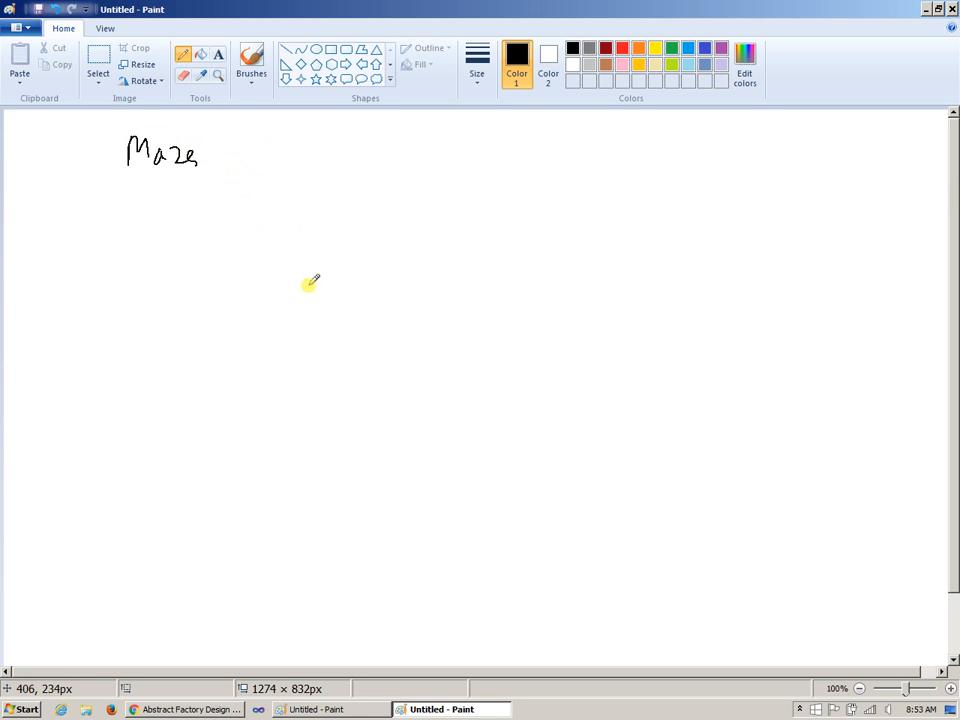
{"action": "mouse_move", "coordinate": [235, 257]}
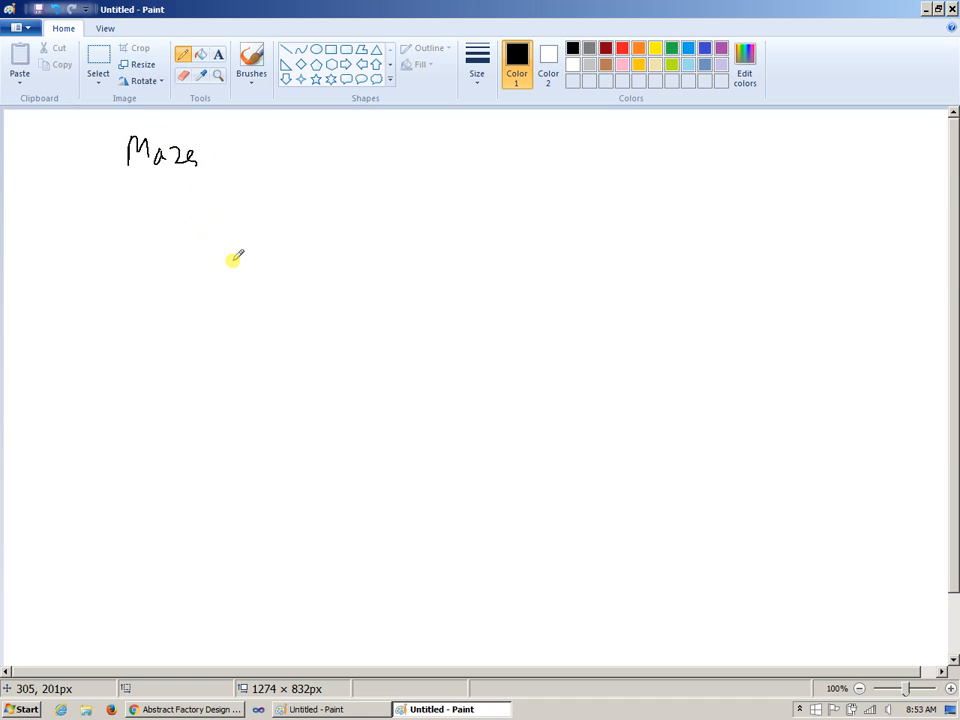
{"action": "mouse_move", "coordinate": [260, 175]}
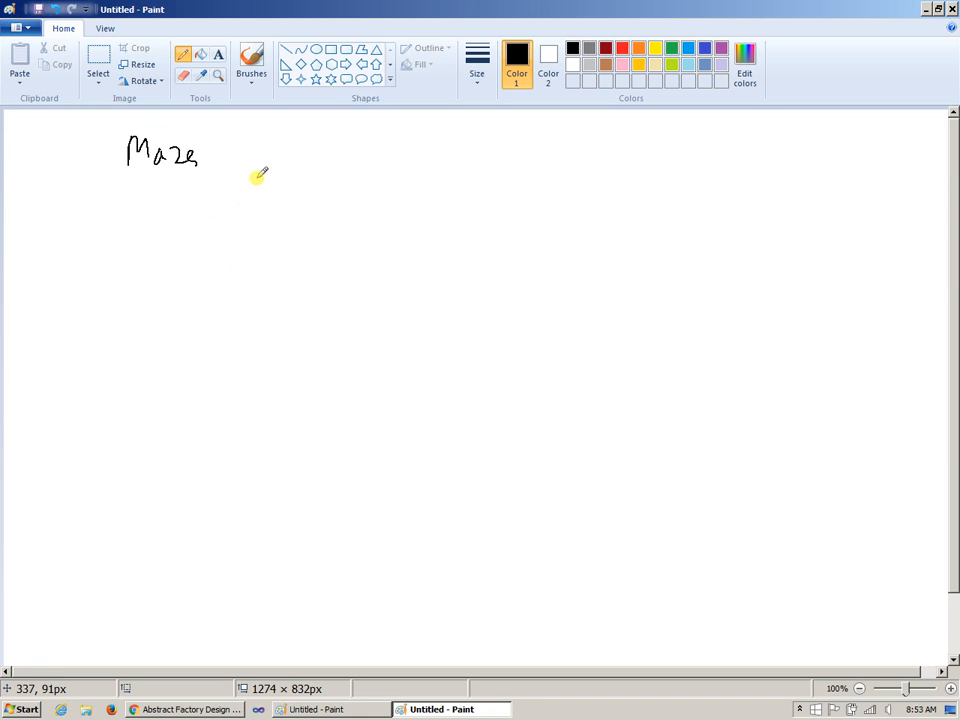
{"action": "left_click_drag", "start_coordinate": [233, 152], "coordinate": [255, 158]}
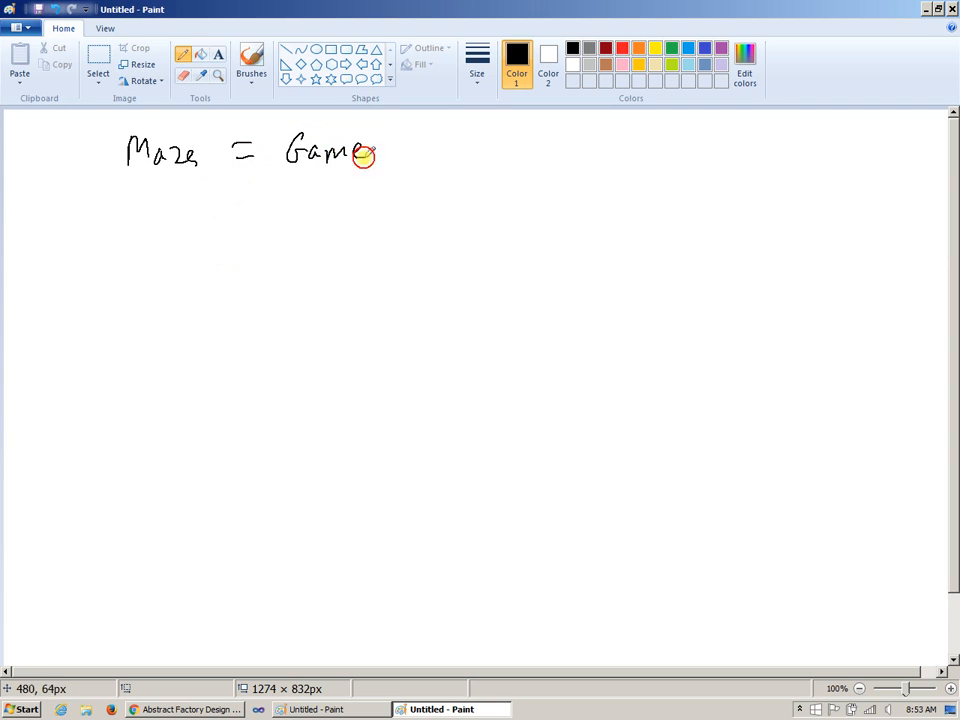
{"action": "mouse_move", "coordinate": [430, 263]}
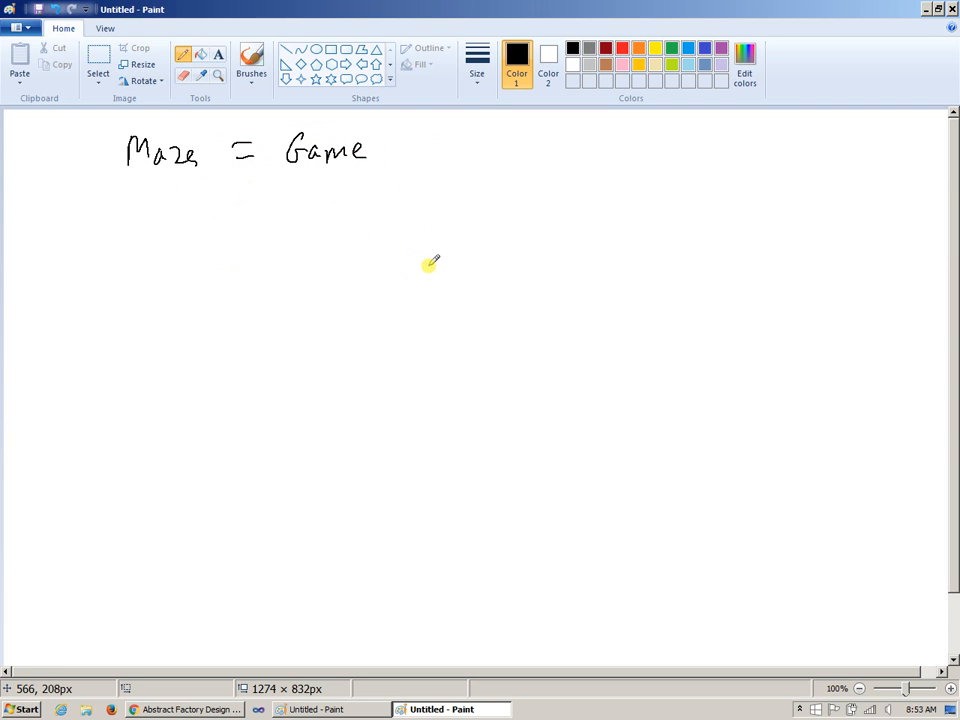
{"action": "mouse_move", "coordinate": [340, 218]}
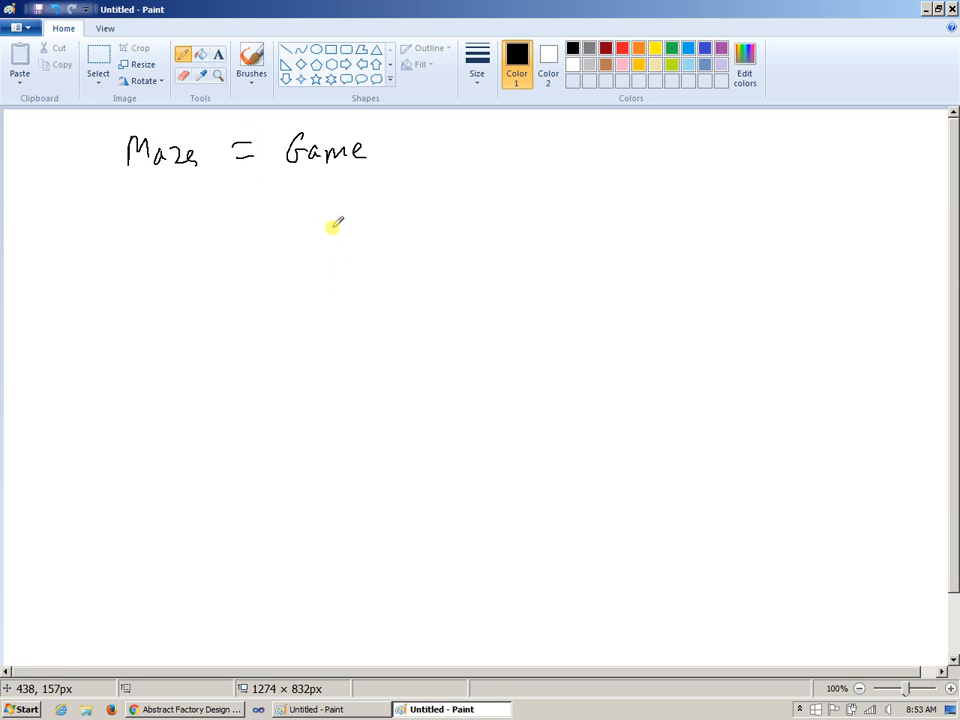
{"action": "mouse_move", "coordinate": [290, 247]}
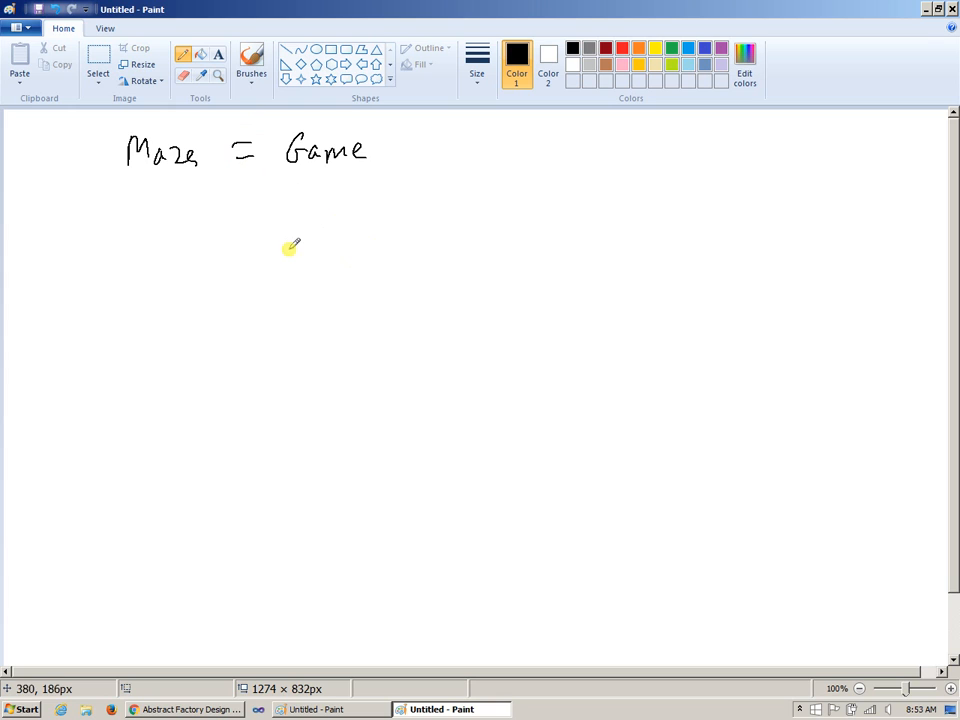
{"action": "mouse_move", "coordinate": [310, 240]}
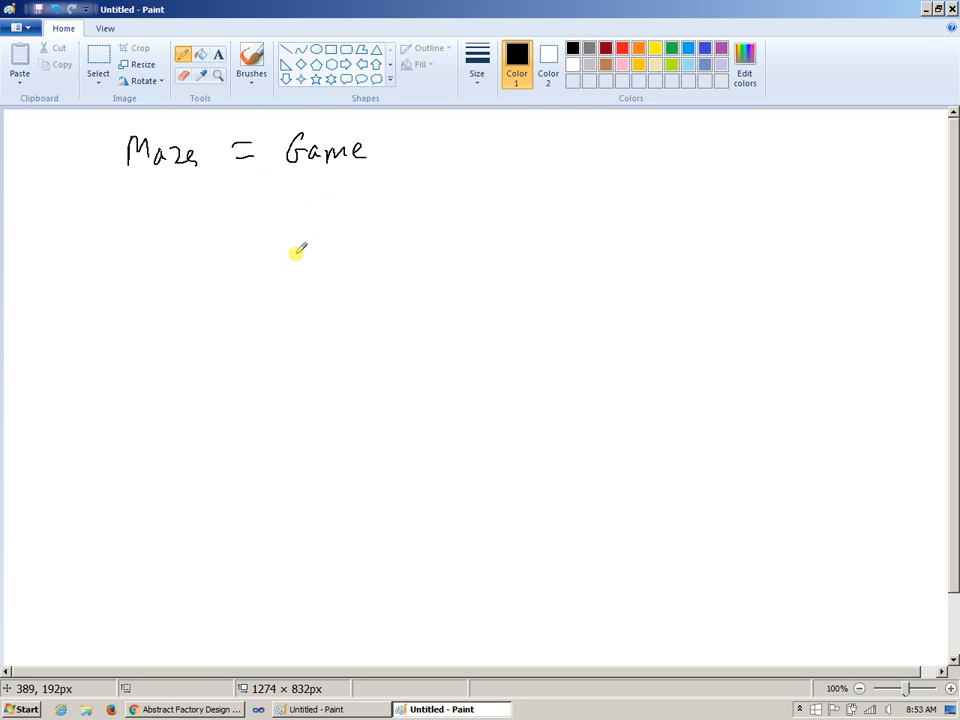
{"action": "mouse_move", "coordinate": [293, 248]}
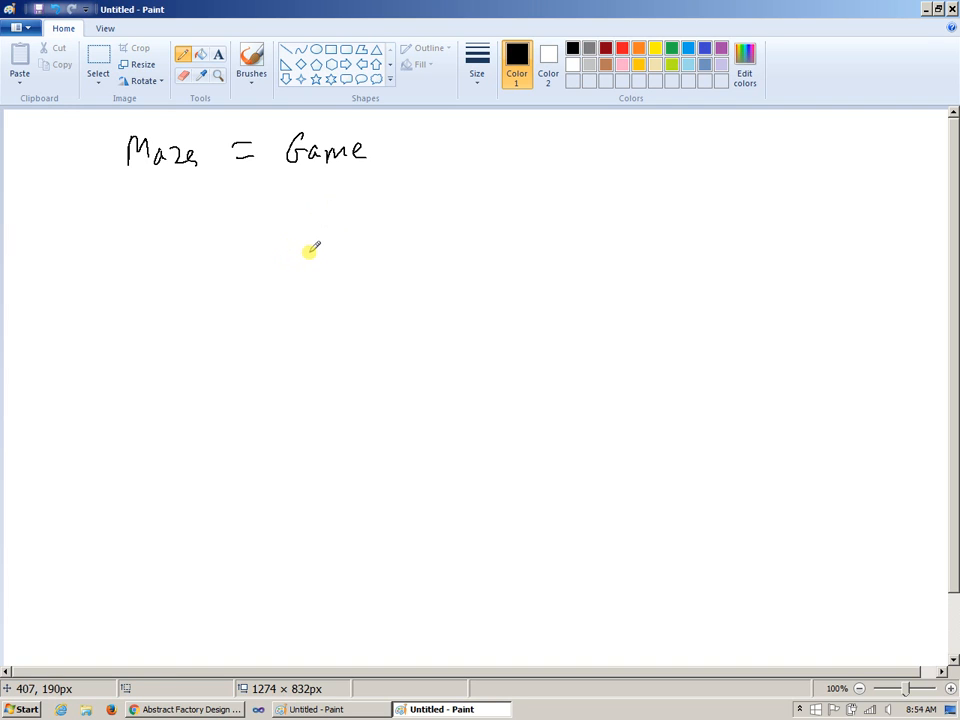
{"action": "mouse_move", "coordinate": [300, 260]}
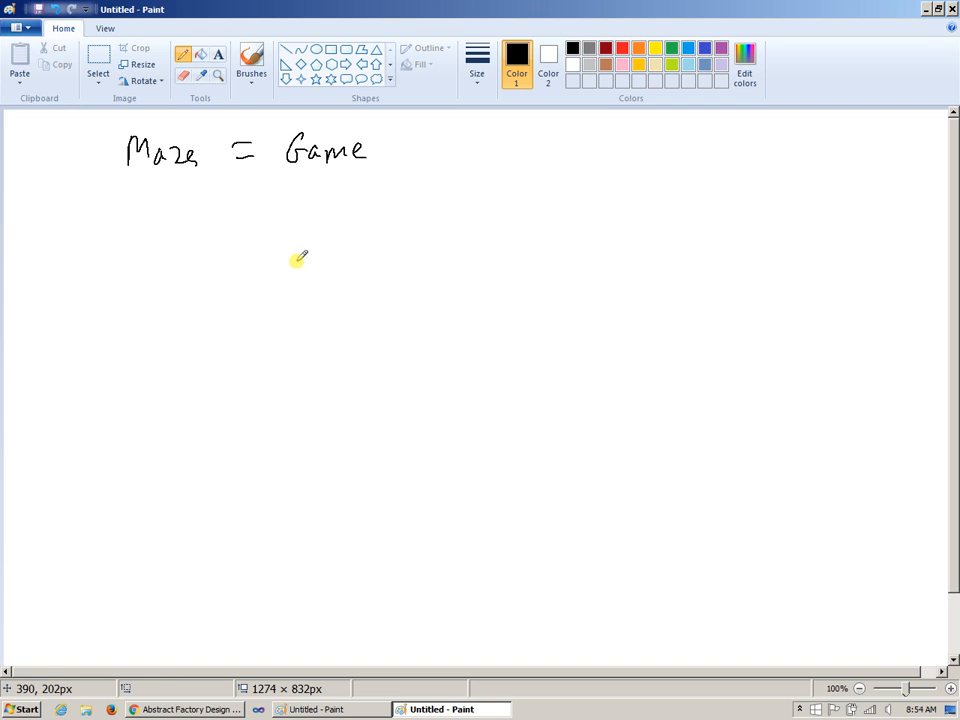
{"action": "mouse_move", "coordinate": [270, 263]}
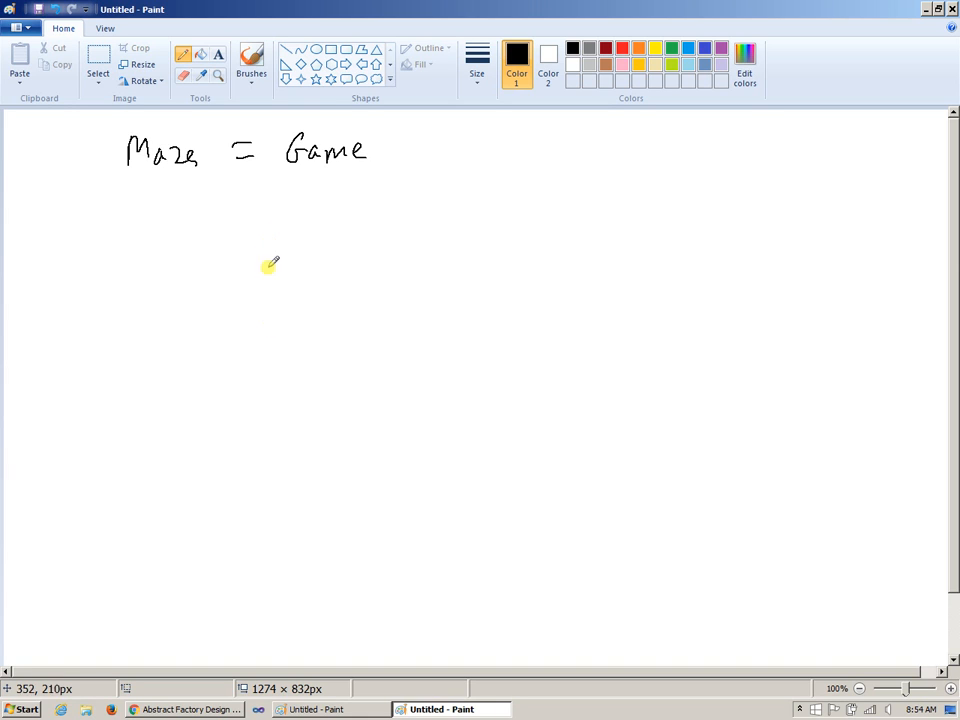
{"action": "left_click_drag", "start_coordinate": [183, 177], "coordinate": [215, 232]}
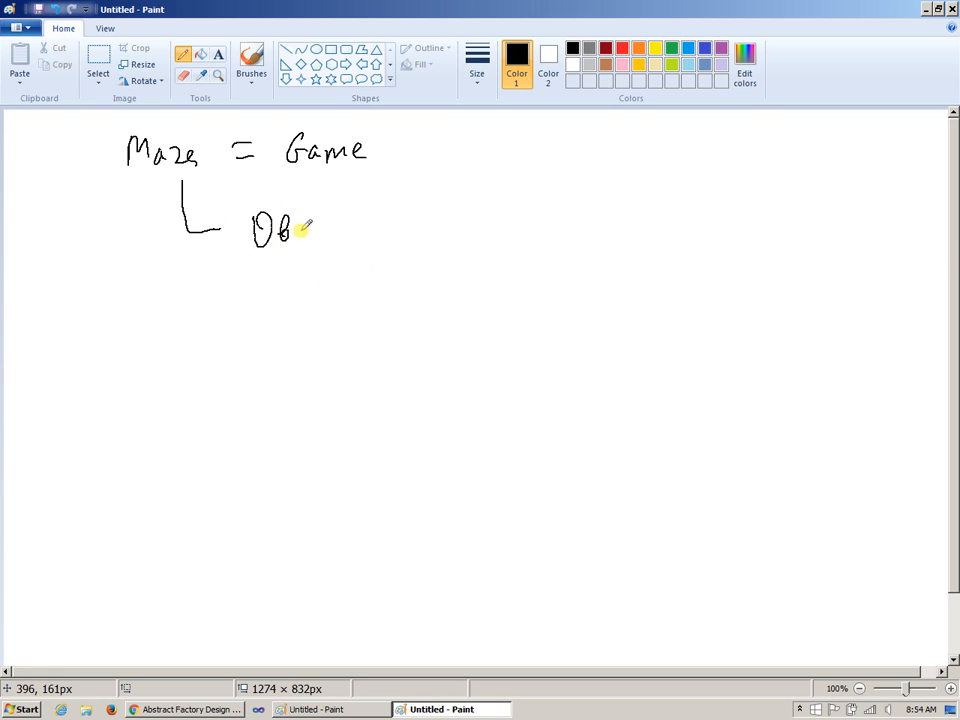
{"action": "left_click_drag", "start_coordinate": [300, 235], "coordinate": [375, 235]}
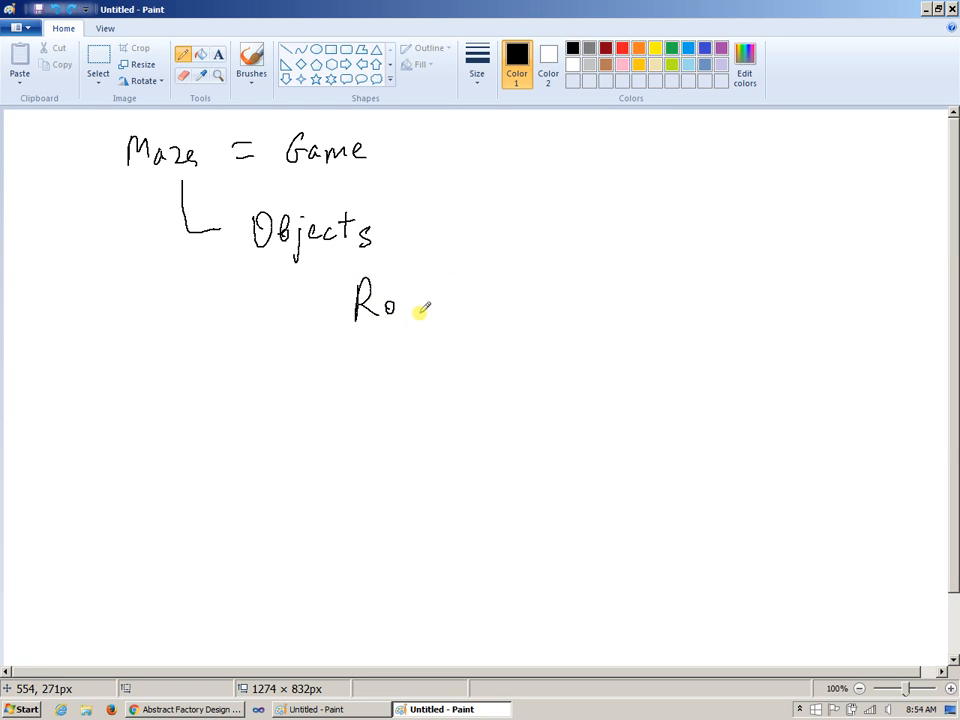
Step: List Room, Door and Wall below Objects and write Hallway after Room's arrow
{"action": "left_click_drag", "start_coordinate": [398, 300], "coordinate": [448, 310]}
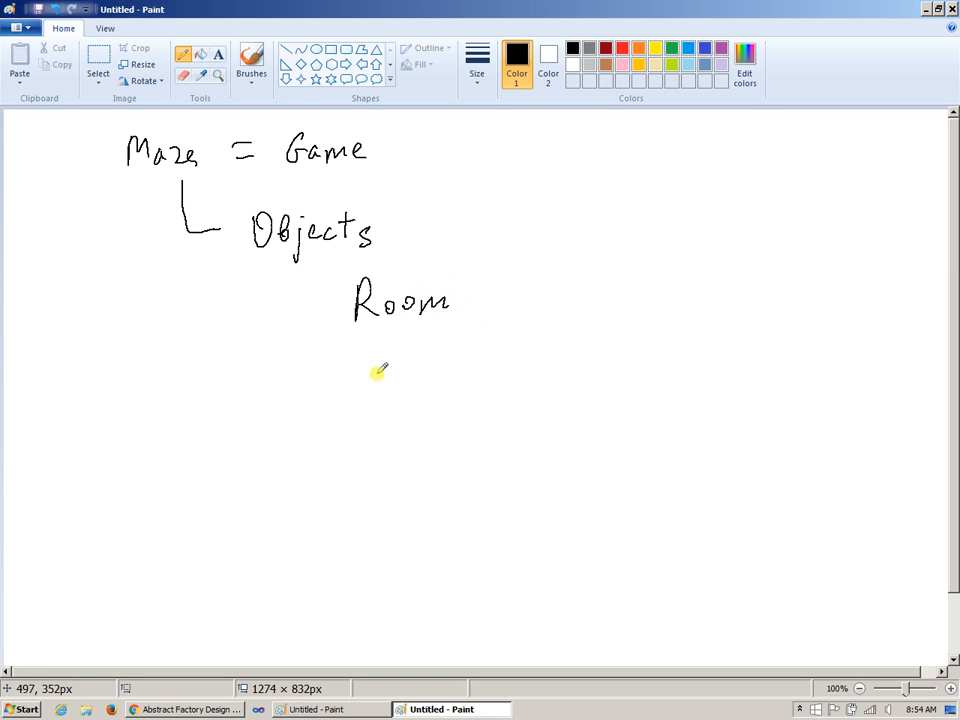
{"action": "left_click_drag", "start_coordinate": [362, 360], "coordinate": [432, 360]}
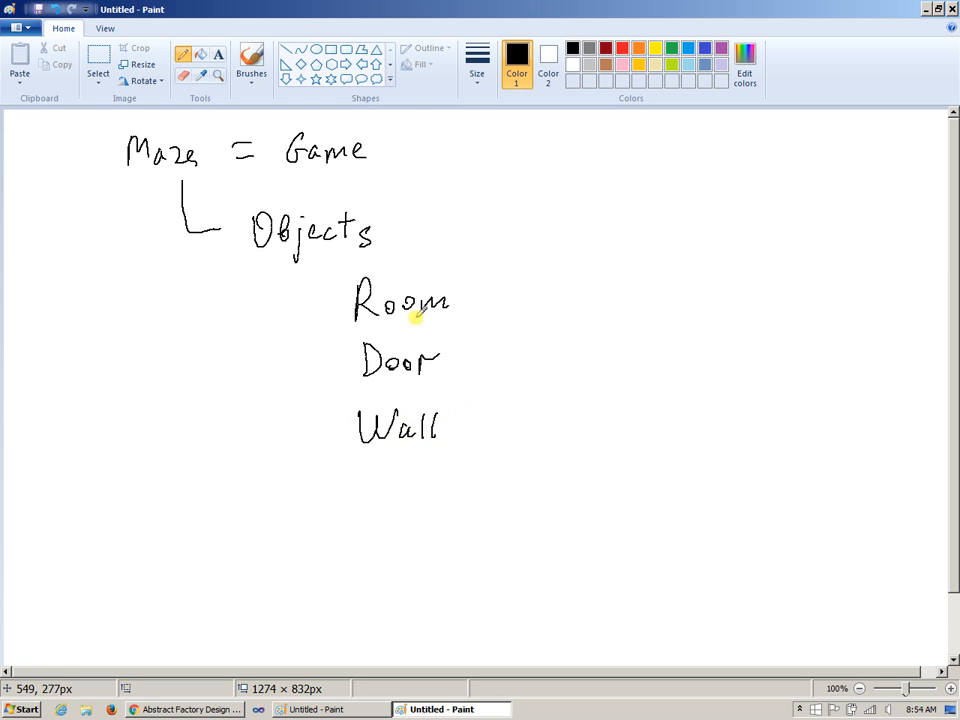
{"action": "mouse_move", "coordinate": [490, 305]}
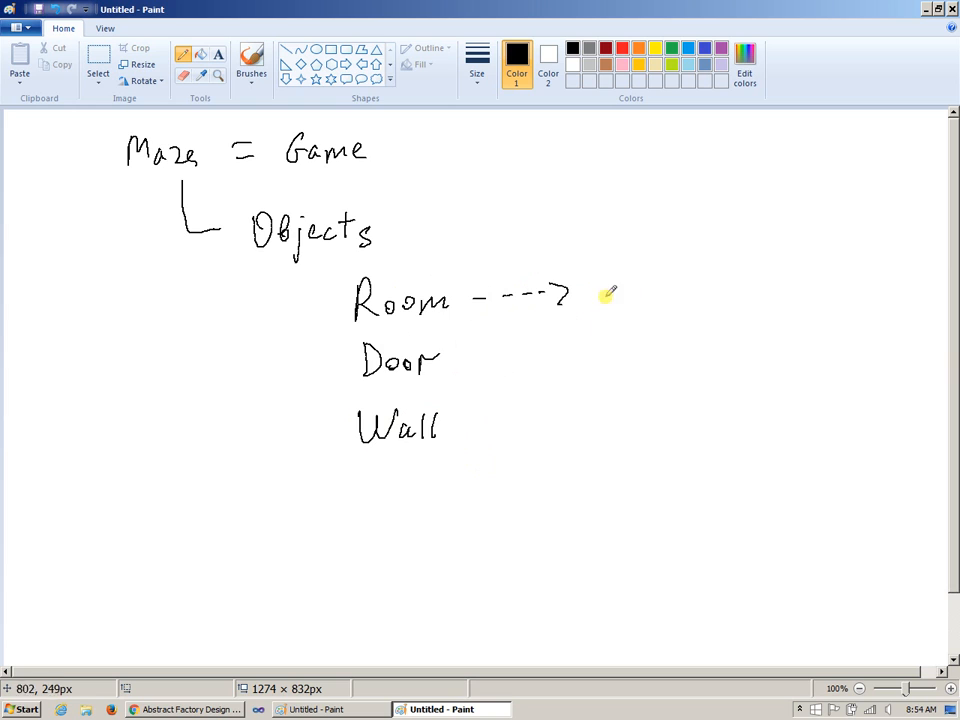
{"action": "left_click_drag", "start_coordinate": [605, 300], "coordinate": [670, 300]}
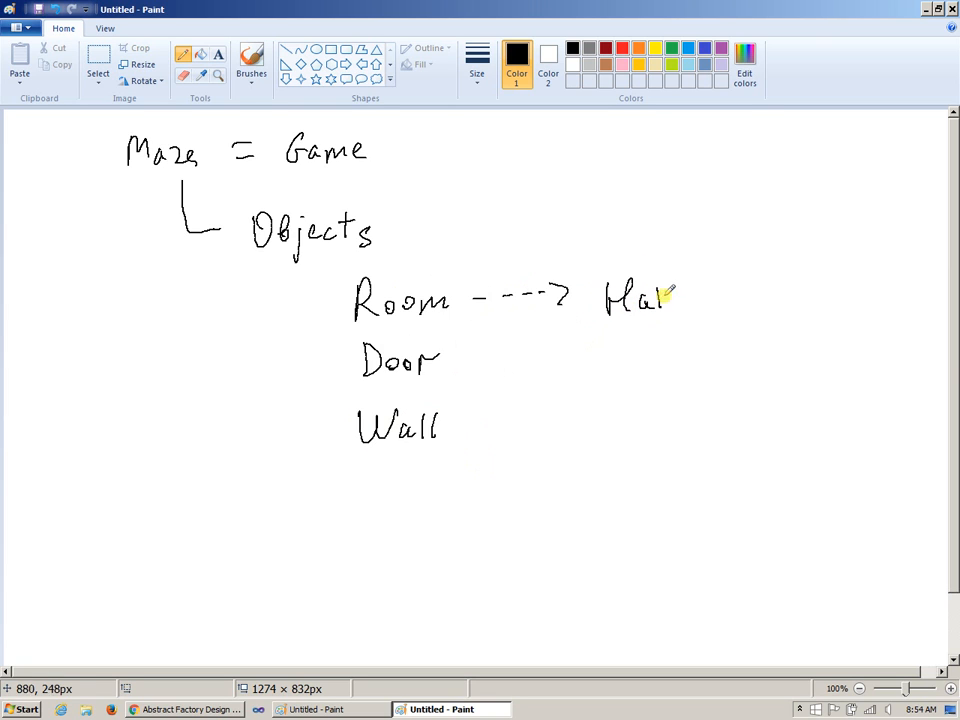
{"action": "left_click_drag", "start_coordinate": [675, 300], "coordinate": [718, 305]}
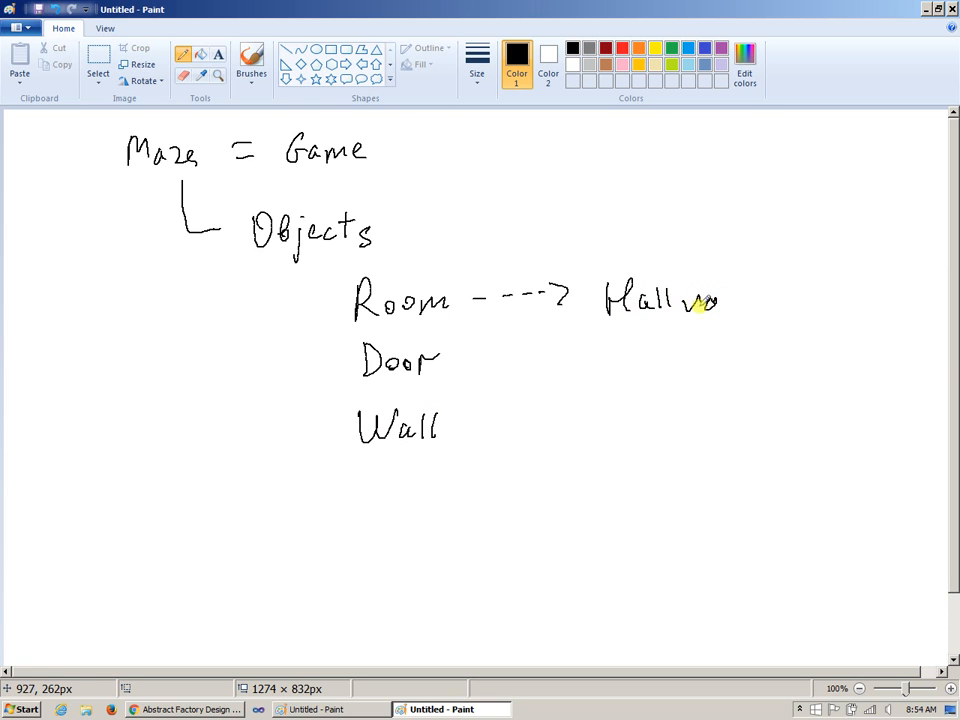
{"action": "left_click_drag", "start_coordinate": [700, 300], "coordinate": [740, 315]}
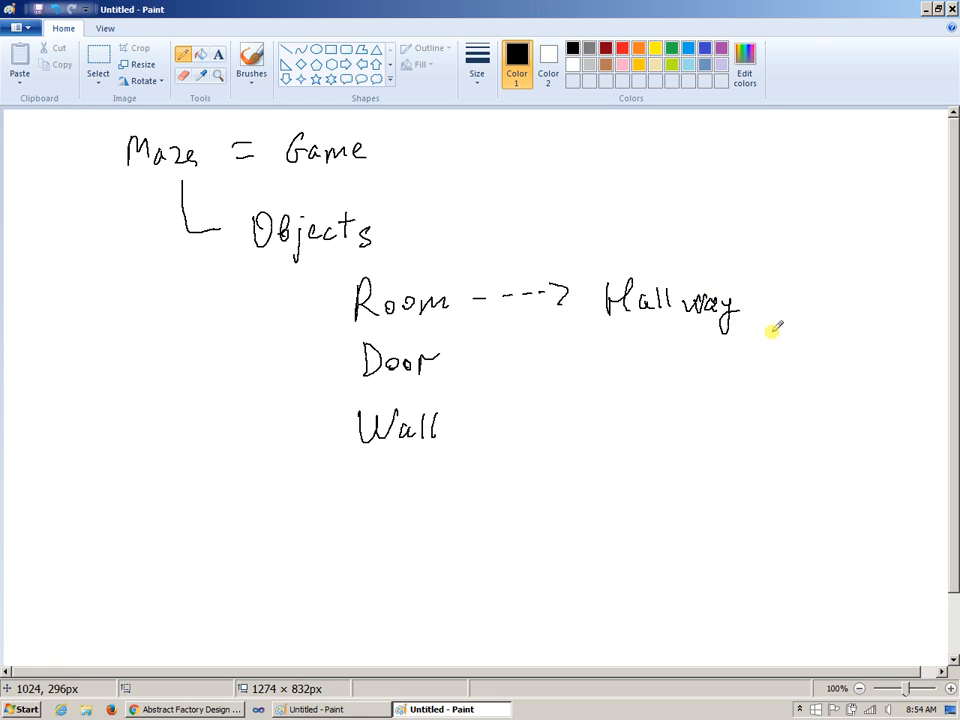
{"action": "mouse_move", "coordinate": [518, 325]}
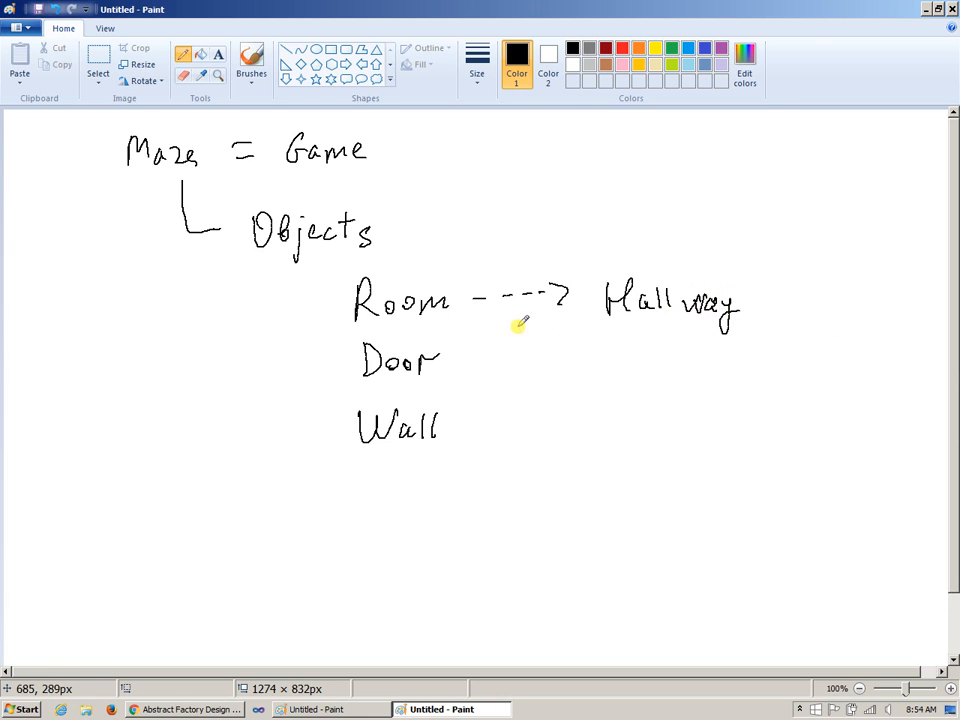
{"action": "mouse_move", "coordinate": [668, 177]}
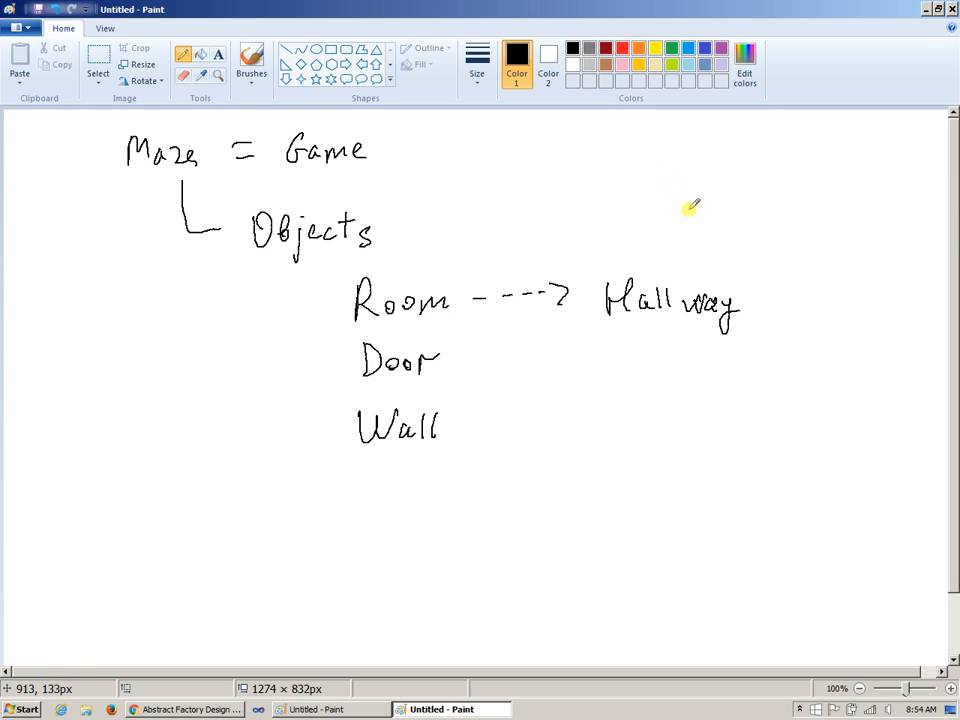
{"action": "mouse_move", "coordinate": [668, 248]}
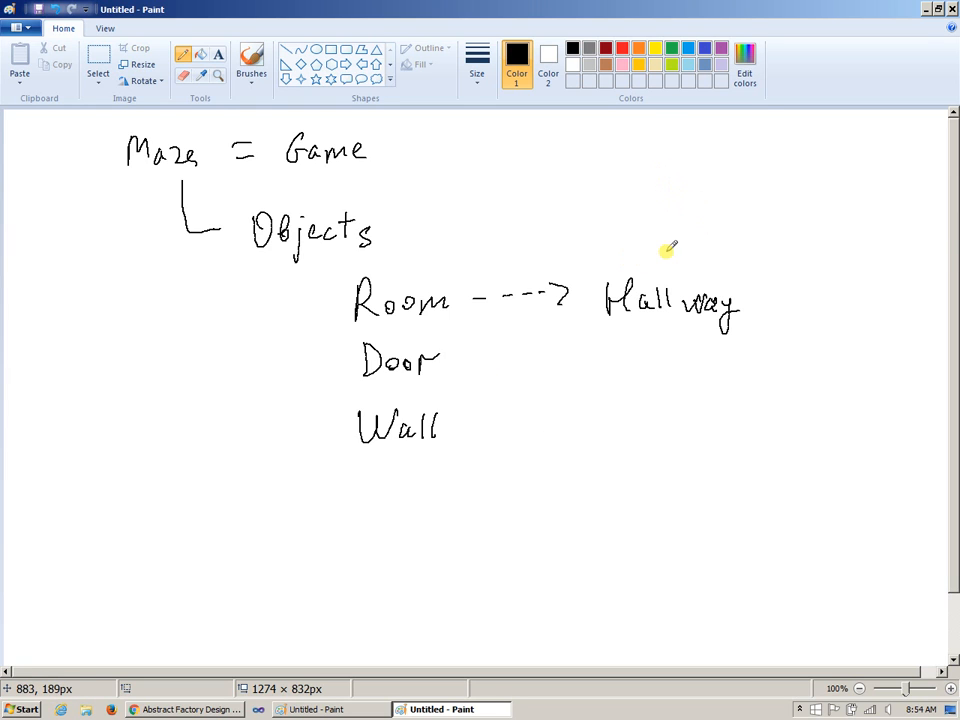
{"action": "mouse_move", "coordinate": [680, 368]}
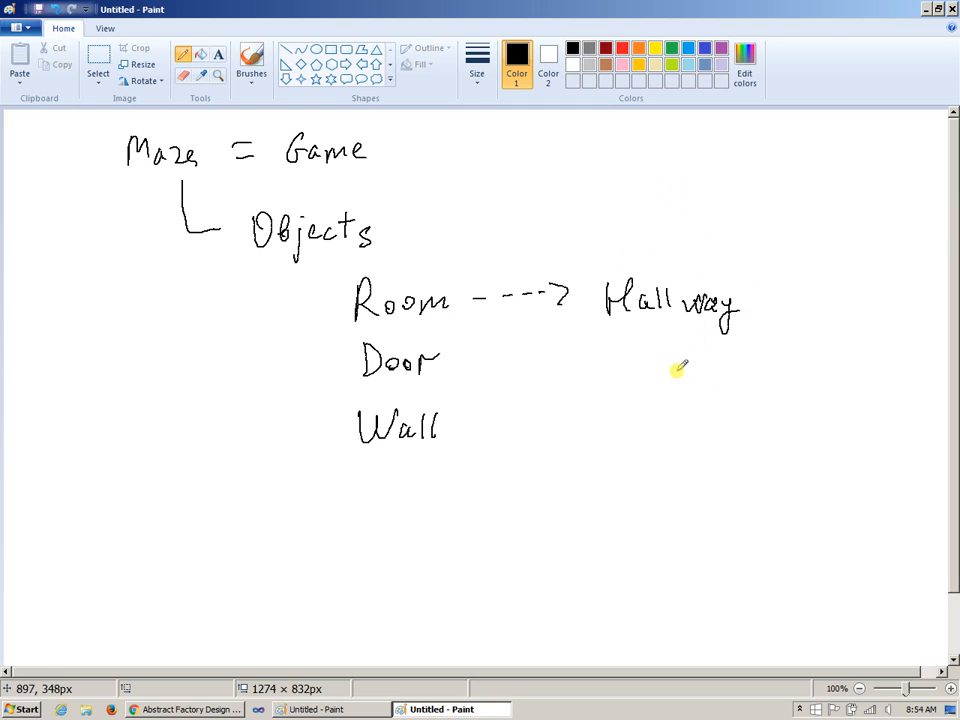
{"action": "mouse_move", "coordinate": [770, 280]}
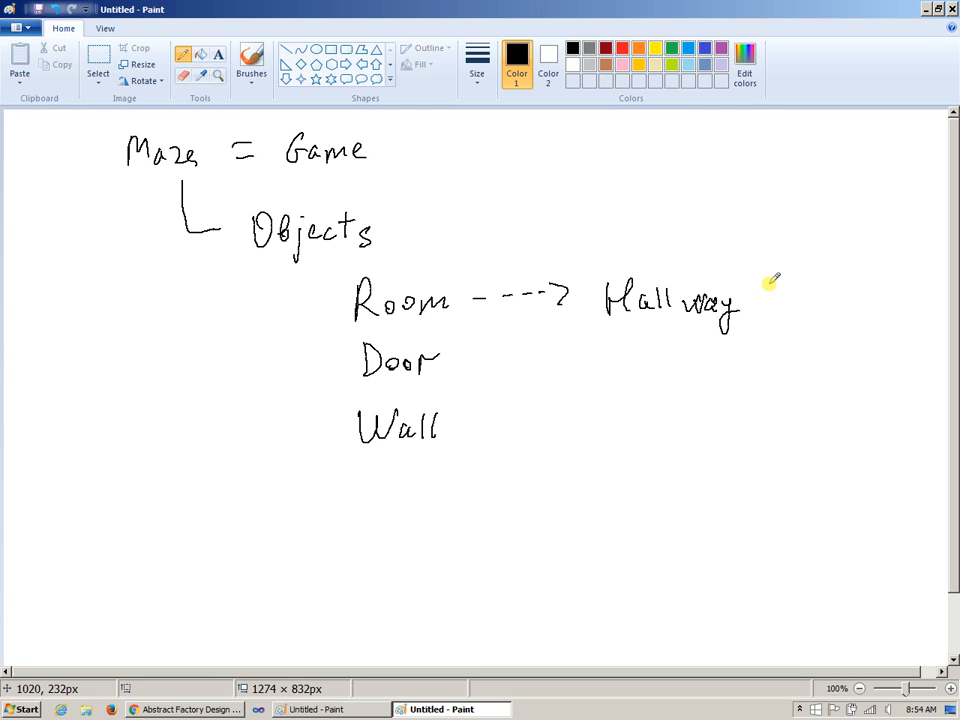
{"action": "mouse_move", "coordinate": [260, 350]}
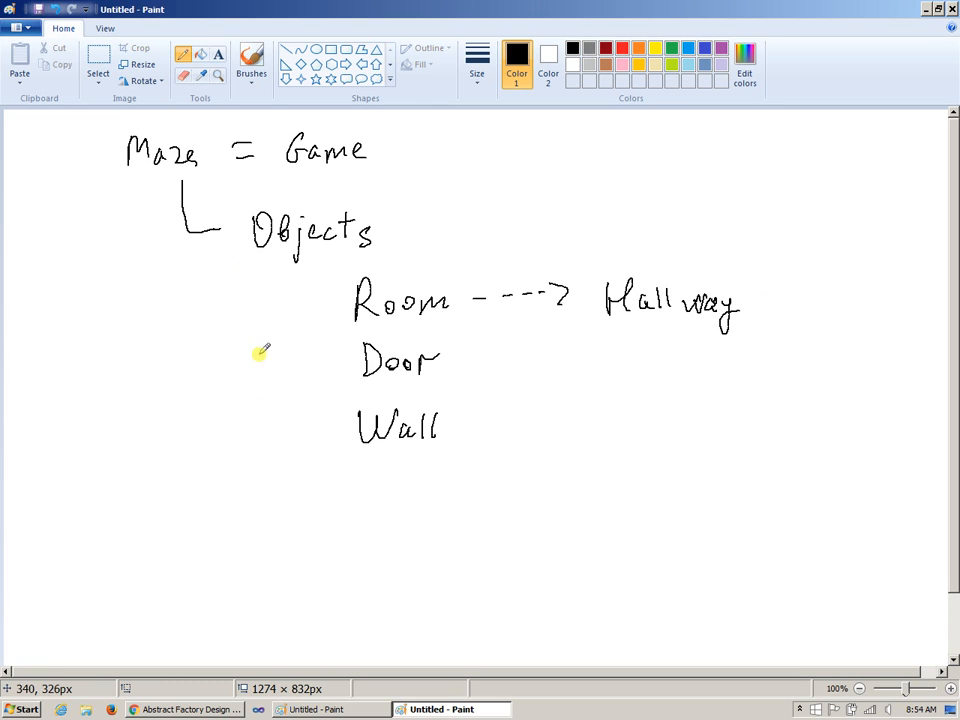
{"action": "mouse_move", "coordinate": [490, 432]}
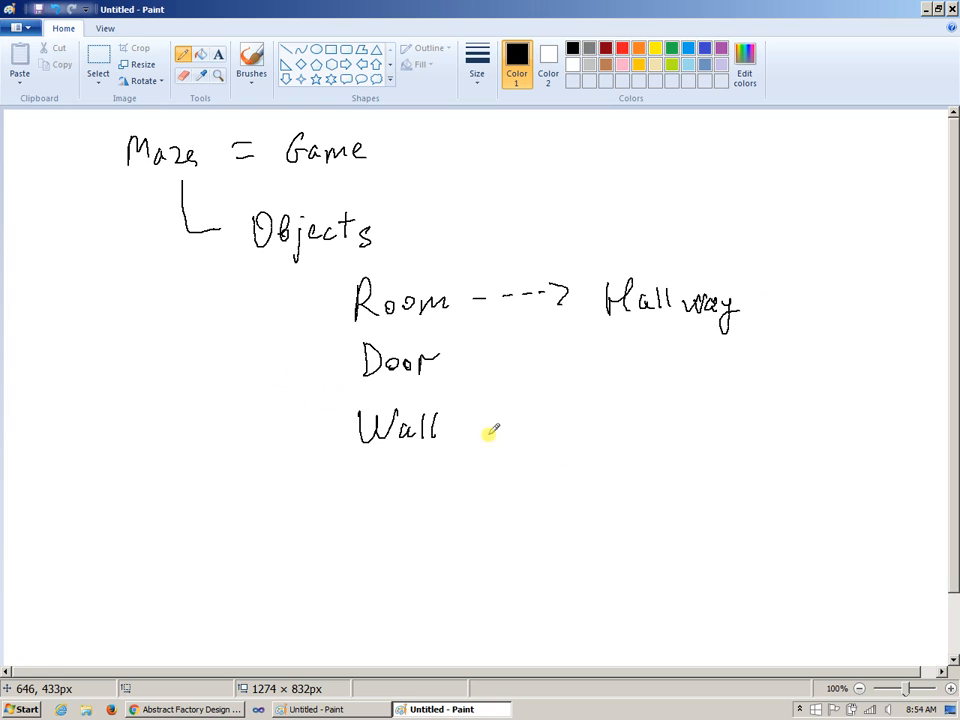
{"action": "mouse_move", "coordinate": [540, 430]}
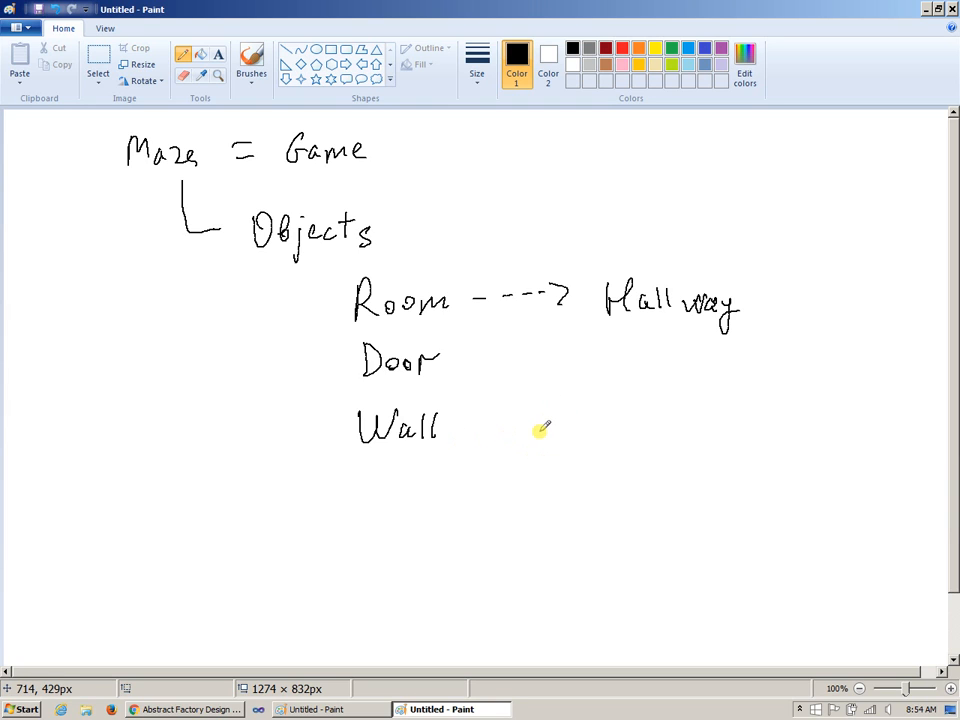
{"action": "mouse_move", "coordinate": [558, 418]}
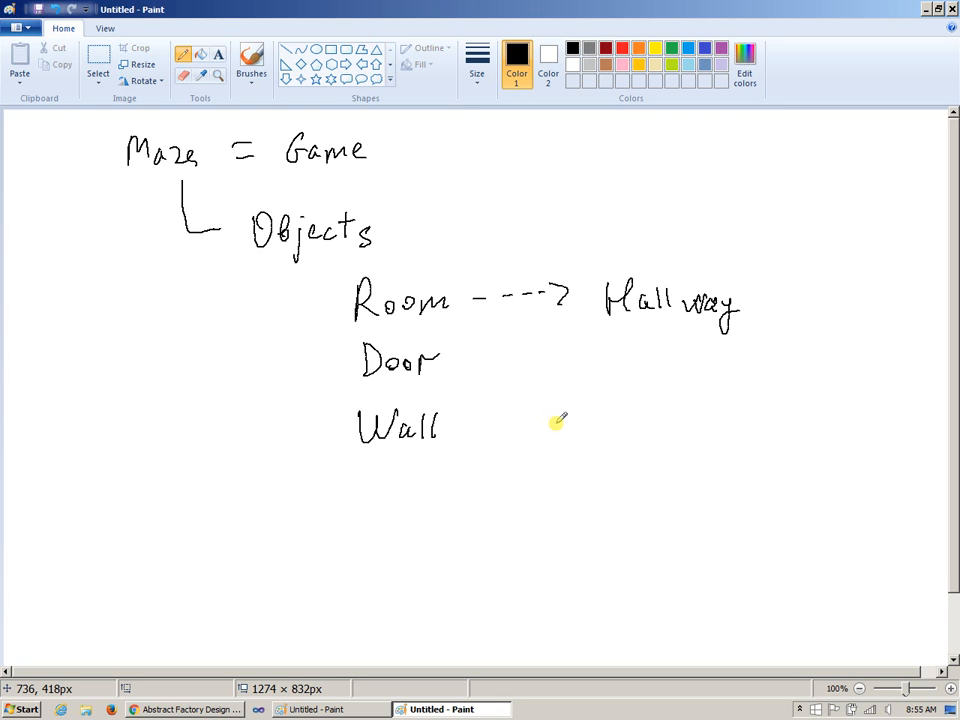
{"action": "mouse_move", "coordinate": [530, 440]}
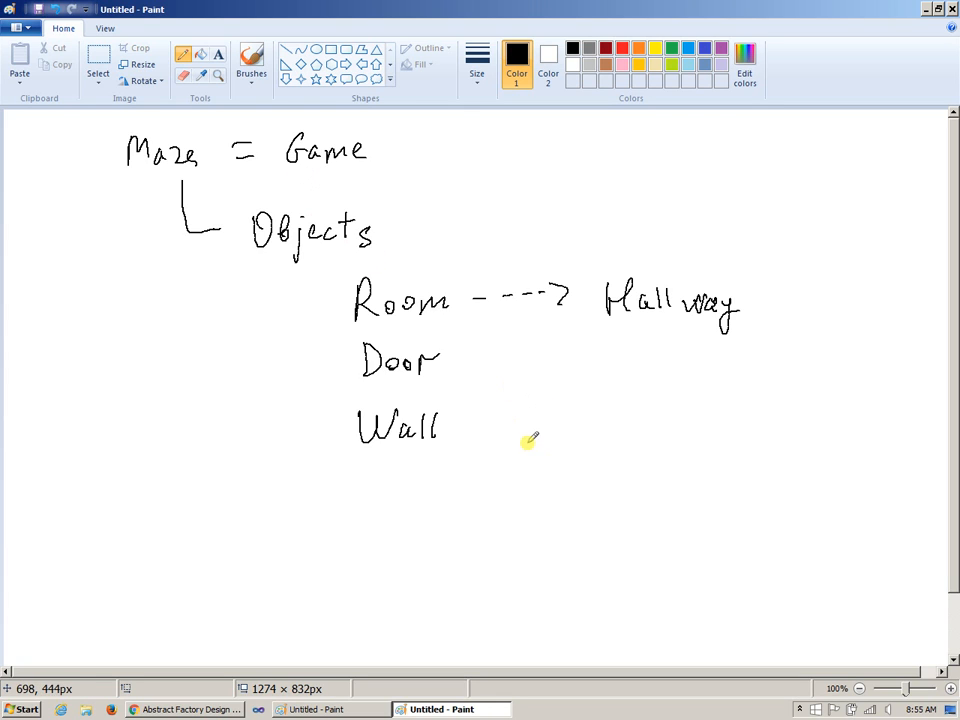
{"action": "mouse_move", "coordinate": [420, 280]}
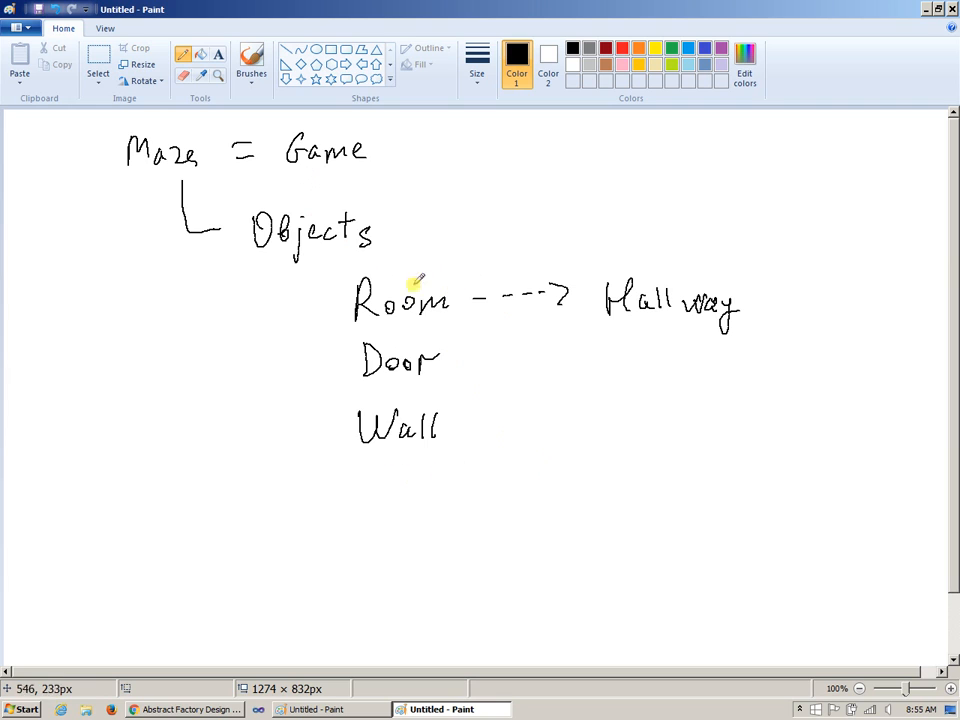
{"action": "mouse_move", "coordinate": [467, 448]}
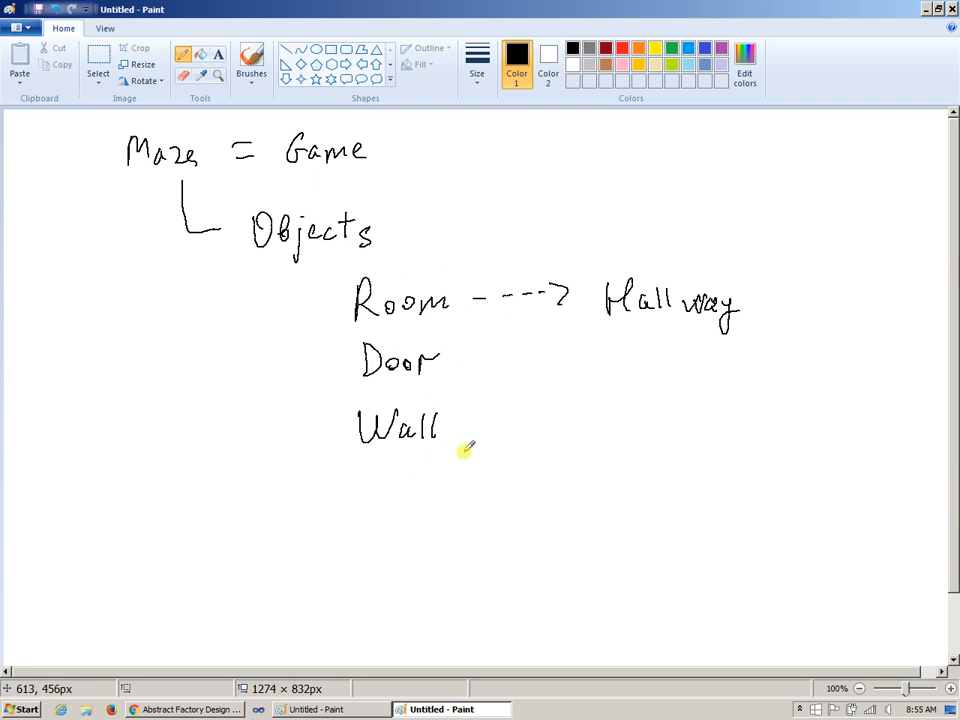
{"action": "mouse_move", "coordinate": [322, 163]}
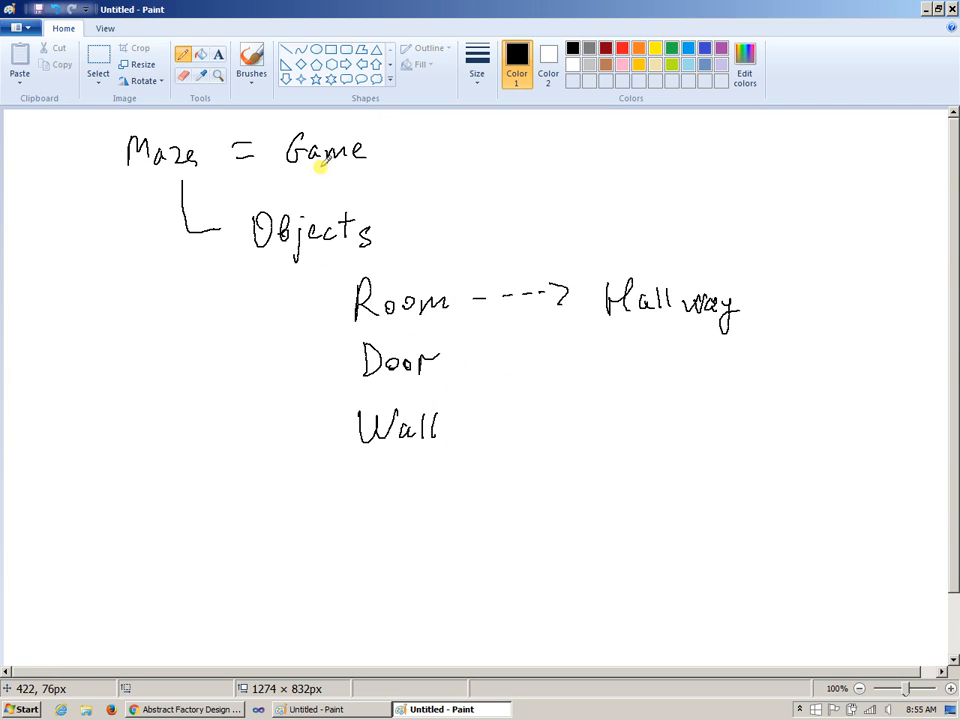
{"action": "mouse_move", "coordinate": [407, 450]}
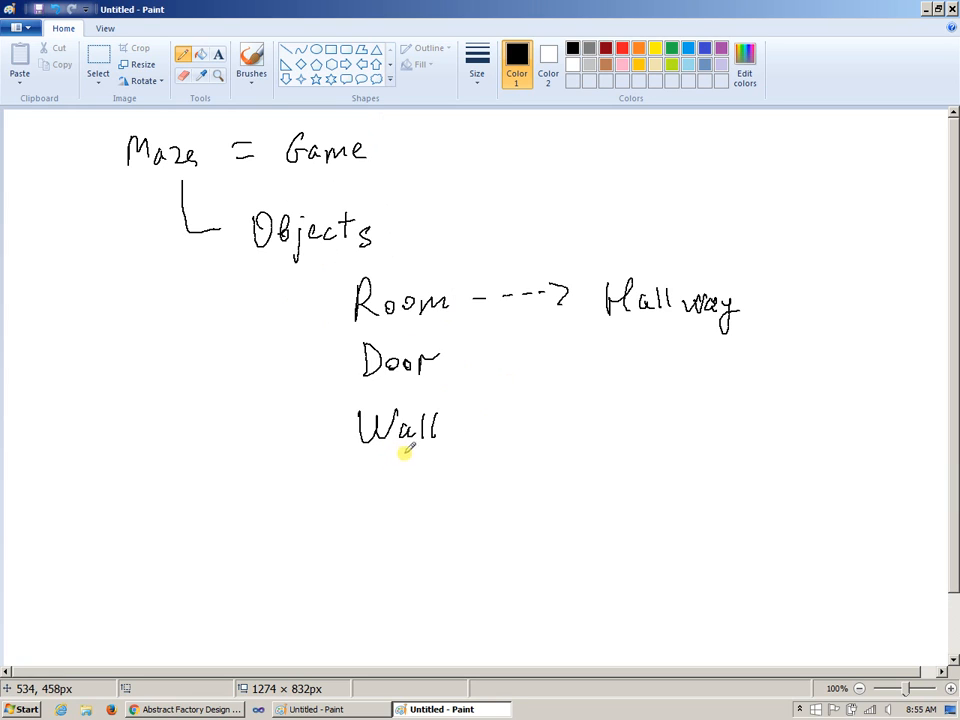
{"action": "mouse_move", "coordinate": [425, 442]}
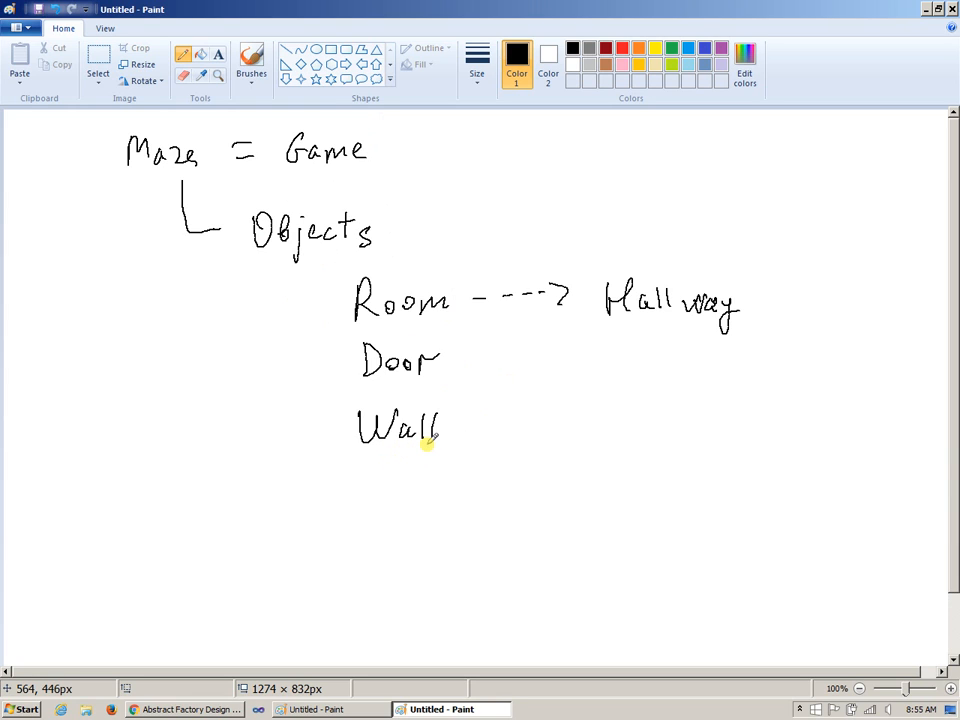
{"action": "mouse_move", "coordinate": [483, 160]}
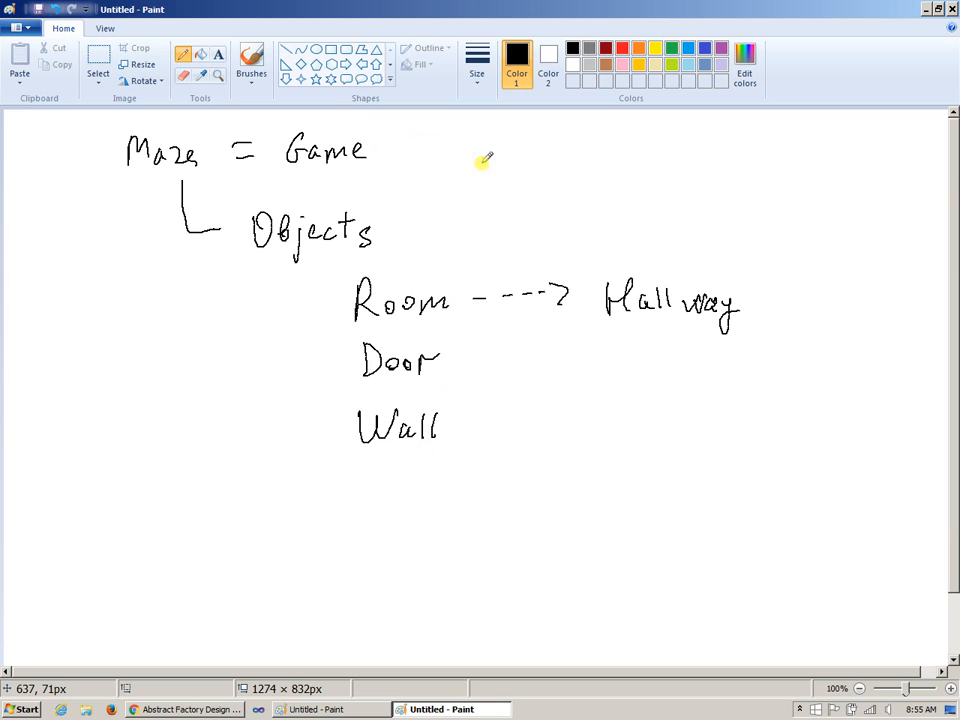
{"action": "mouse_move", "coordinate": [308, 355]}
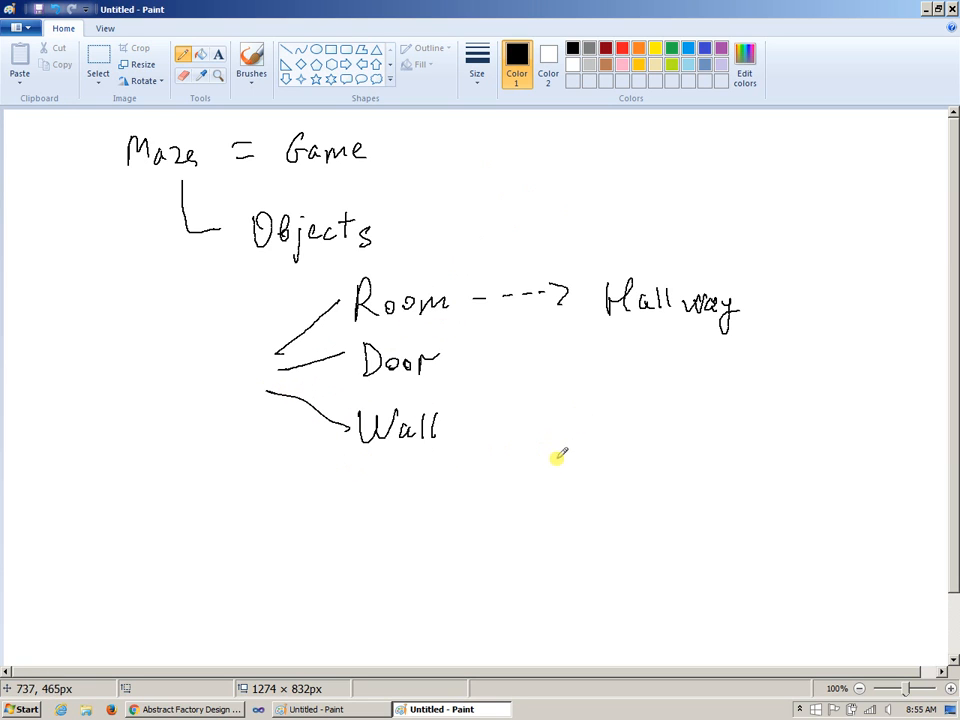
{"action": "mouse_move", "coordinate": [225, 320]}
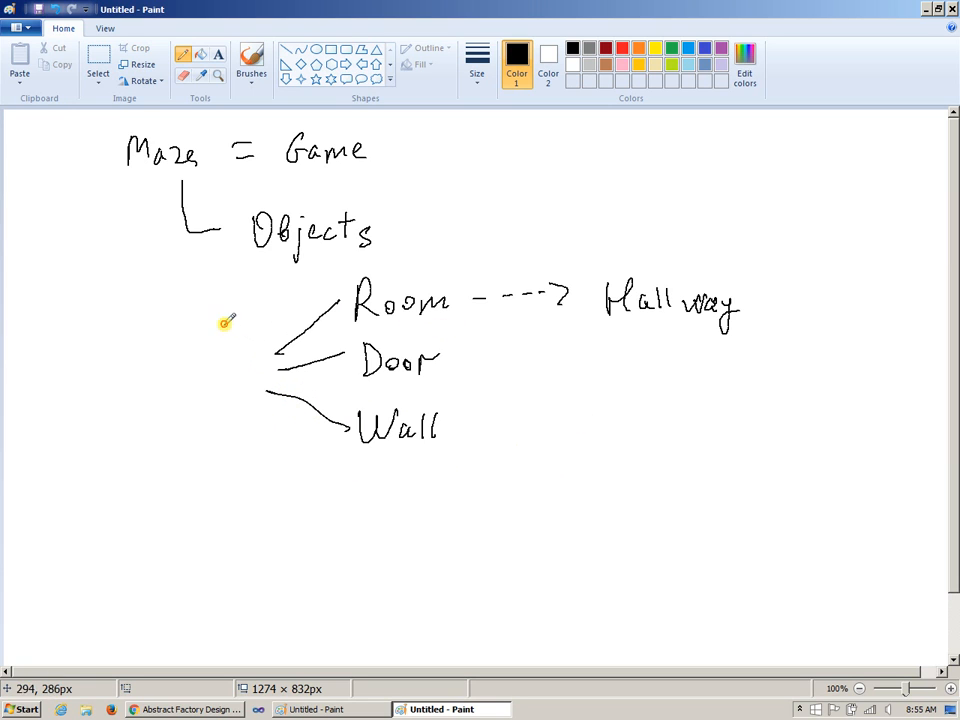
Step: Draw a tall box of small shapes with a downward arrow, and write Display and Explode below
{"action": "left_click_drag", "start_coordinate": [220, 320], "coordinate": [255, 450]}
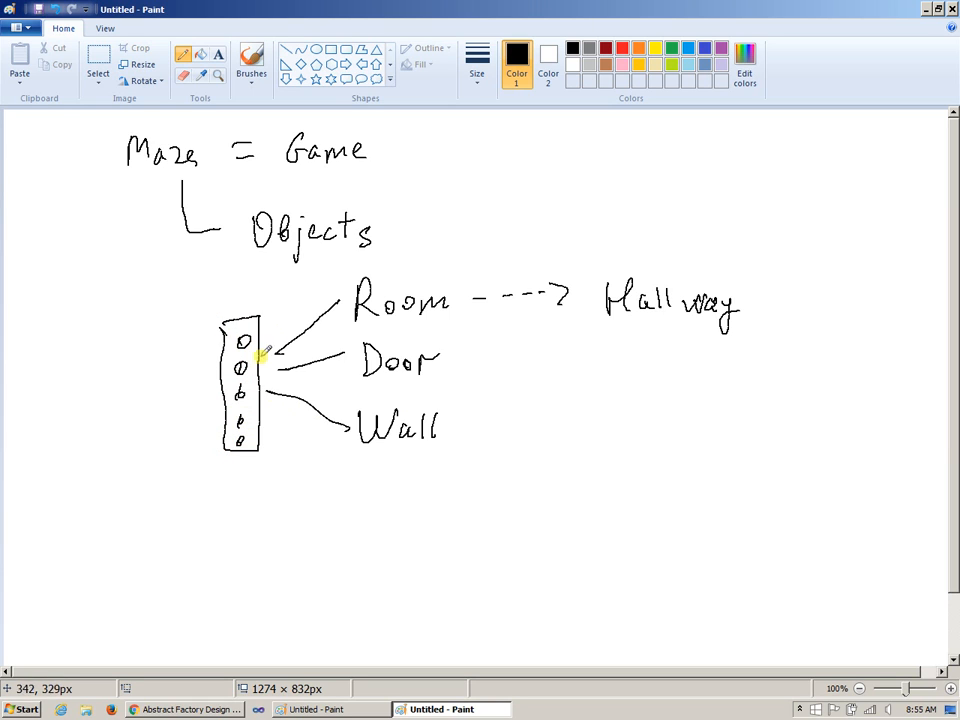
{"action": "left_click_drag", "start_coordinate": [185, 340], "coordinate": [185, 440]}
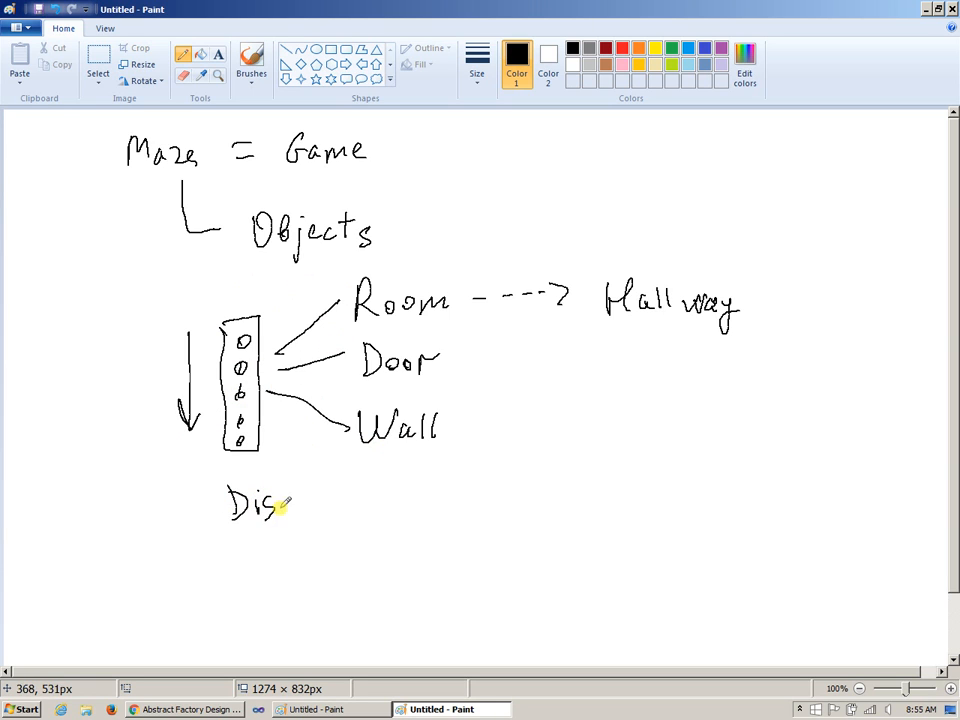
{"action": "left_click_drag", "start_coordinate": [293, 505], "coordinate": [350, 505]}
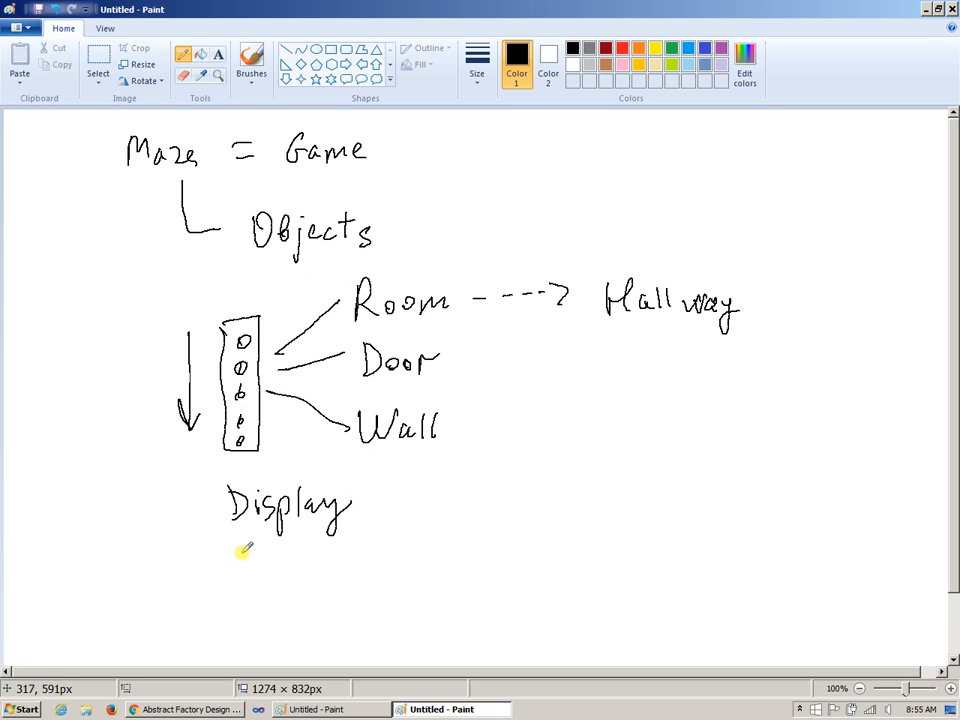
{"action": "left_click_drag", "start_coordinate": [240, 548], "coordinate": [248, 575]}
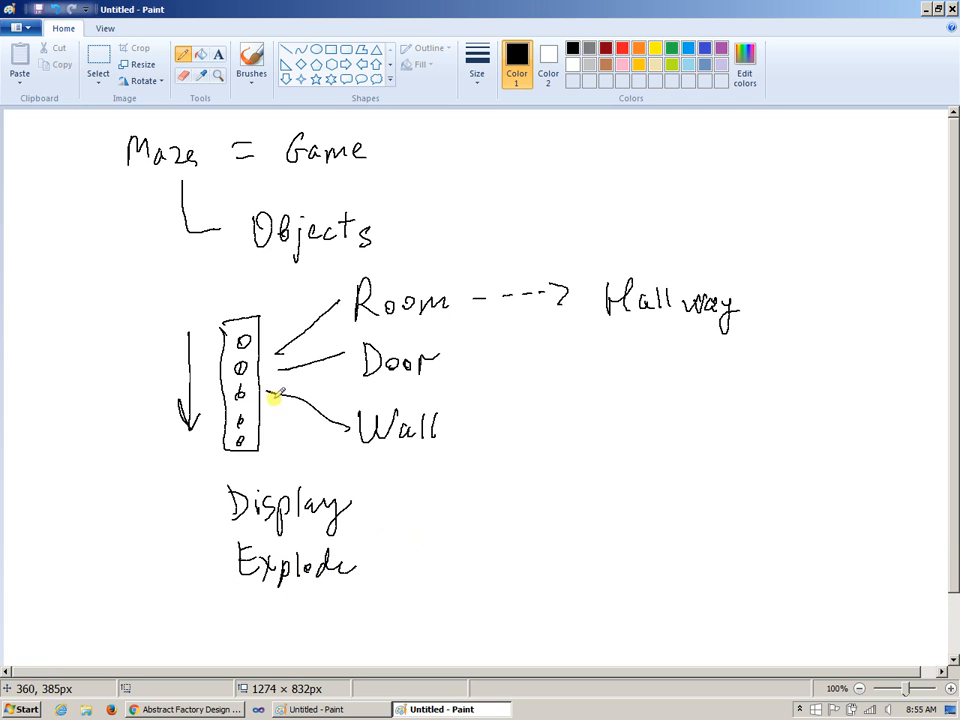
{"action": "mouse_move", "coordinate": [278, 415]}
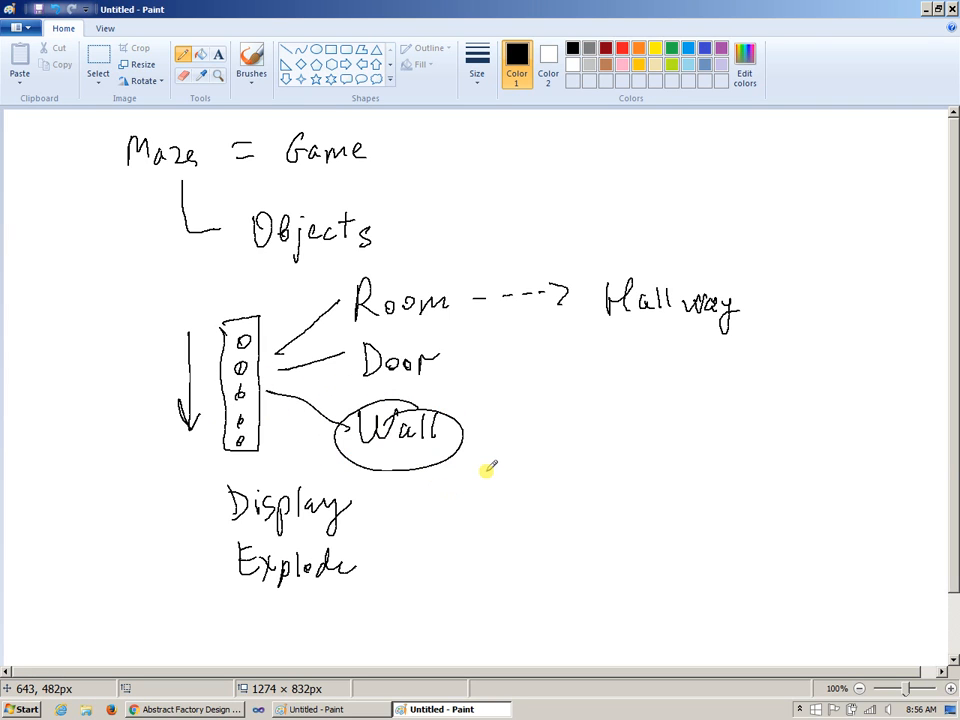
{"action": "mouse_move", "coordinate": [245, 483]}
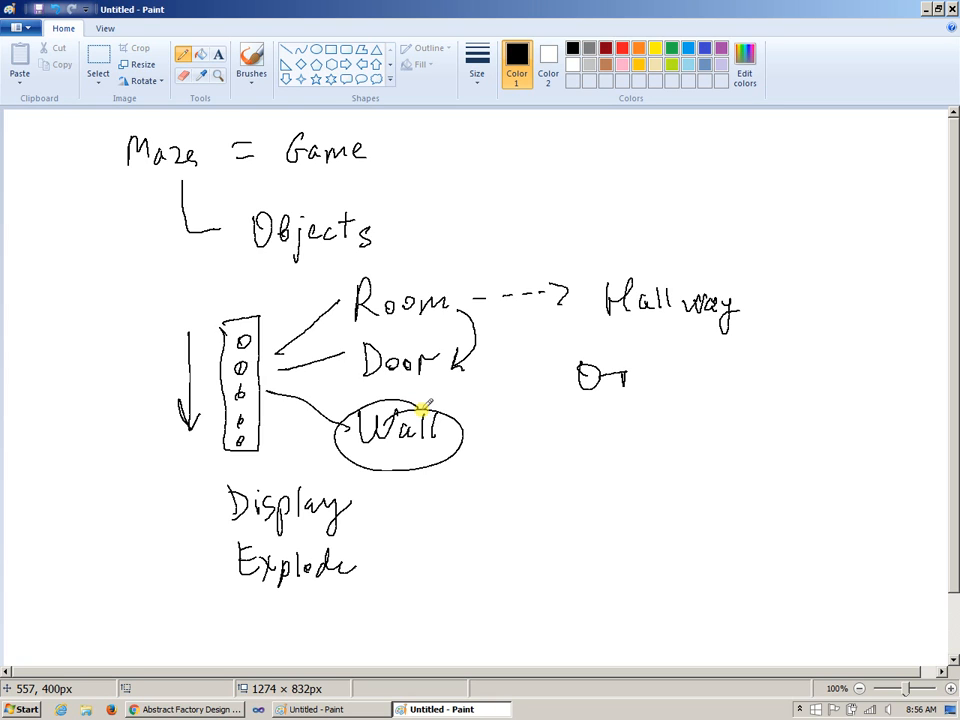
{"action": "mouse_move", "coordinate": [480, 385]}
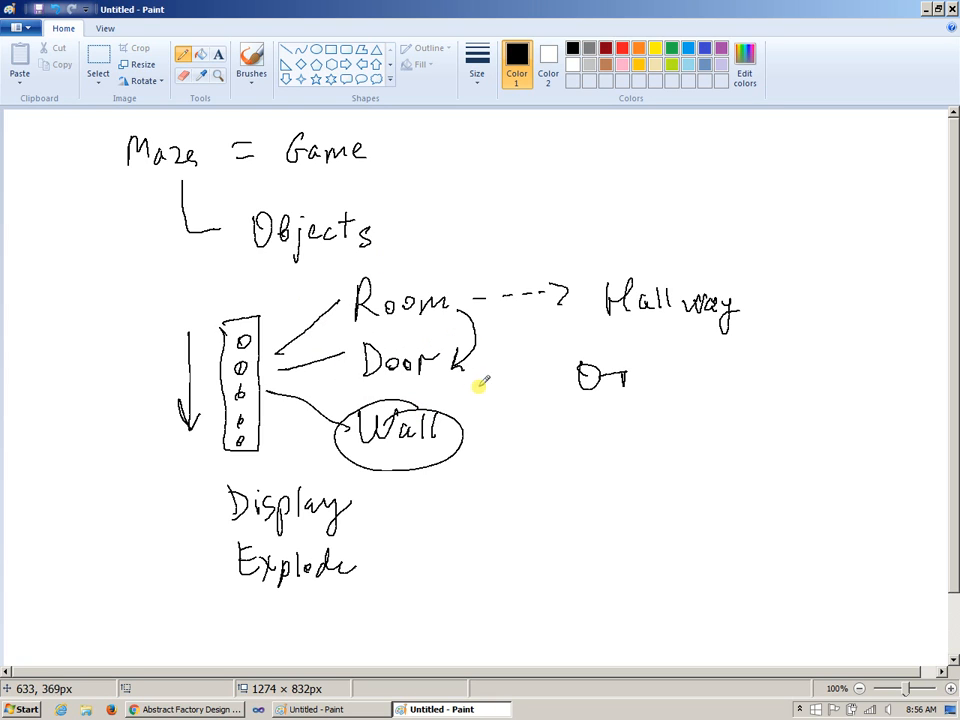
{"action": "mouse_move", "coordinate": [420, 290]}
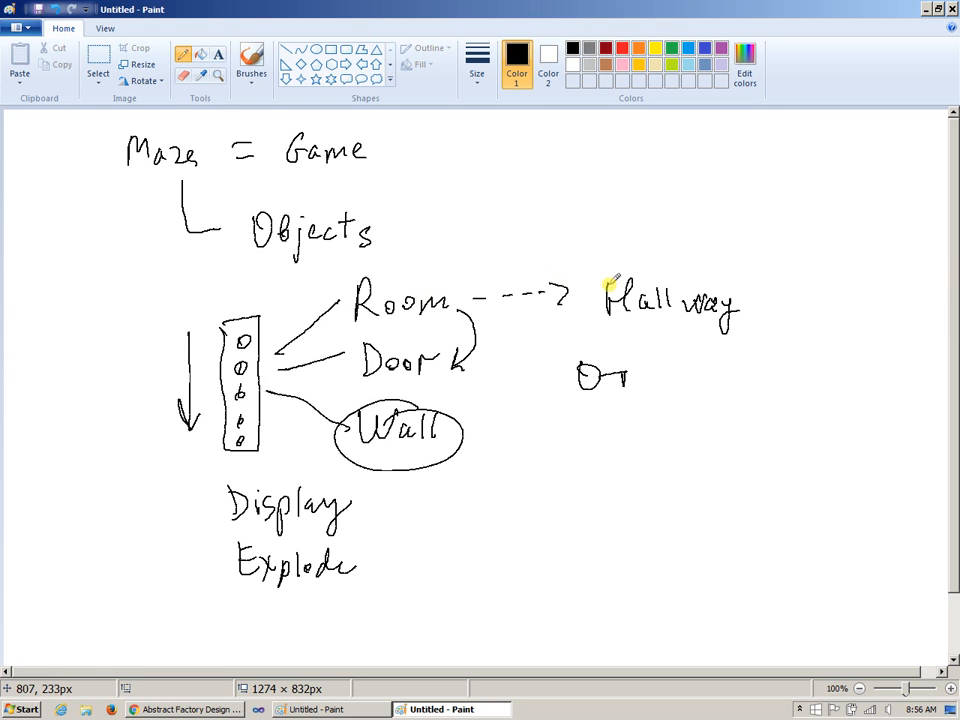
{"action": "mouse_move", "coordinate": [583, 240]}
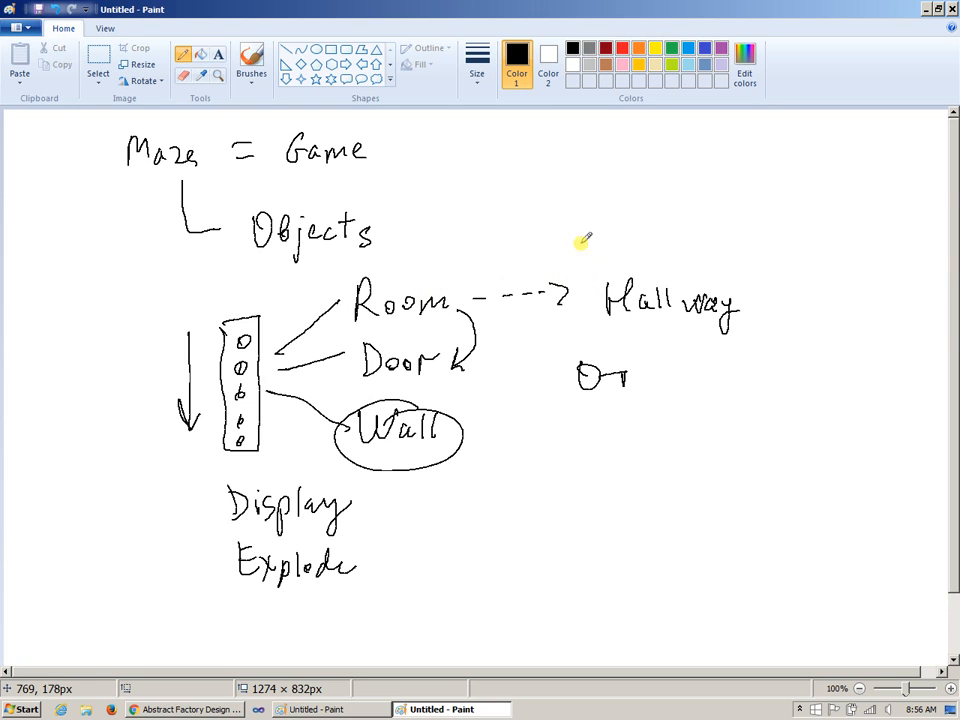
{"action": "mouse_move", "coordinate": [560, 178]}
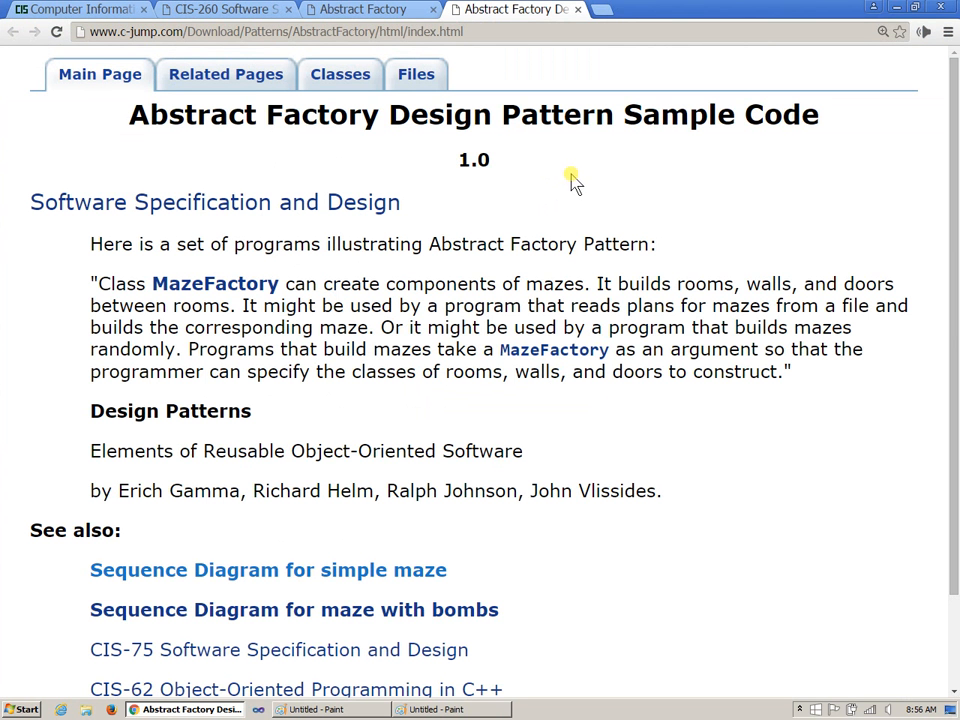
{"action": "mouse_move", "coordinate": [388, 127]}
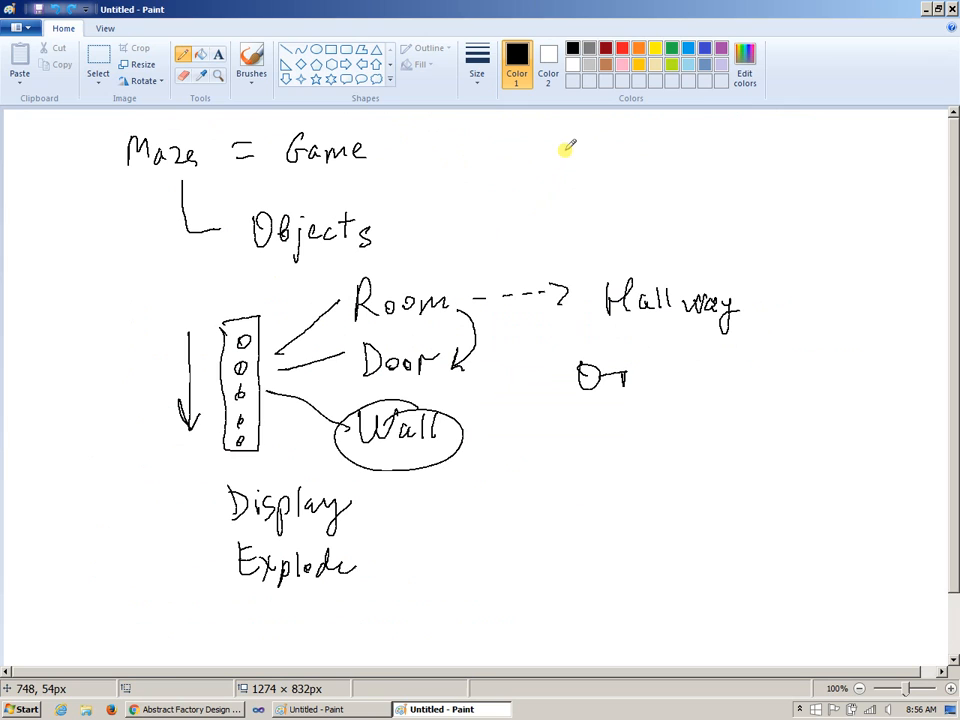
Step: Hand-write 'Abstract Factory' at the top right of the sketch
{"action": "left_click_drag", "start_coordinate": [560, 160], "coordinate": [640, 160]}
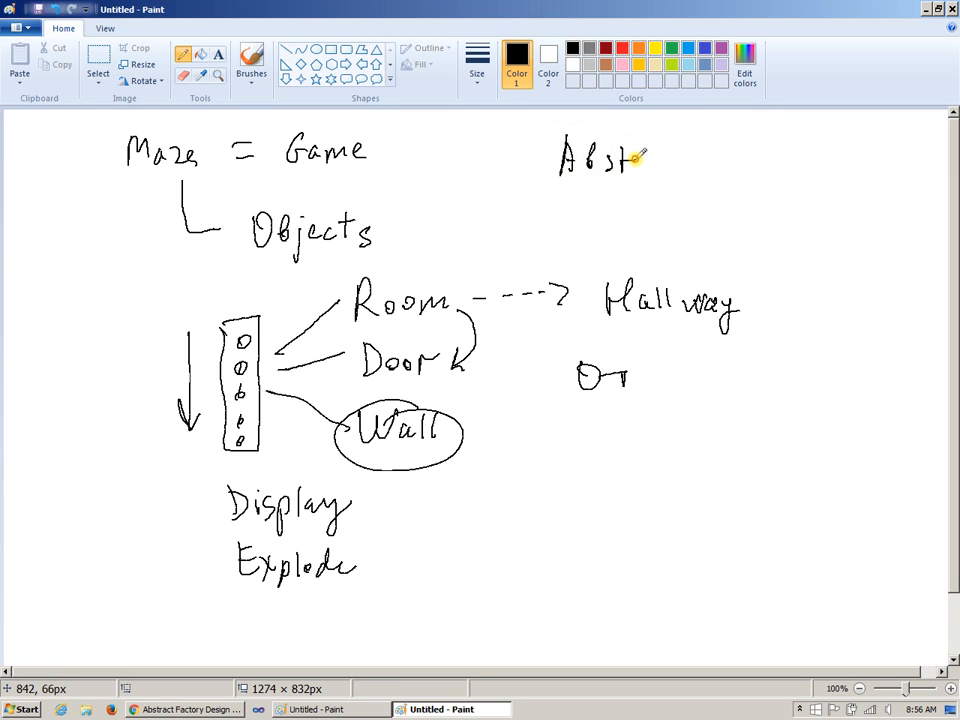
{"action": "left_click_drag", "start_coordinate": [635, 160], "coordinate": [760, 150]}
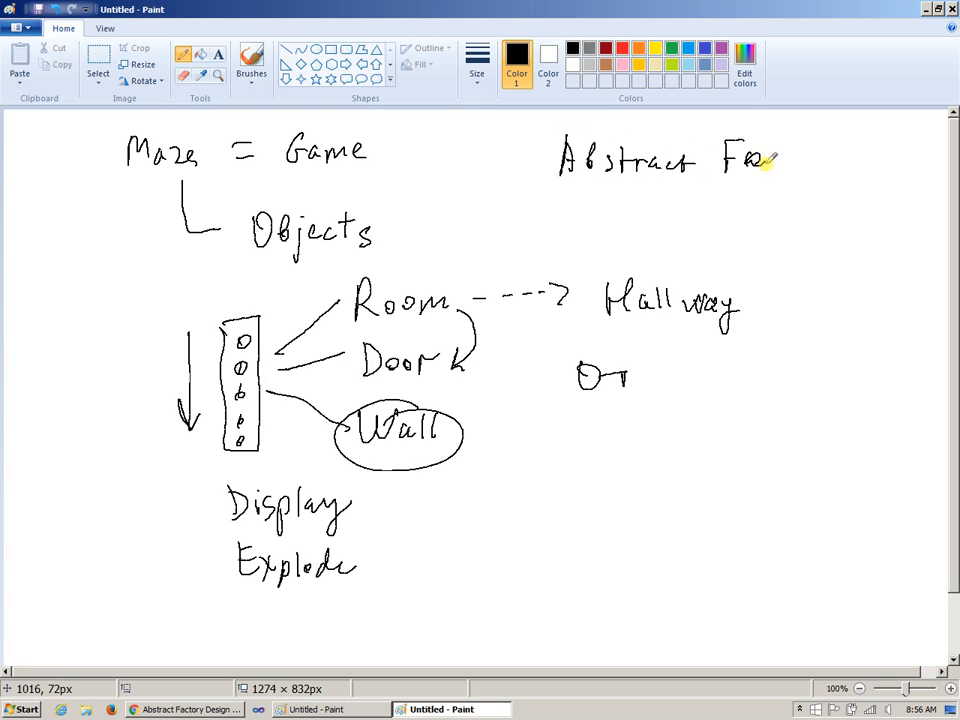
{"action": "left_click_drag", "start_coordinate": [760, 165], "coordinate": [840, 160]}
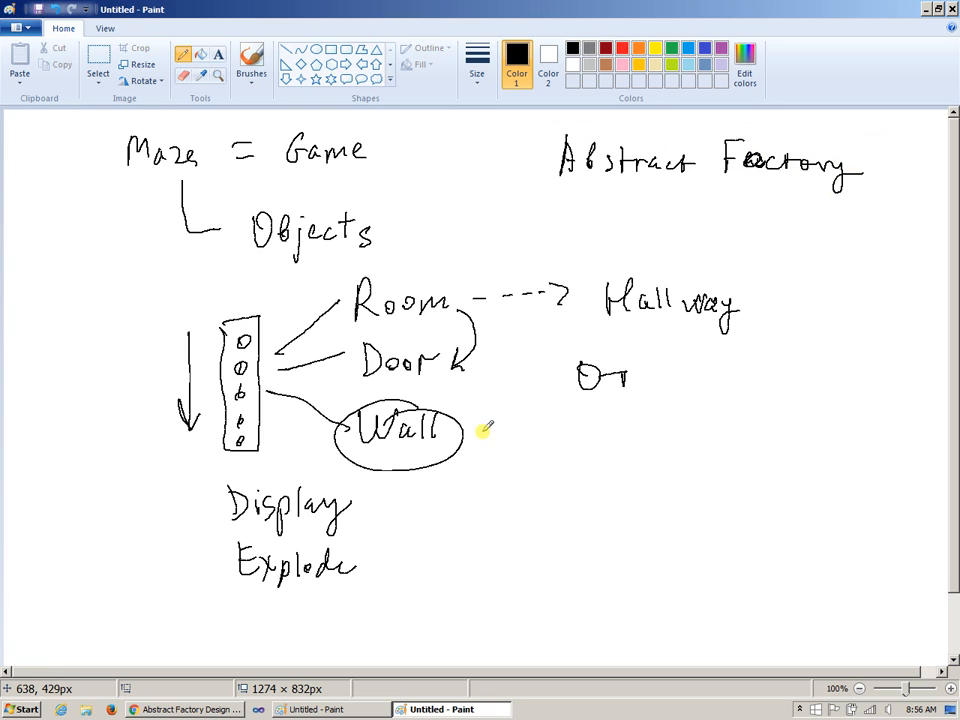
{"action": "mouse_move", "coordinate": [500, 315]}
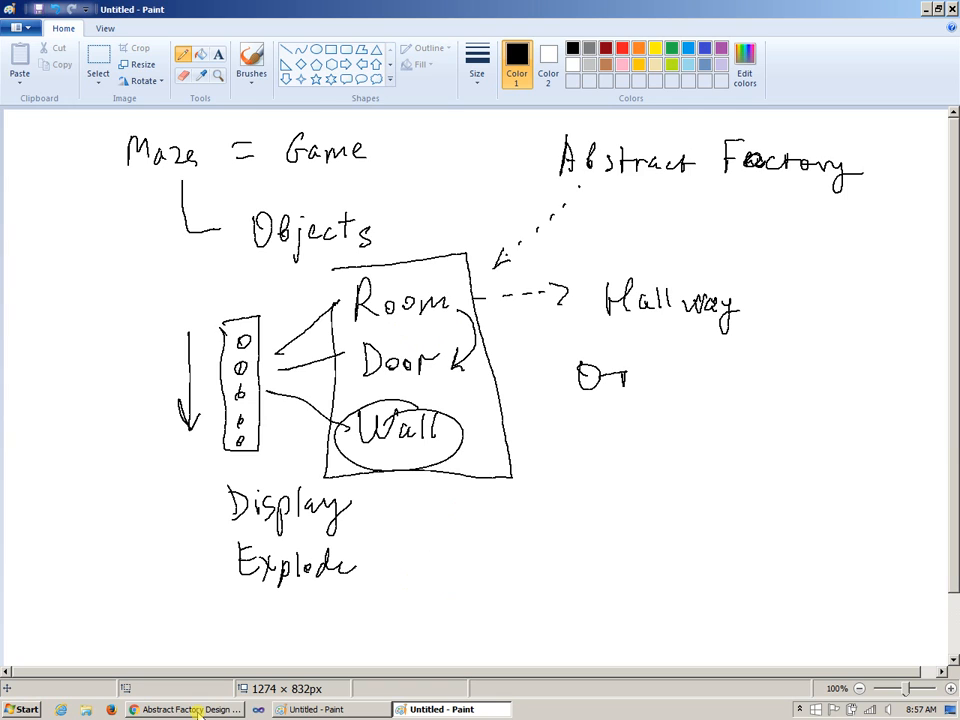
Step: Return to the CIS-260 syllabus in Chrome and open the Design Patterns lecture from the Implementation Model section
{"action": "left_click", "coordinate": [187, 709]}
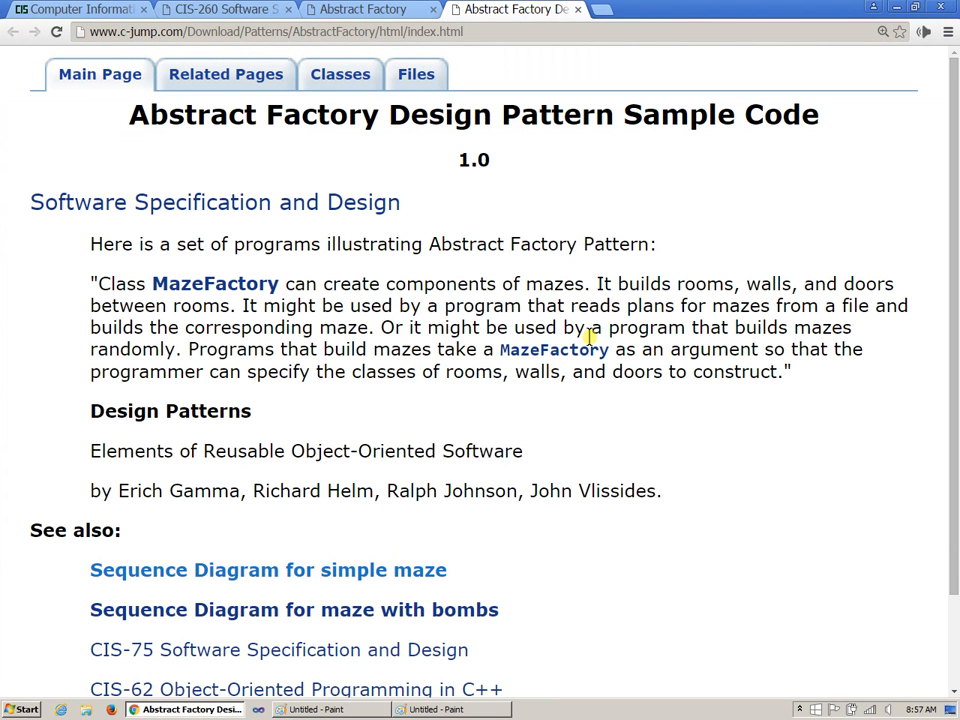
{"action": "mouse_move", "coordinate": [388, 22]}
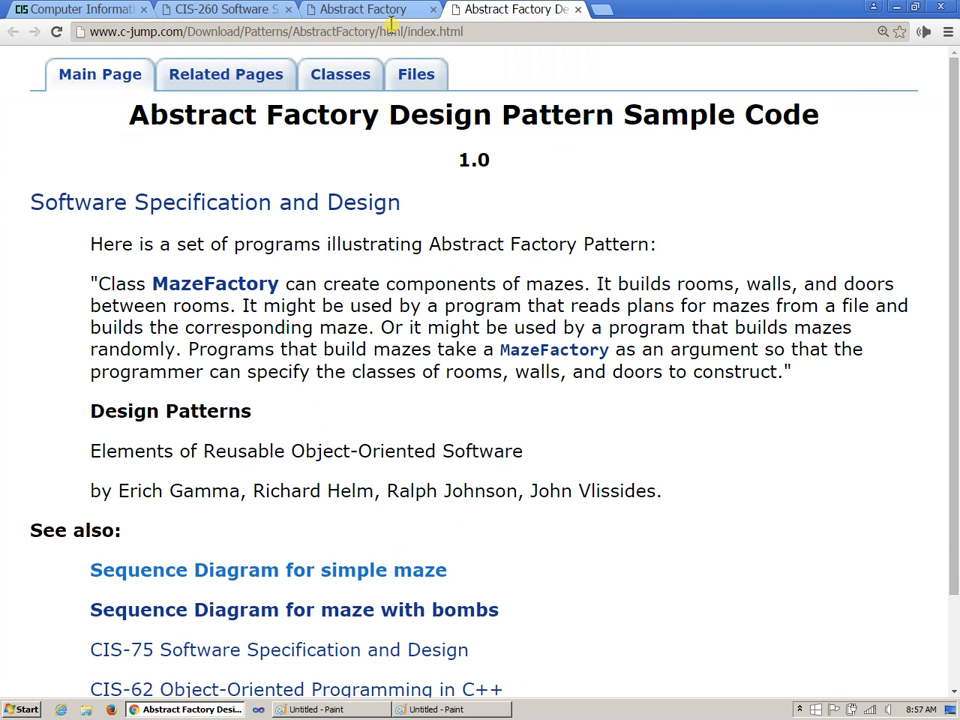
{"action": "left_click", "coordinate": [220, 9]}
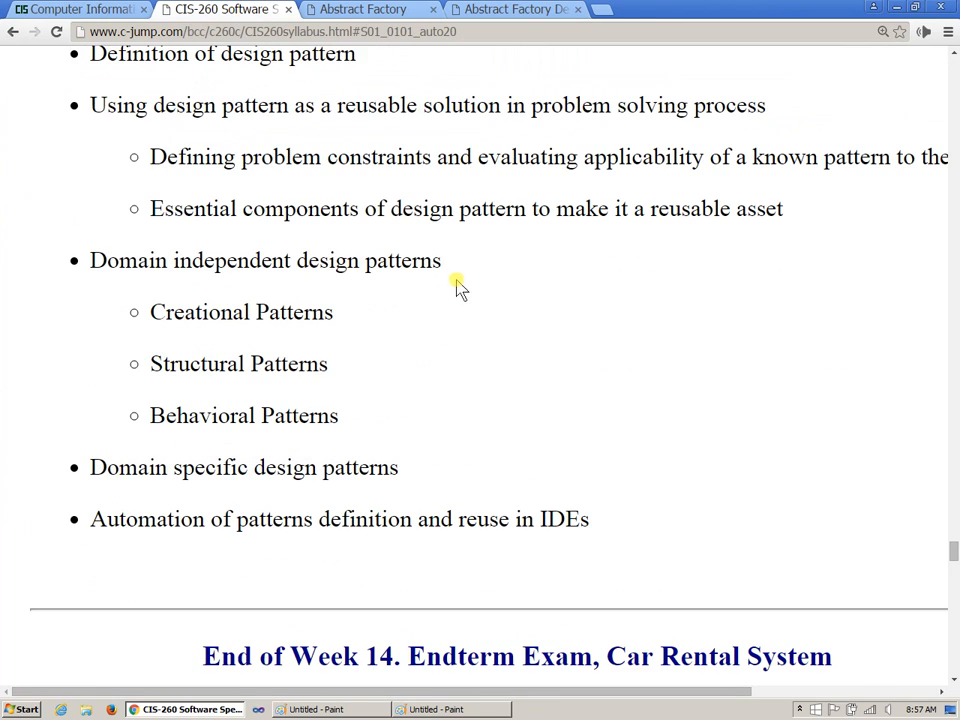
{"action": "mouse_move", "coordinate": [490, 243]}
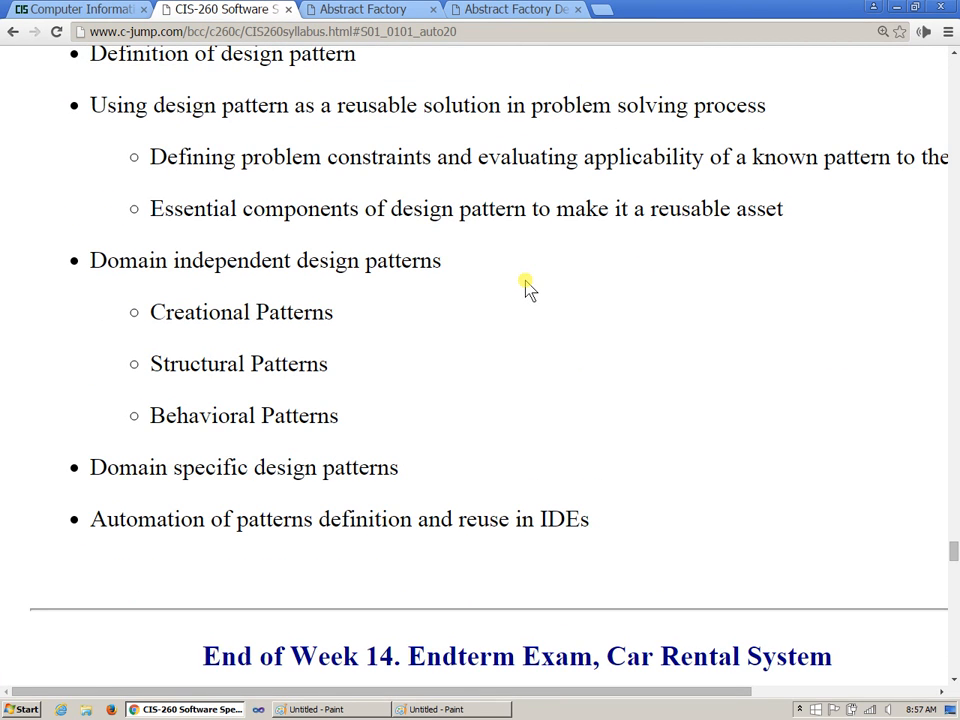
{"action": "left_click", "coordinate": [75, 9]}
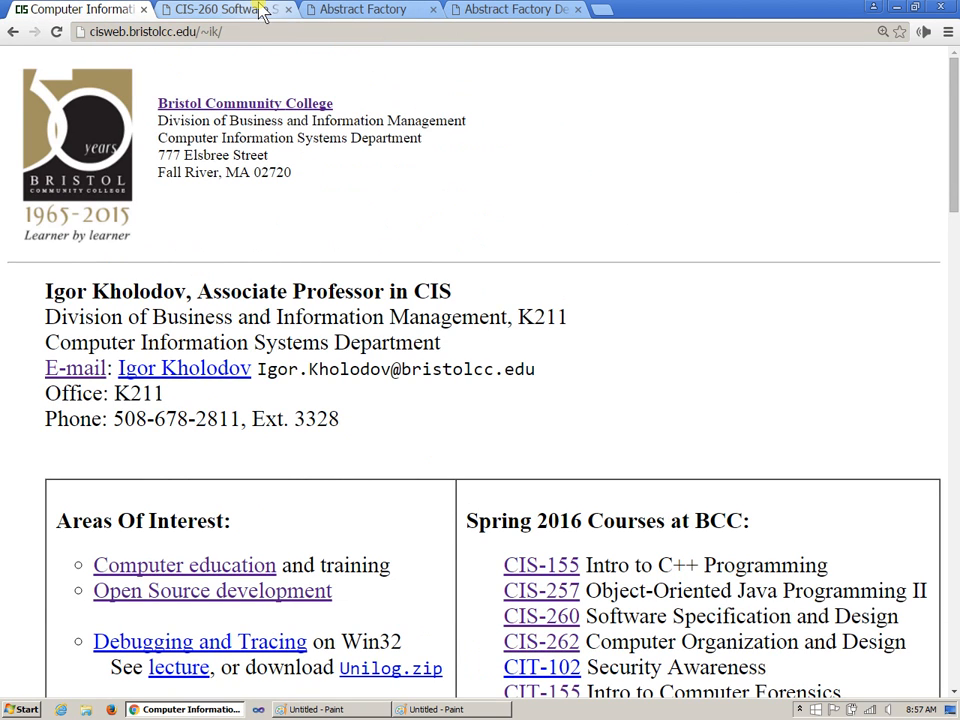
{"action": "left_click", "coordinate": [215, 9]}
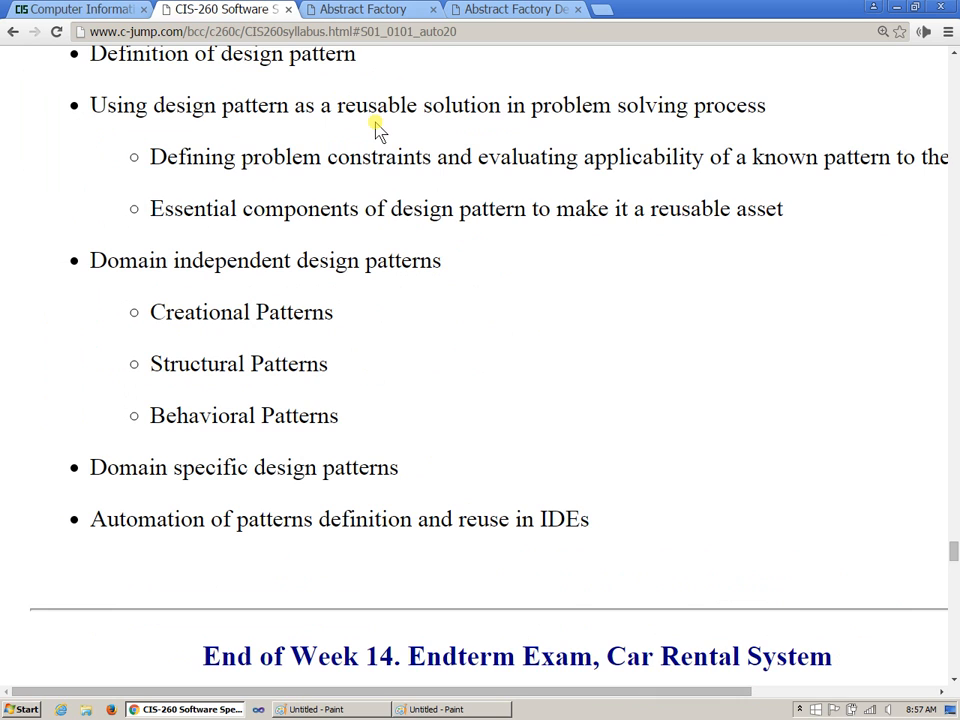
{"action": "scroll", "scroll_direction": "down", "scroll_amount": 3}
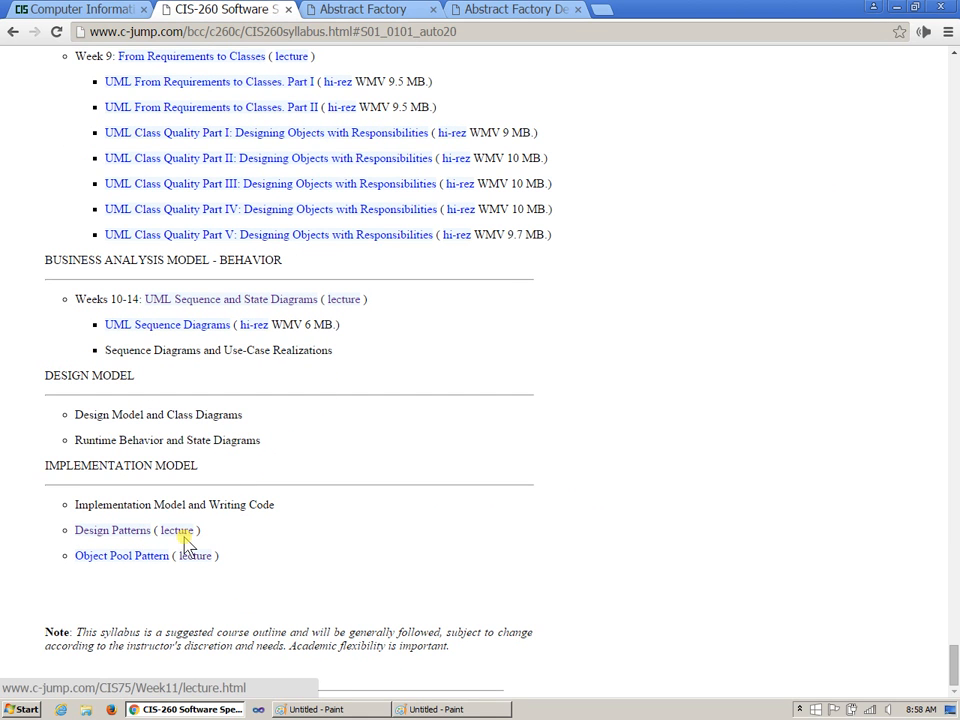
{"action": "left_click", "coordinate": [112, 530]}
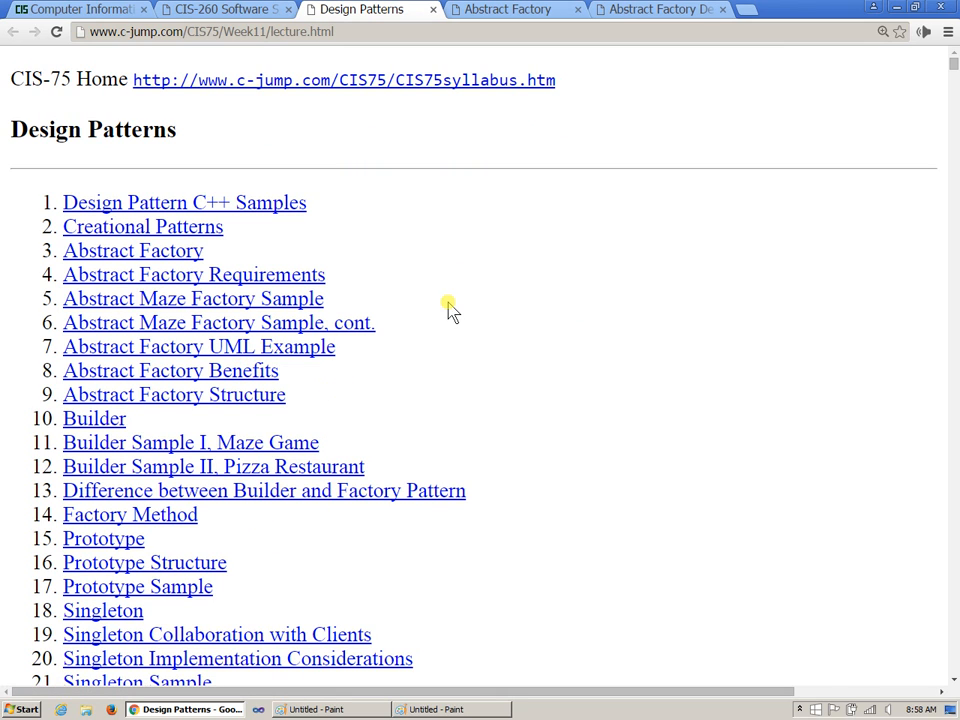
{"action": "mouse_move", "coordinate": [638, 153]}
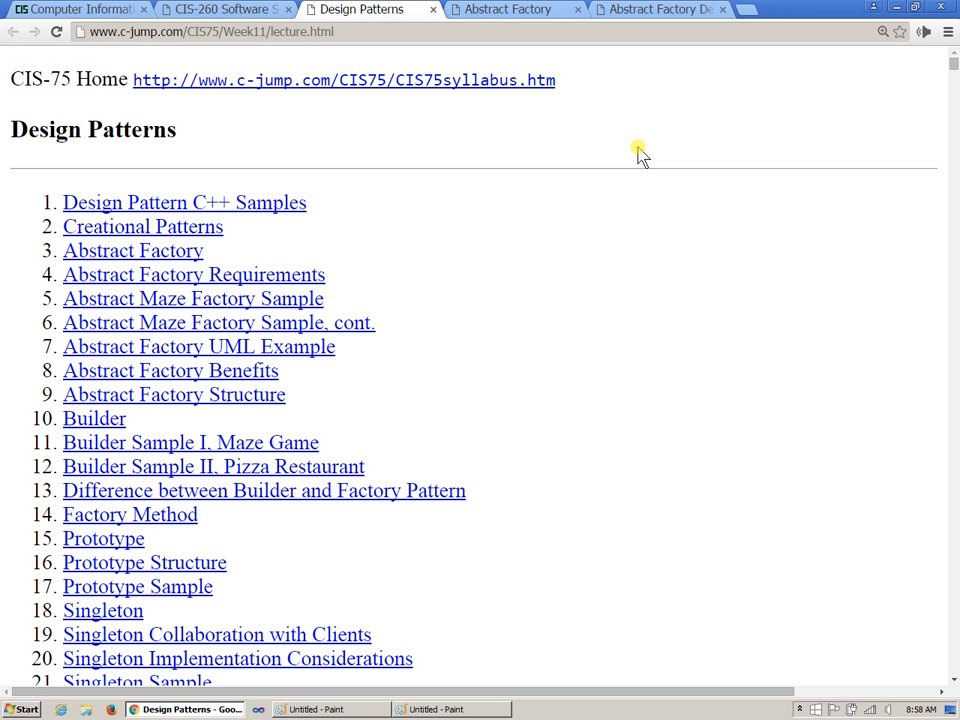
Step: Show the Abstract Factory lecture tab scrolled to the sample code download link
{"action": "left_click", "coordinate": [515, 9]}
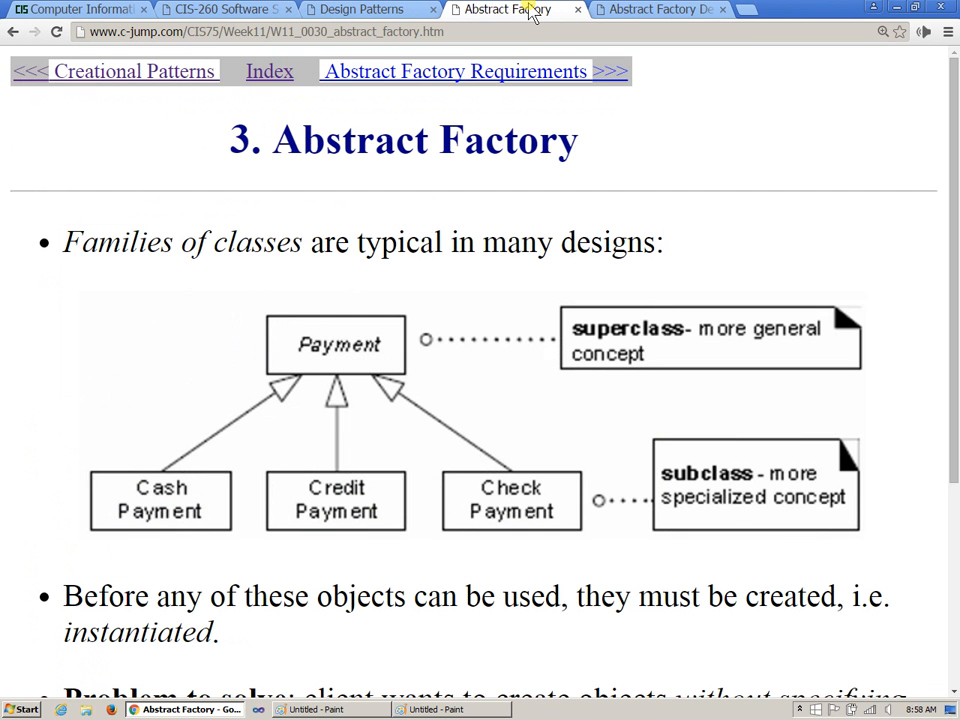
{"action": "left_click", "coordinate": [655, 9]}
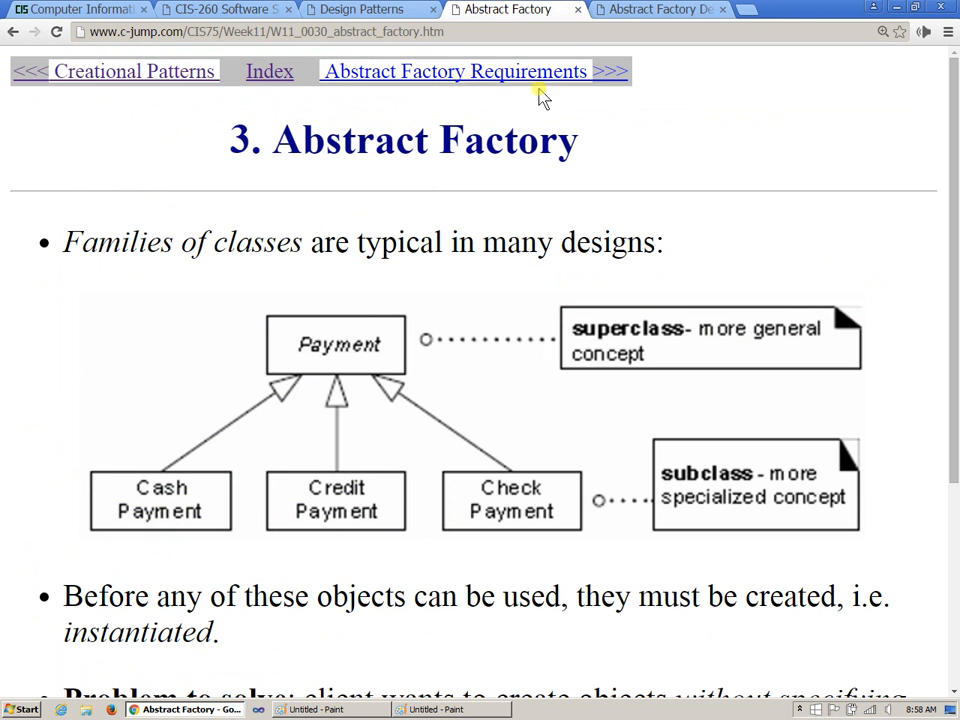
{"action": "scroll", "scroll_direction": "down", "scroll_amount": 3}
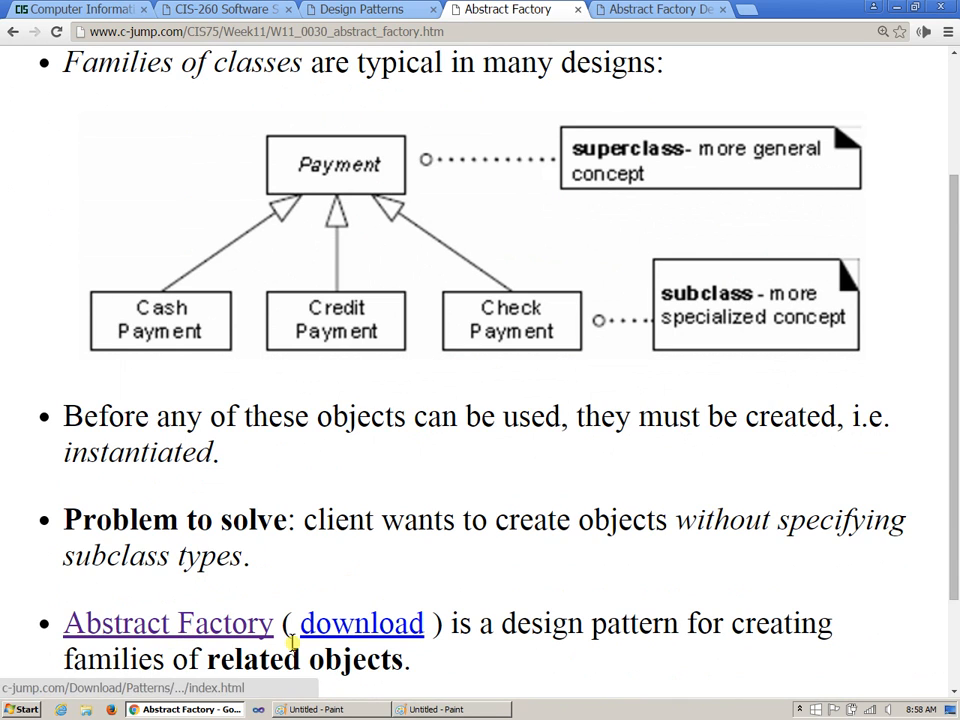
{"action": "mouse_move", "coordinate": [361, 623]}
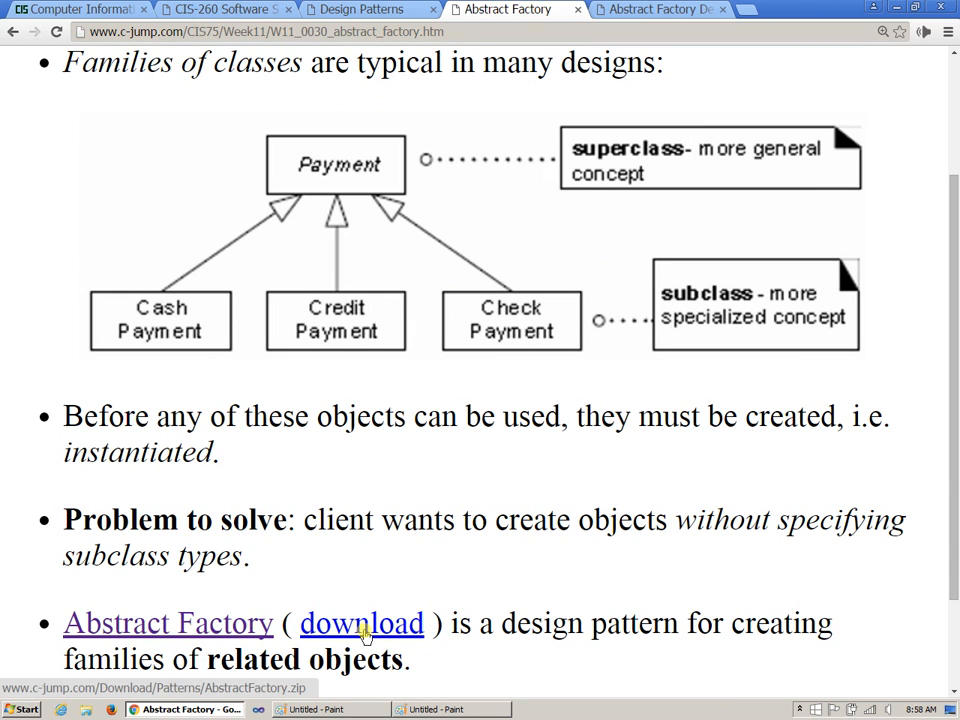
Step: Save AbstractFactory.zip from the download link into the Projects\c260\Cxx folder
{"action": "right_click", "coordinate": [361, 623]}
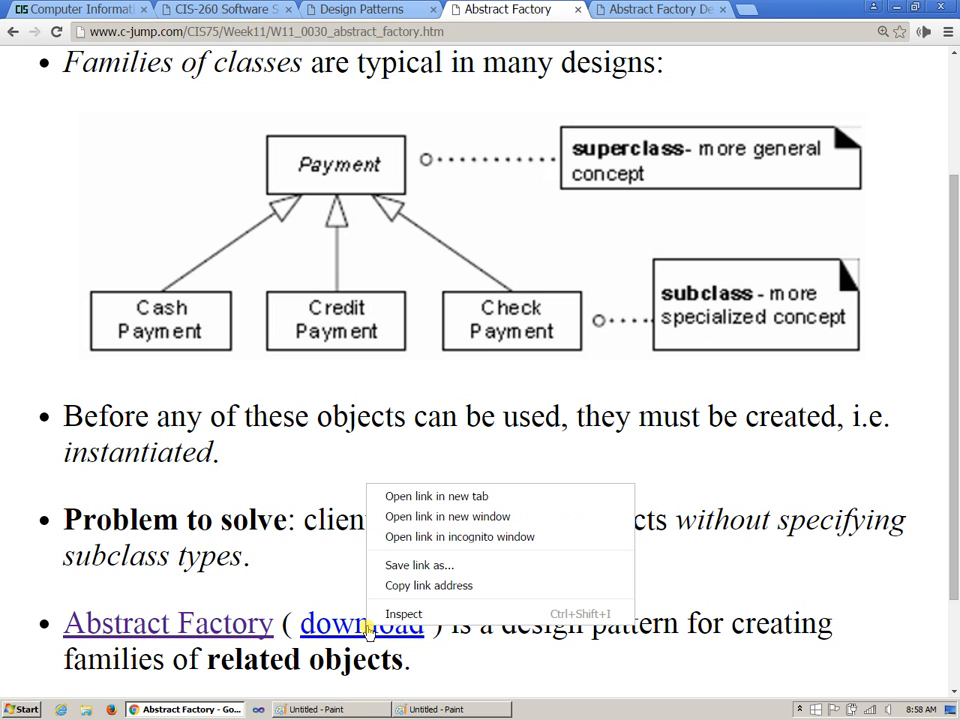
{"action": "left_click", "coordinate": [447, 578]}
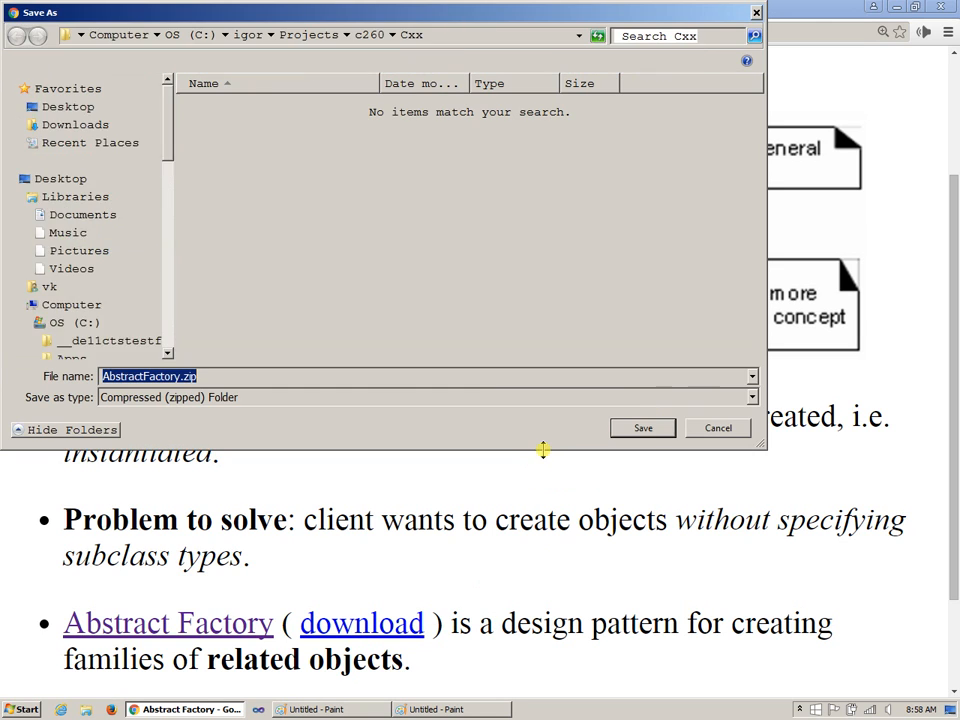
{"action": "left_click", "coordinate": [90, 317]}
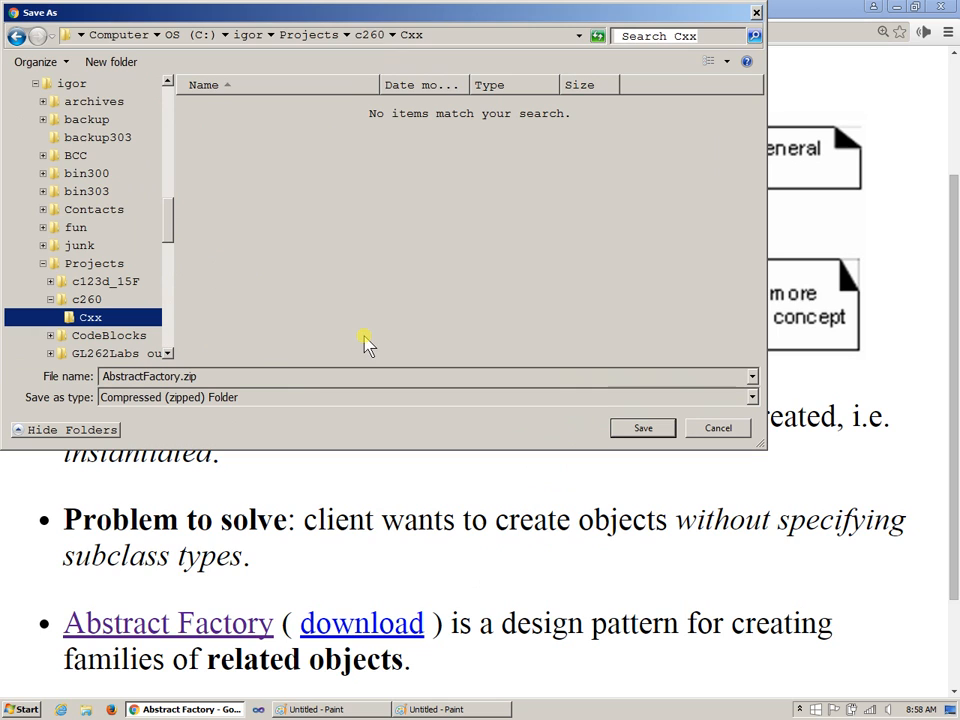
{"action": "mouse_move", "coordinate": [613, 277]}
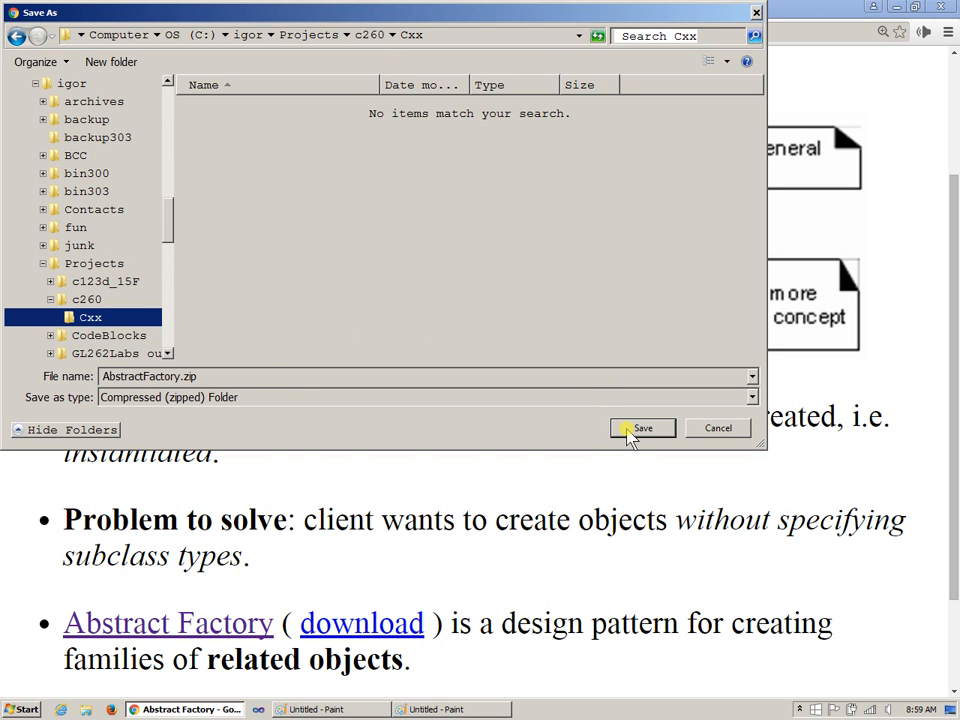
{"action": "left_click", "coordinate": [642, 428]}
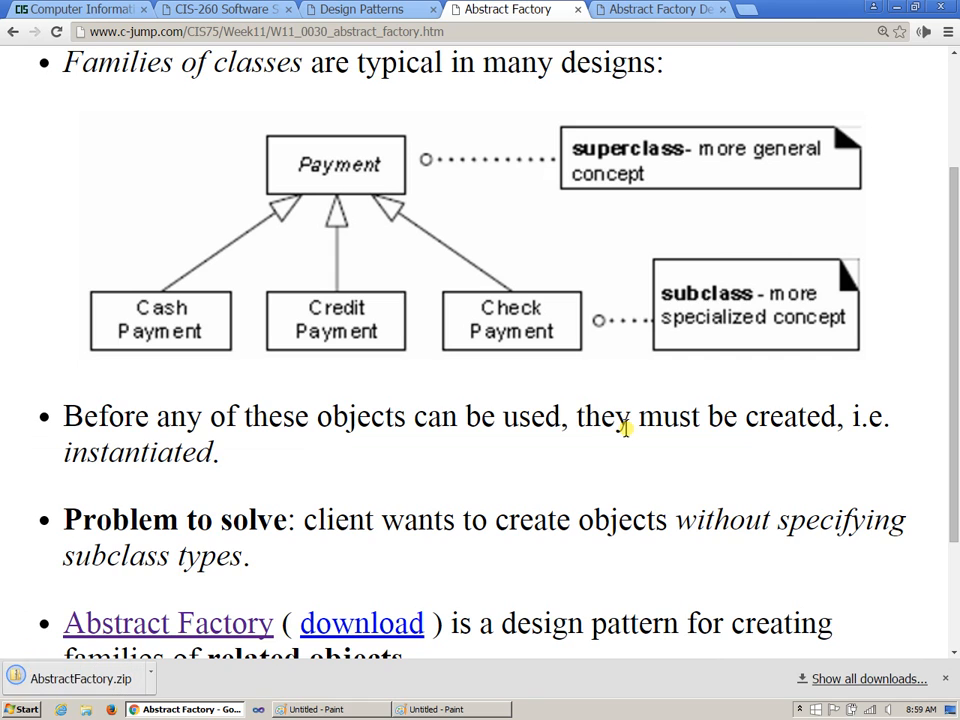
{"action": "mouse_move", "coordinate": [518, 470]}
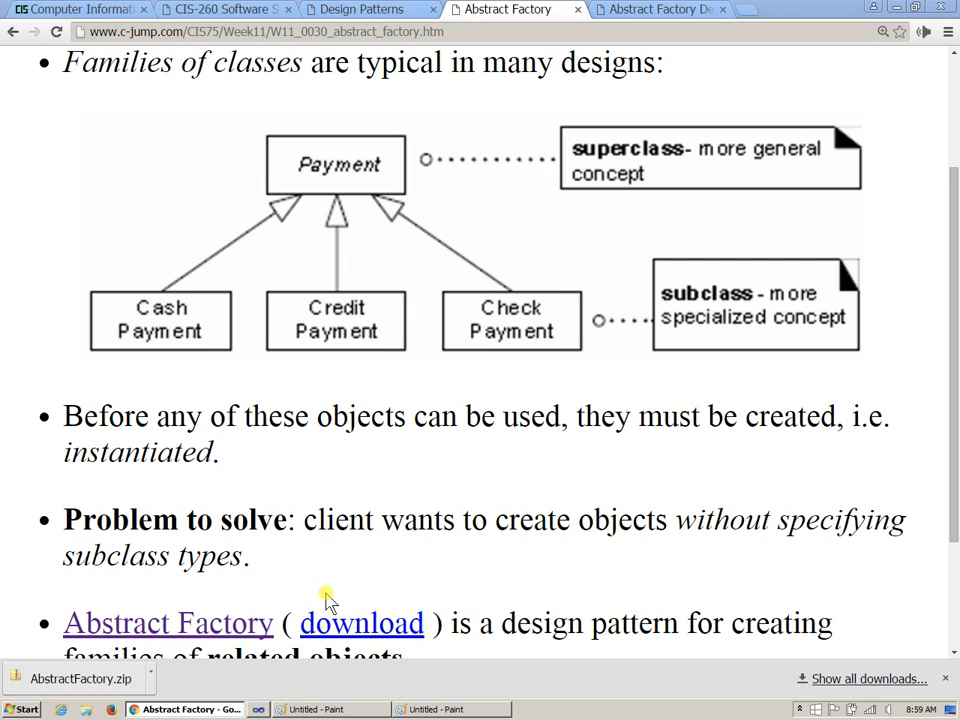
Step: Start a new Visual C++ project in Visual Studio with the Empty Project template selected
{"action": "left_click", "coordinate": [305, 709]}
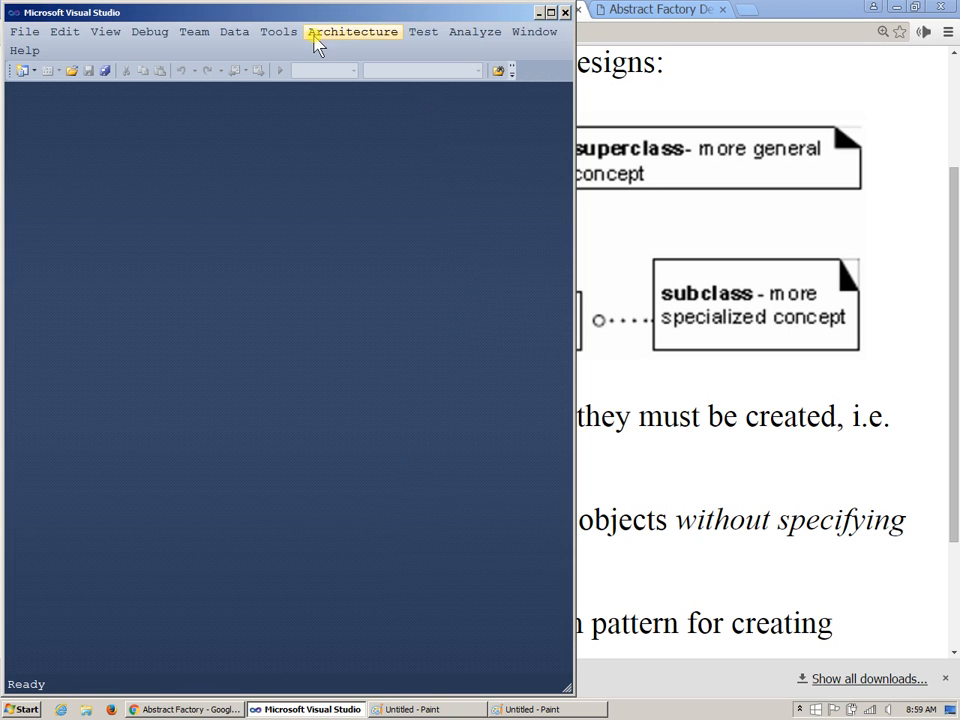
{"action": "mouse_move", "coordinate": [65, 82]}
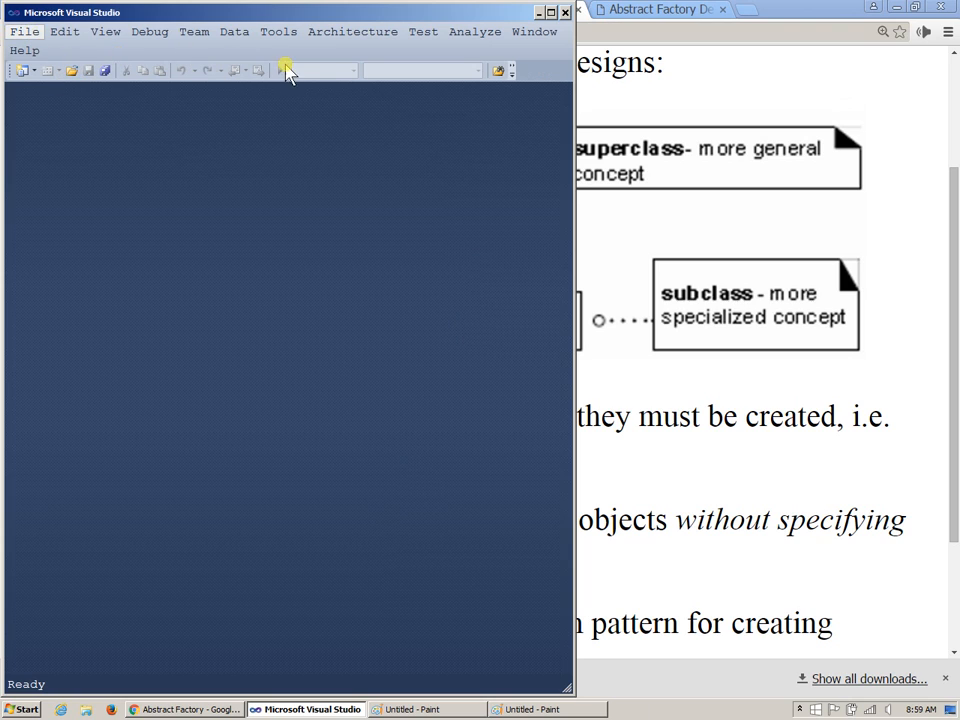
{"action": "mouse_move", "coordinate": [432, 68]}
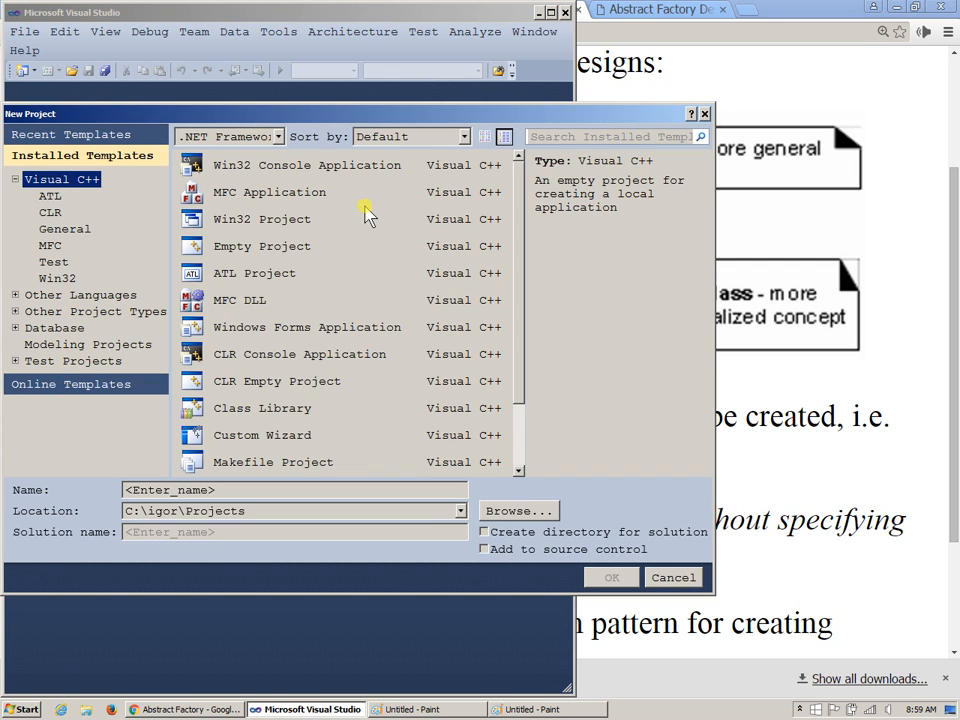
{"action": "mouse_move", "coordinate": [100, 220]}
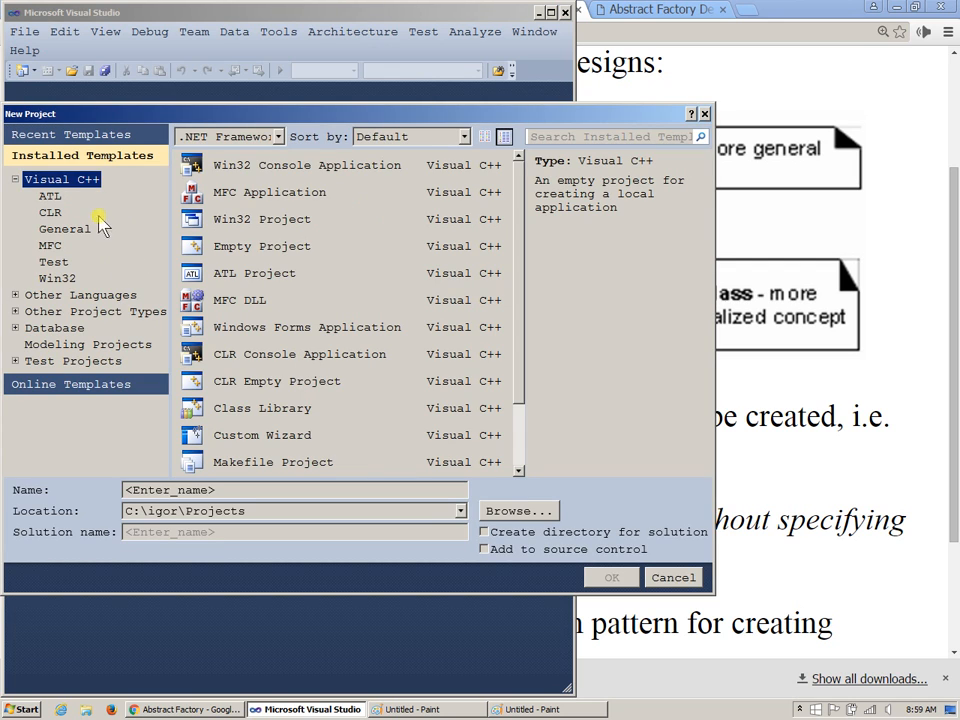
{"action": "mouse_move", "coordinate": [250, 255]}
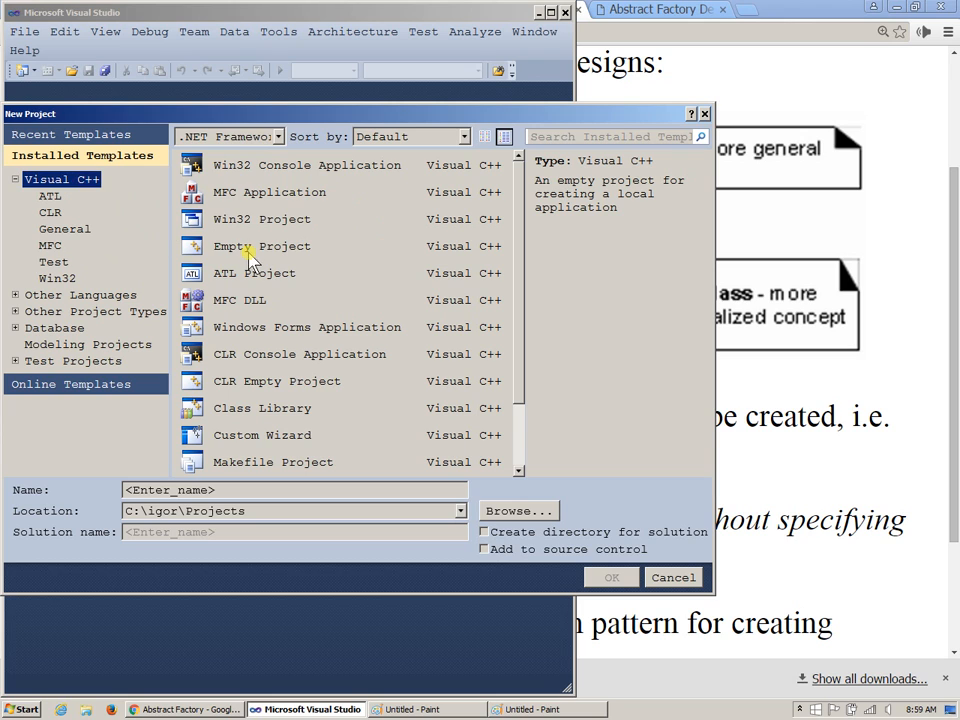
{"action": "mouse_move", "coordinate": [318, 263]}
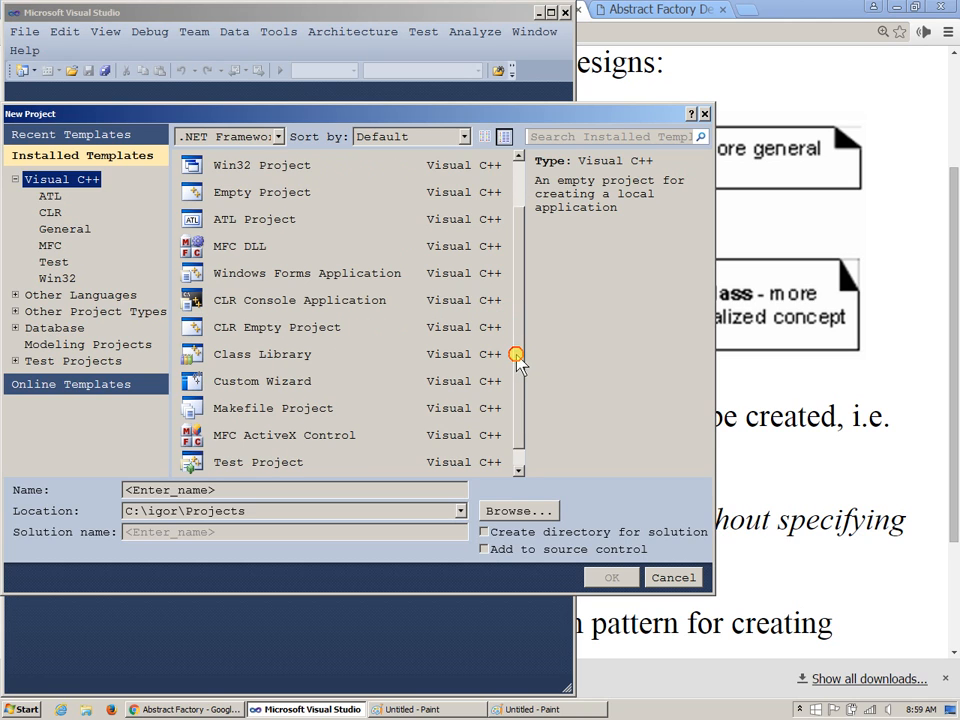
{"action": "left_click", "coordinate": [261, 192]}
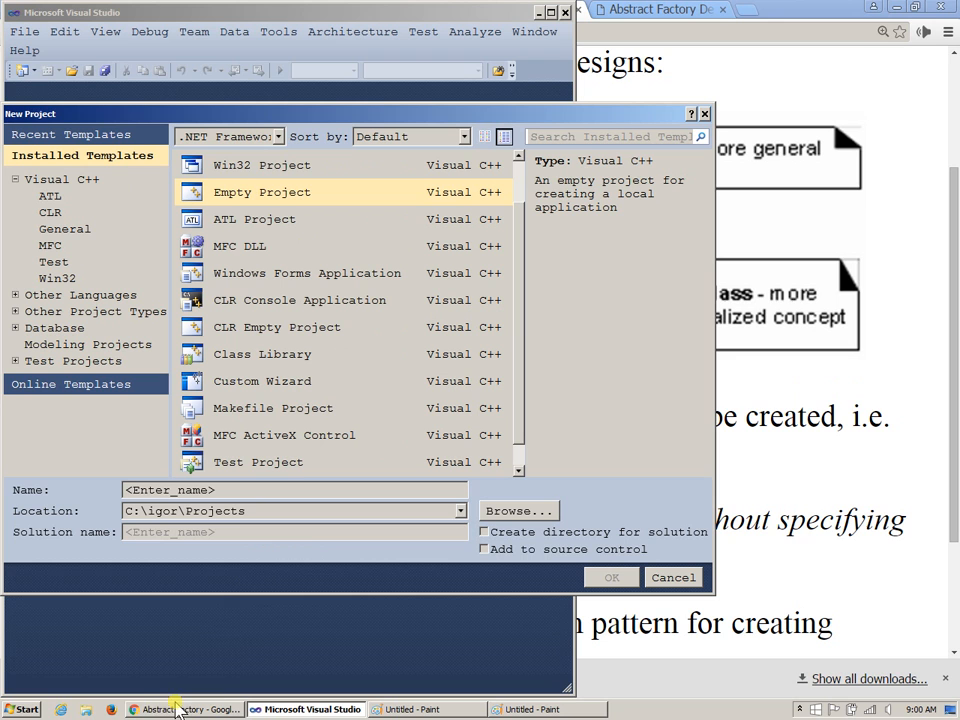
Step: Browse Explorer into Projects\c260\Cxx and select the AbstractFactory.zip archive
{"action": "left_click", "coordinate": [22, 708]}
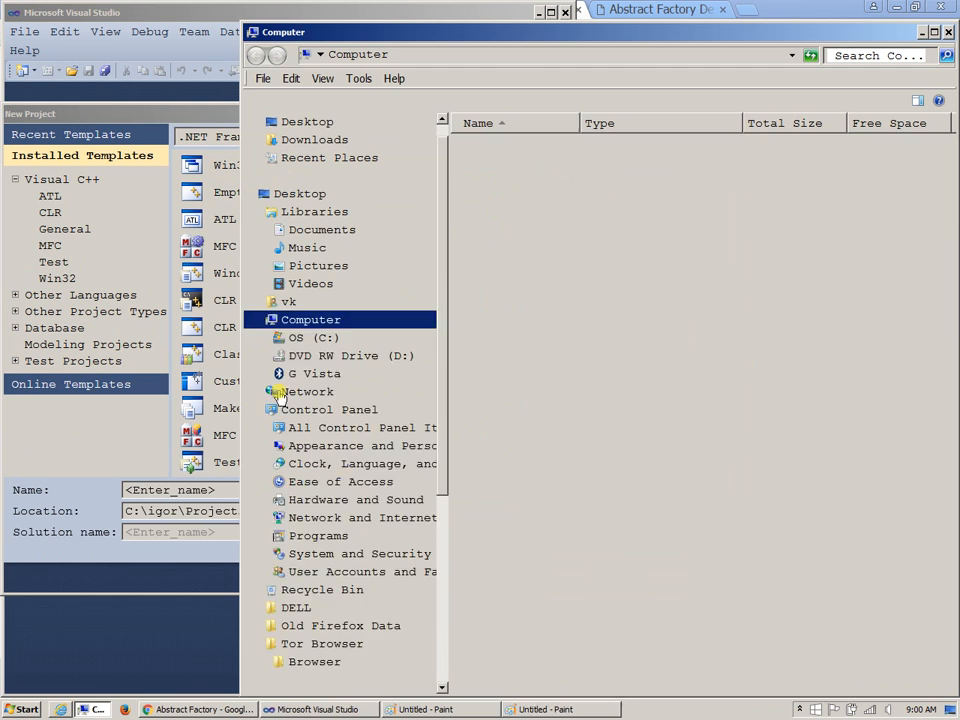
{"action": "double_click", "coordinate": [313, 337]}
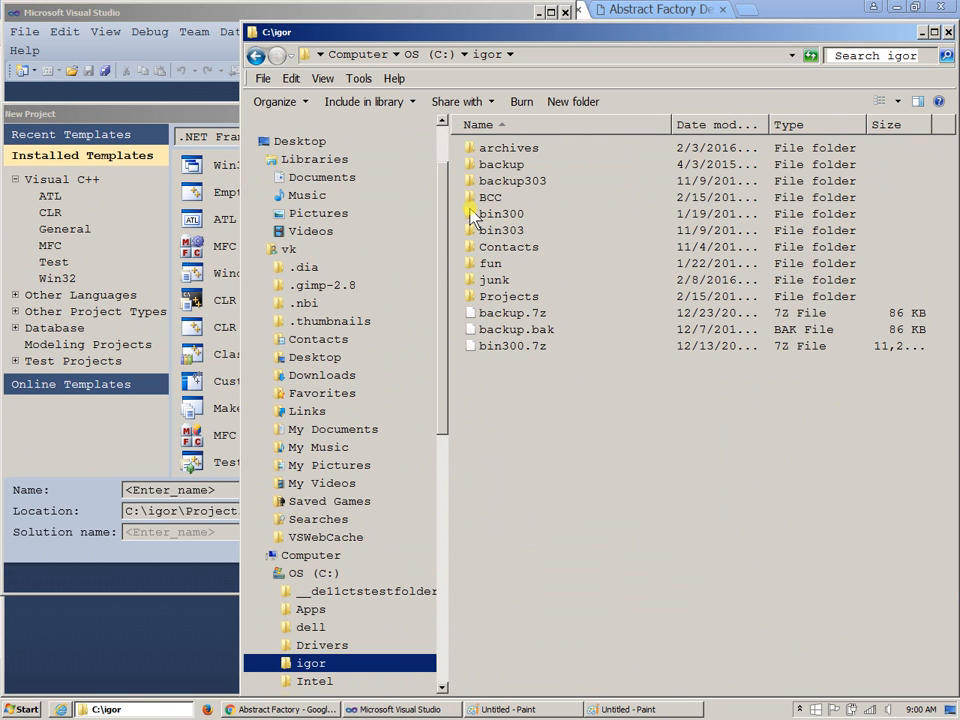
{"action": "mouse_move", "coordinate": [480, 216]}
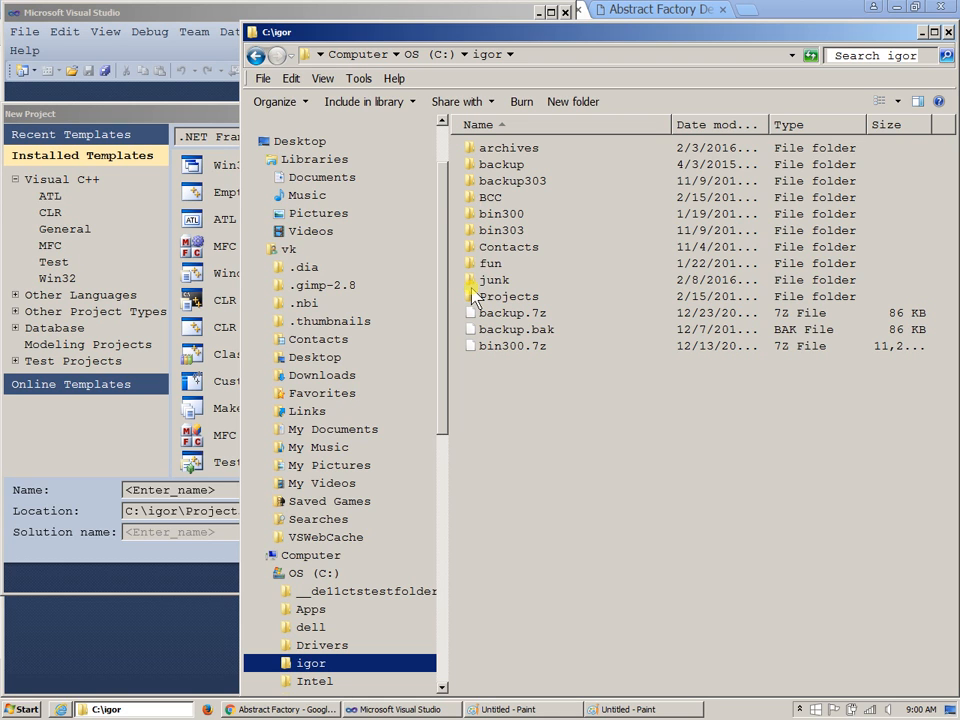
{"action": "double_click", "coordinate": [494, 280]}
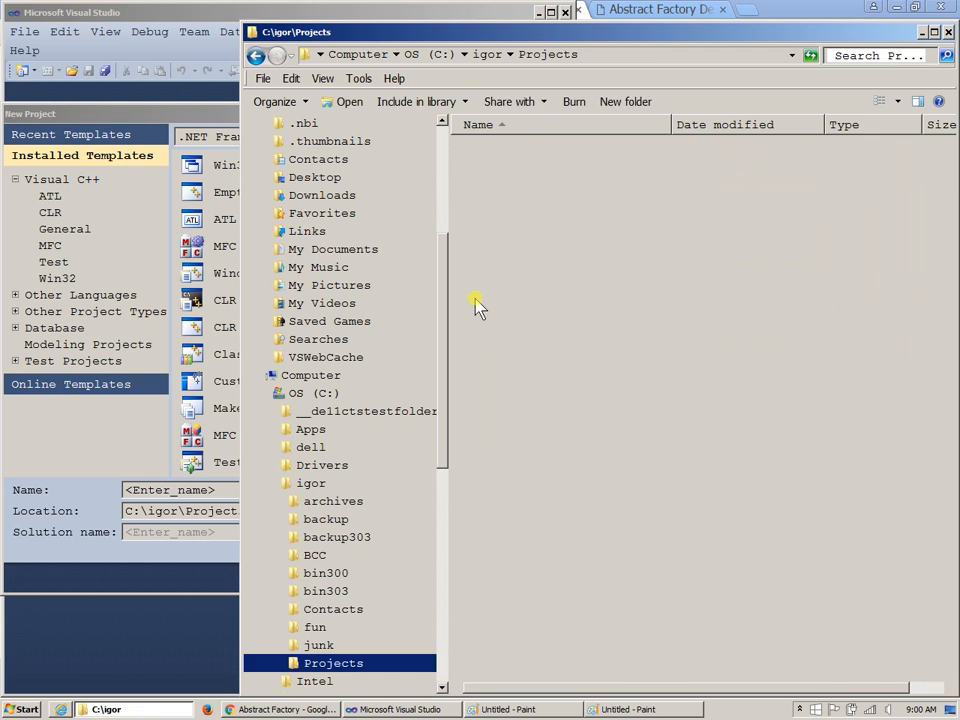
{"action": "double_click", "coordinate": [333, 662]}
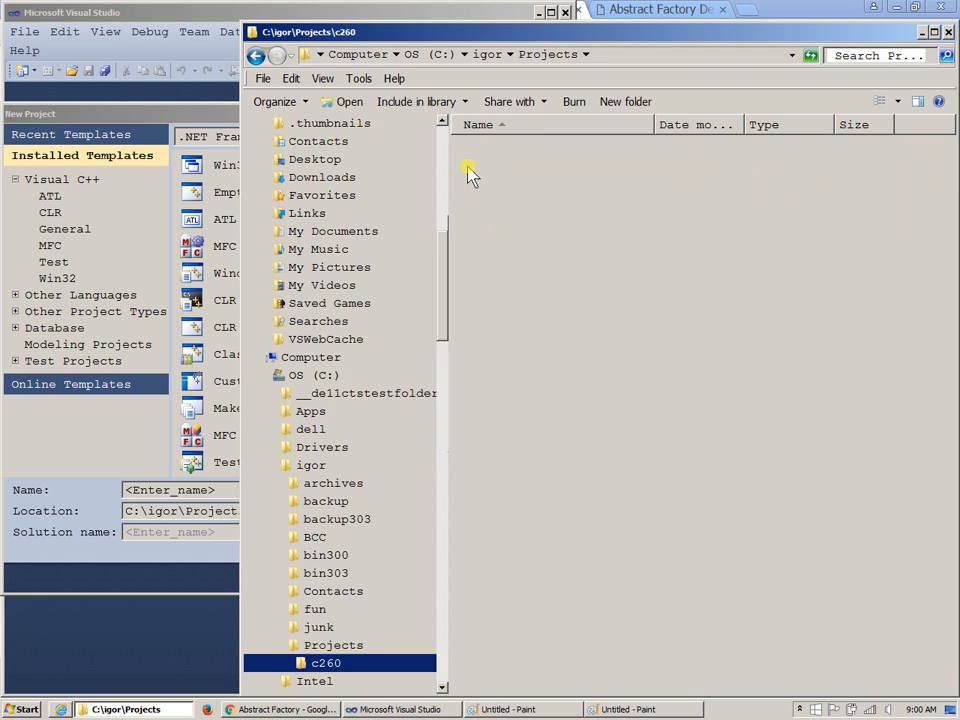
{"action": "double_click", "coordinate": [325, 663]}
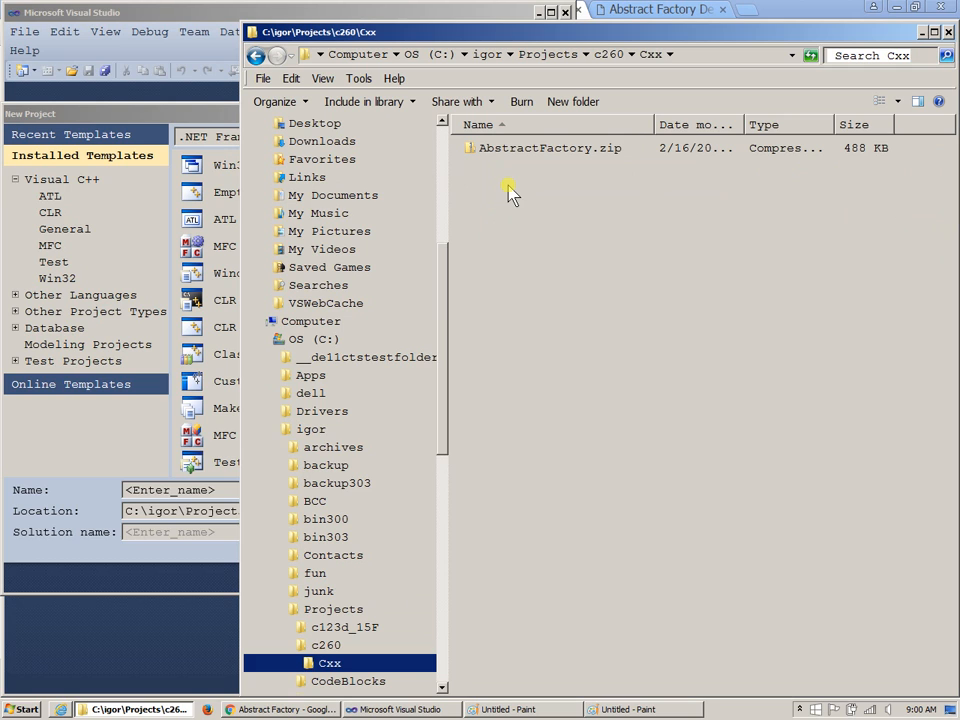
{"action": "left_click", "coordinate": [549, 147]}
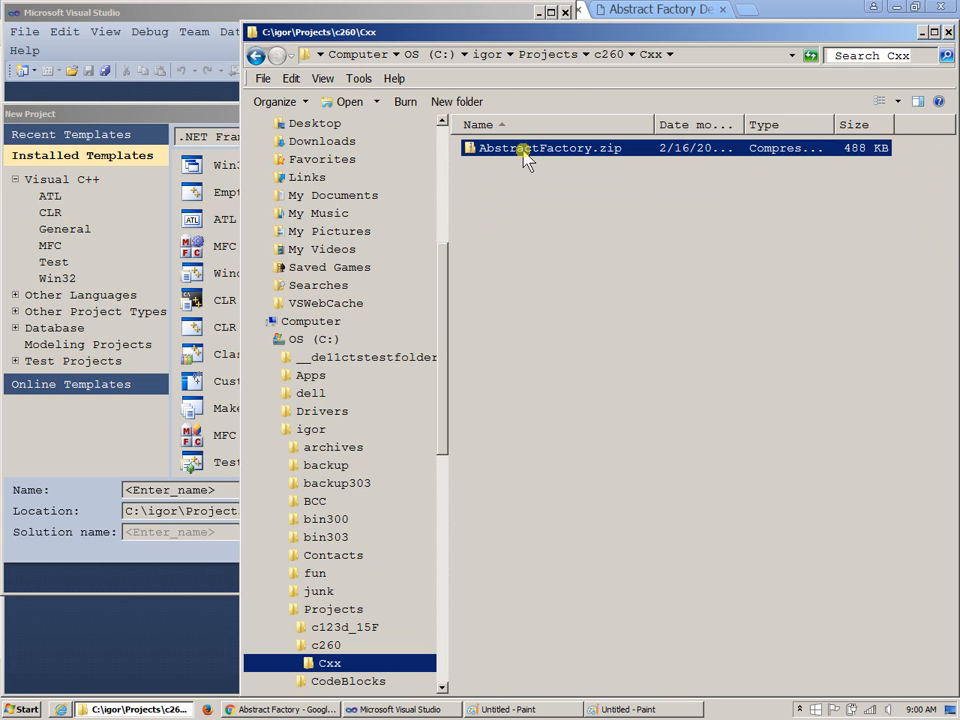
{"action": "right_click", "coordinate": [549, 148]}
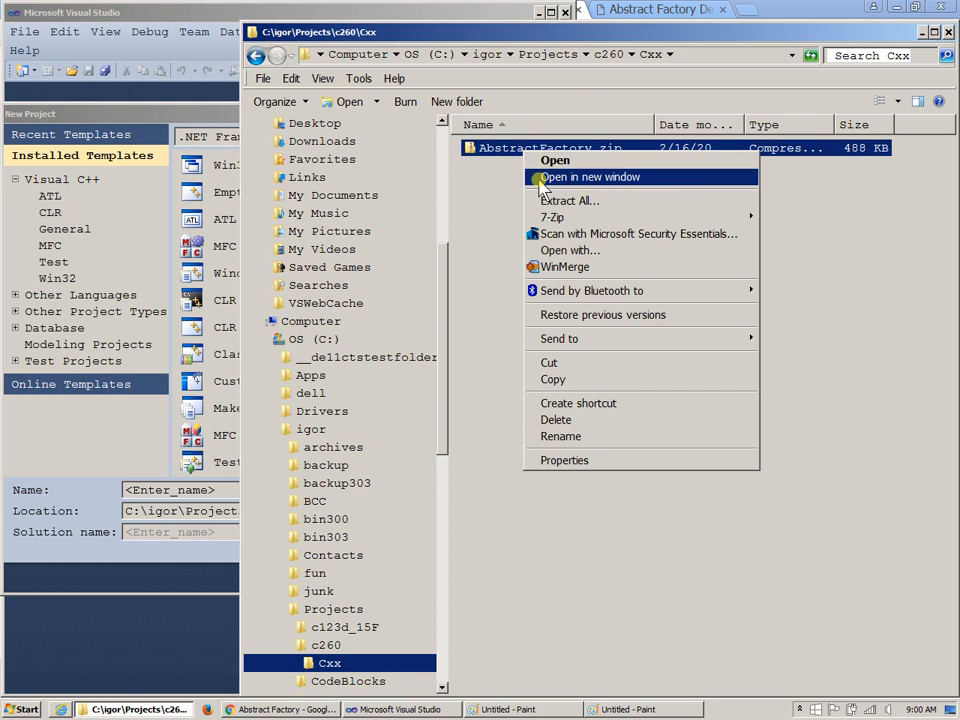
Step: Create the empty project MazeGame at location C:\igor\Projects\c260\Cxx
{"action": "left_click", "coordinate": [500, 190]}
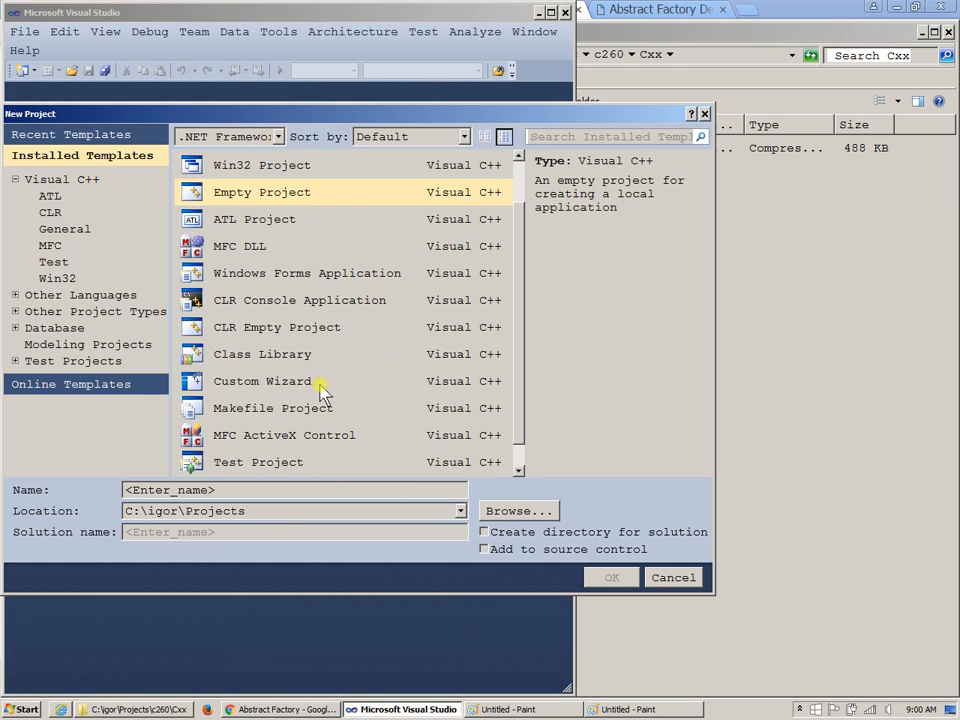
{"action": "left_click", "coordinate": [290, 511]}
{"action": "type", "text": "\\c260\\Cxx"}
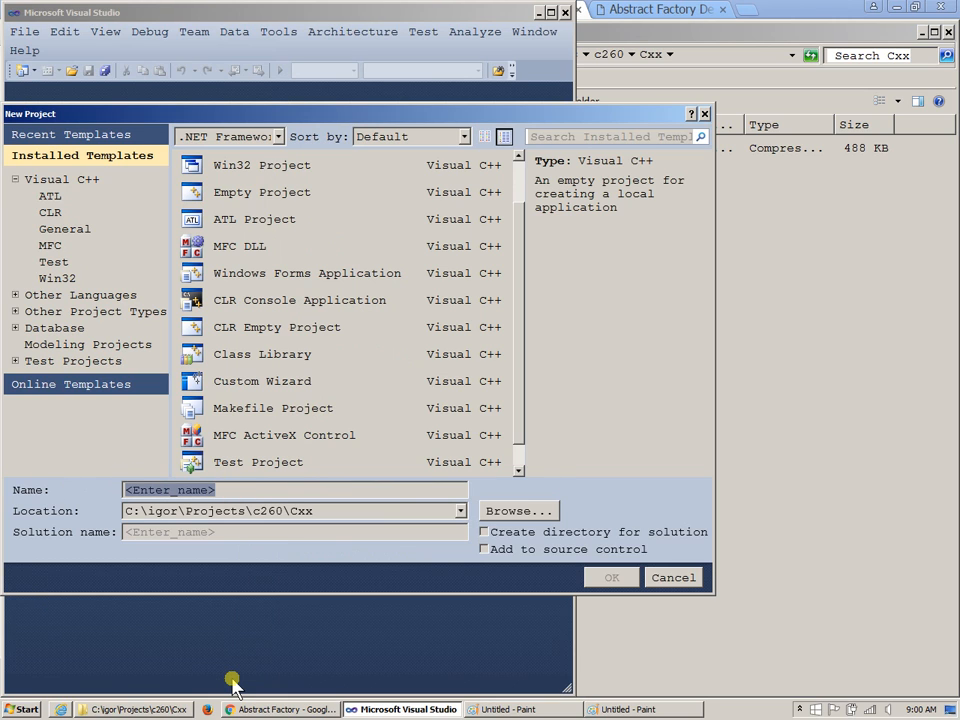
{"action": "type", "text": "Maze"}
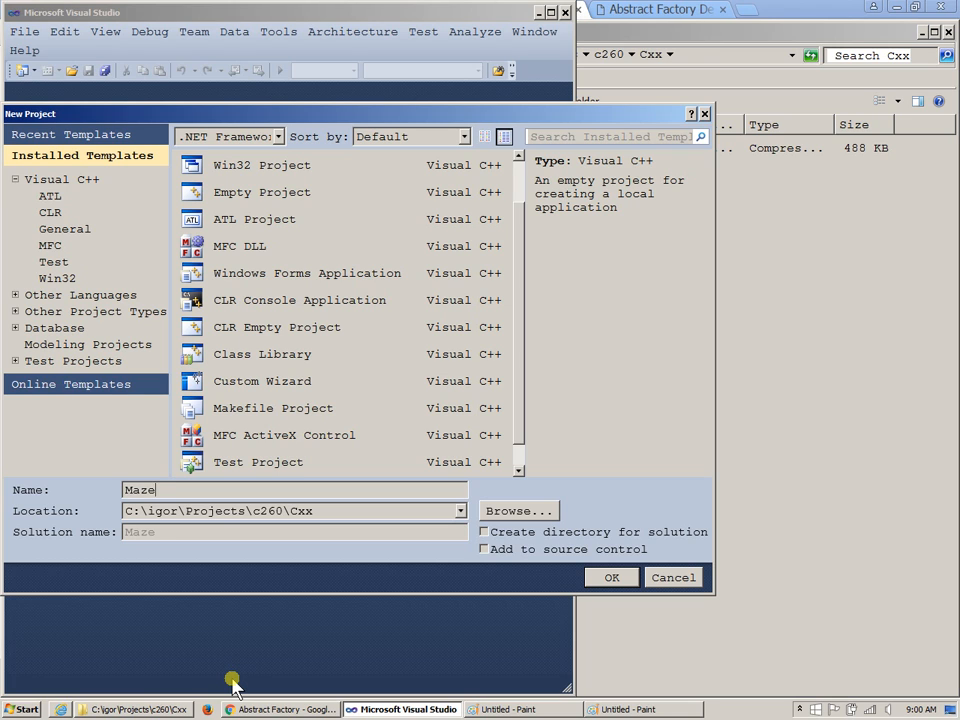
{"action": "type", "text": "Game"}
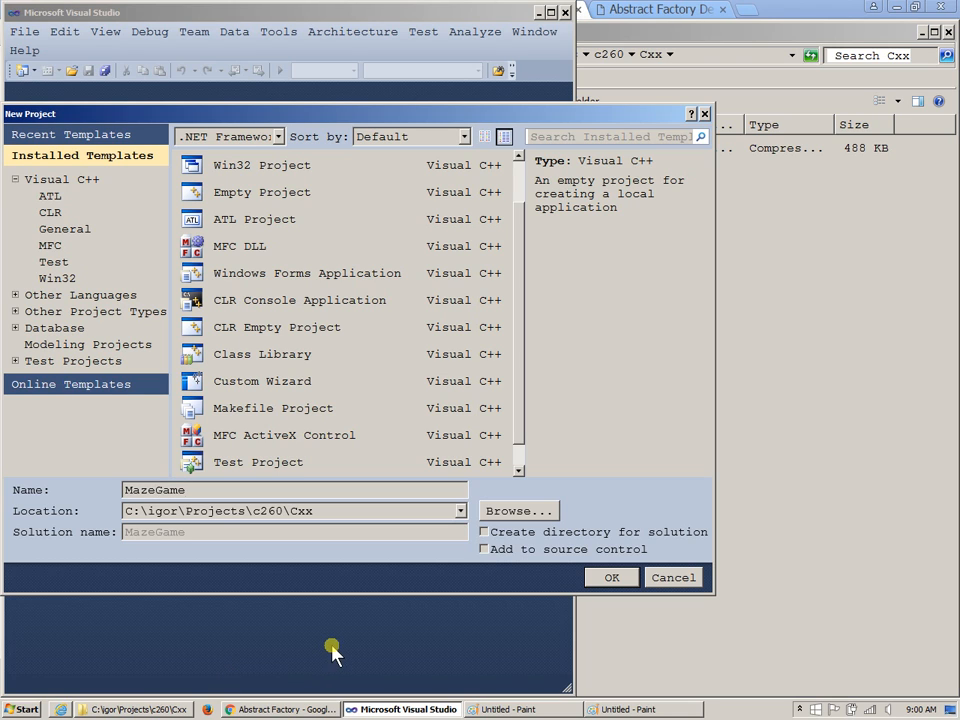
{"action": "mouse_move", "coordinate": [583, 573]}
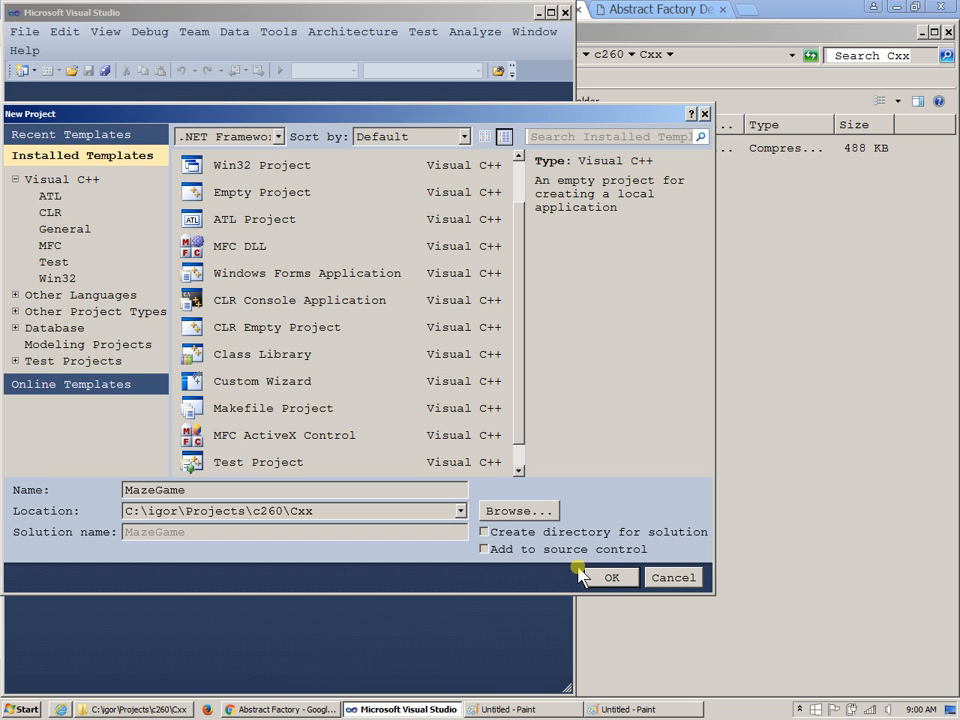
{"action": "left_click", "coordinate": [611, 577]}
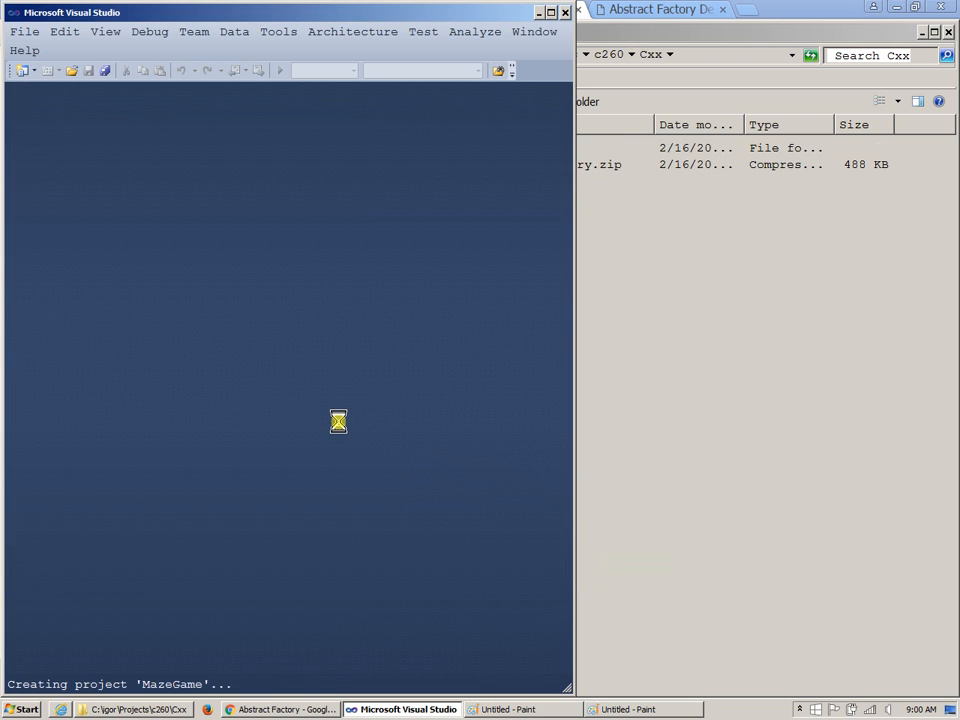
{"action": "mouse_move", "coordinate": [585, 330]}
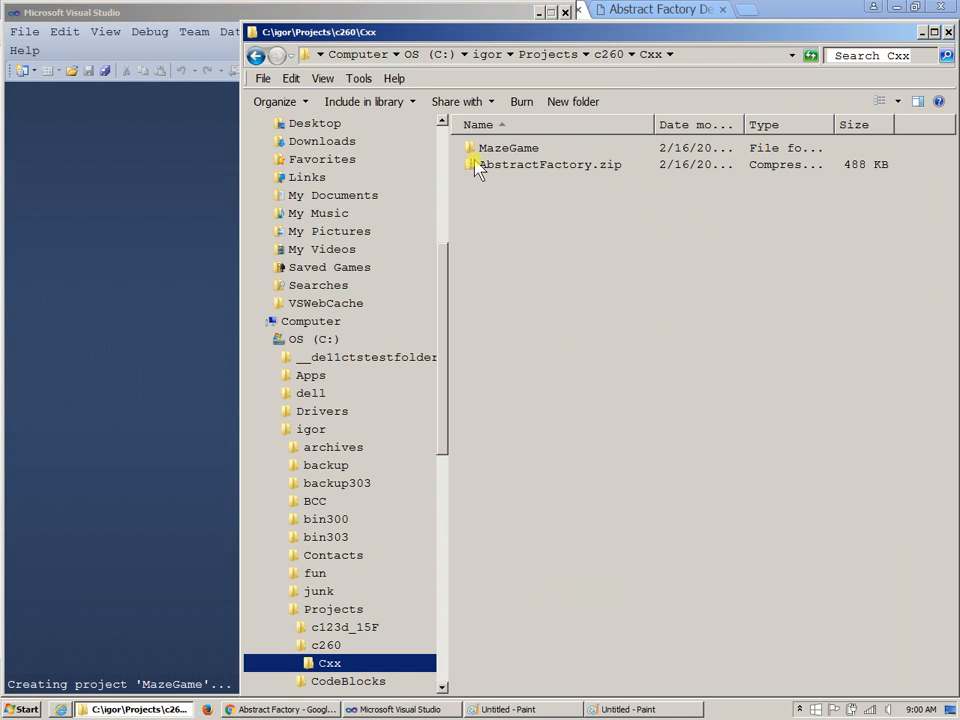
Step: Create a new folder named src inside the MazeGame project folder
{"action": "double_click", "coordinate": [508, 147]}
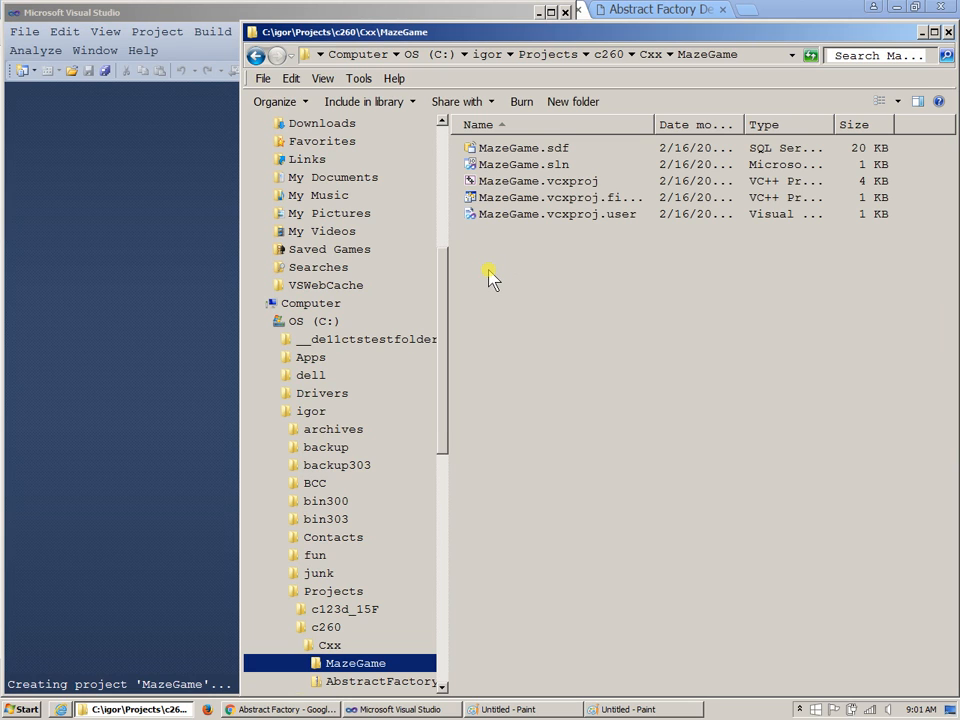
{"action": "right_click", "coordinate": [490, 273]}
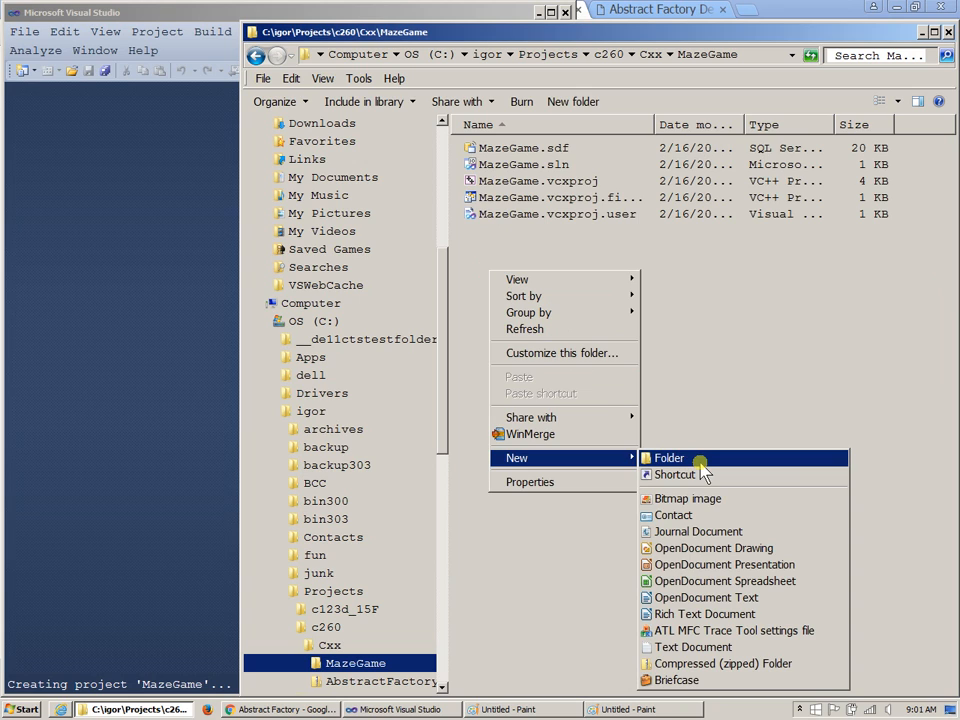
{"action": "left_click", "coordinate": [668, 457]}
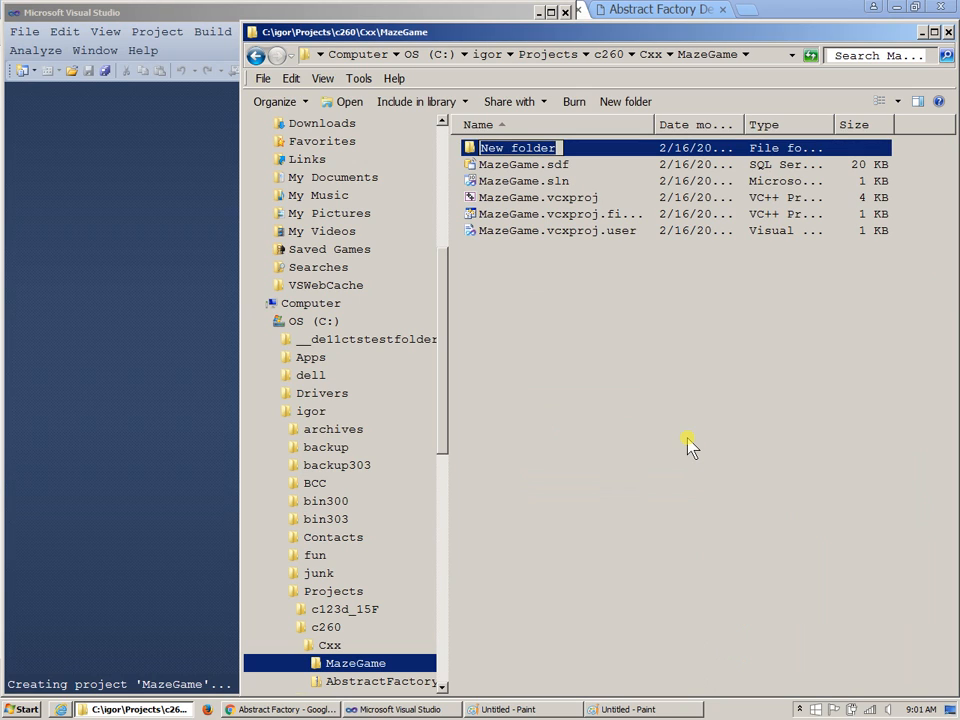
{"action": "type", "text": "src"}
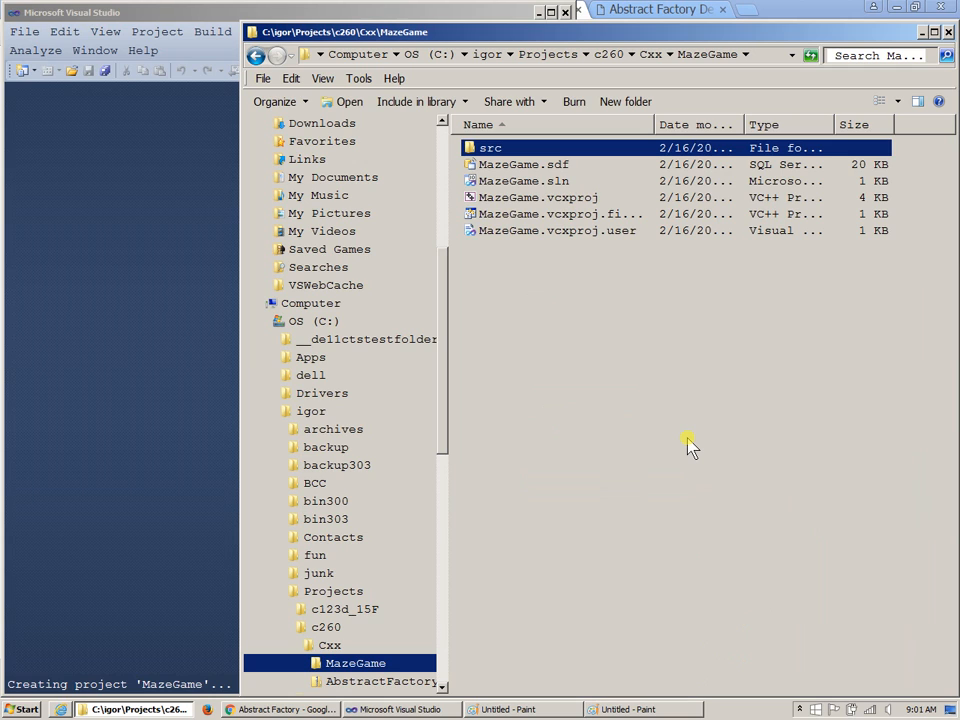
{"action": "double_click", "coordinate": [490, 147]}
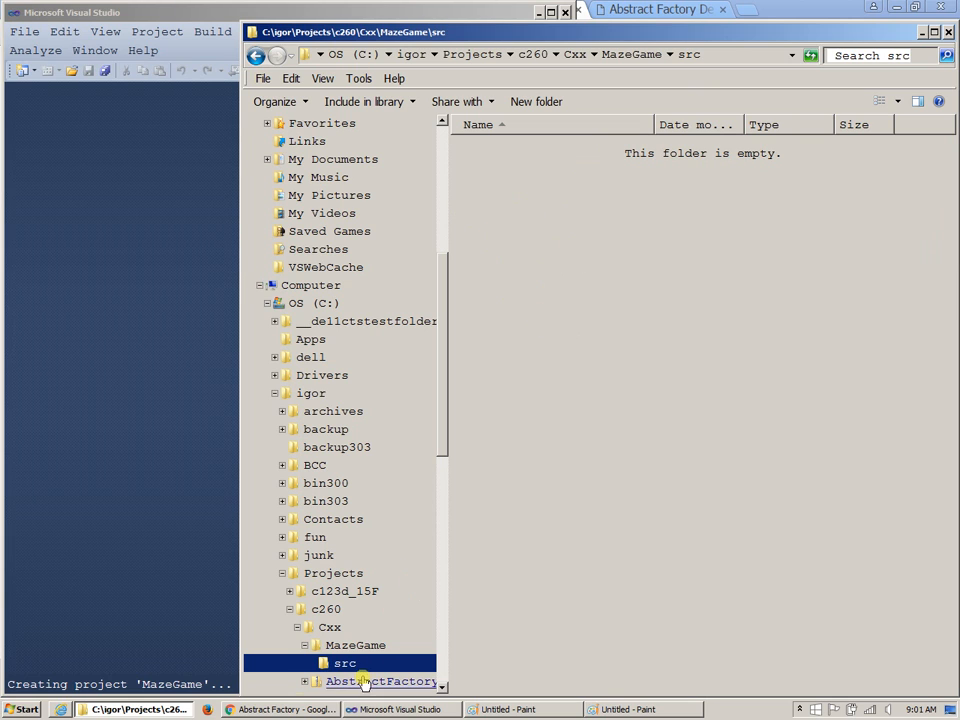
Step: Return to the Cxx folder and select AbstractFactory.zip for extraction
{"action": "left_click", "coordinate": [354, 644]}
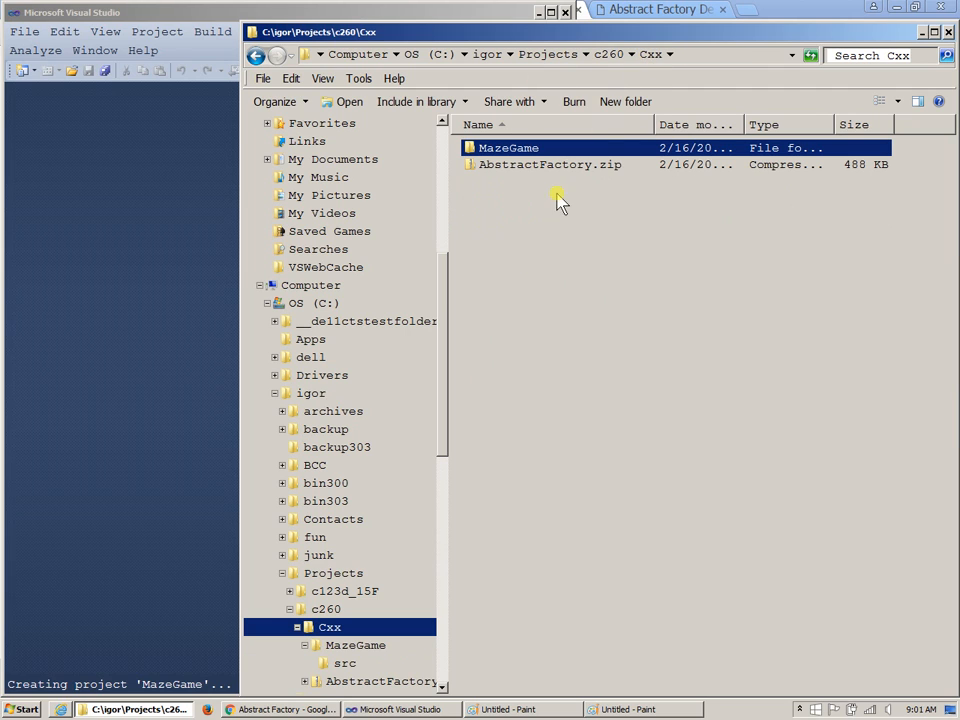
{"action": "right_click", "coordinate": [548, 164]}
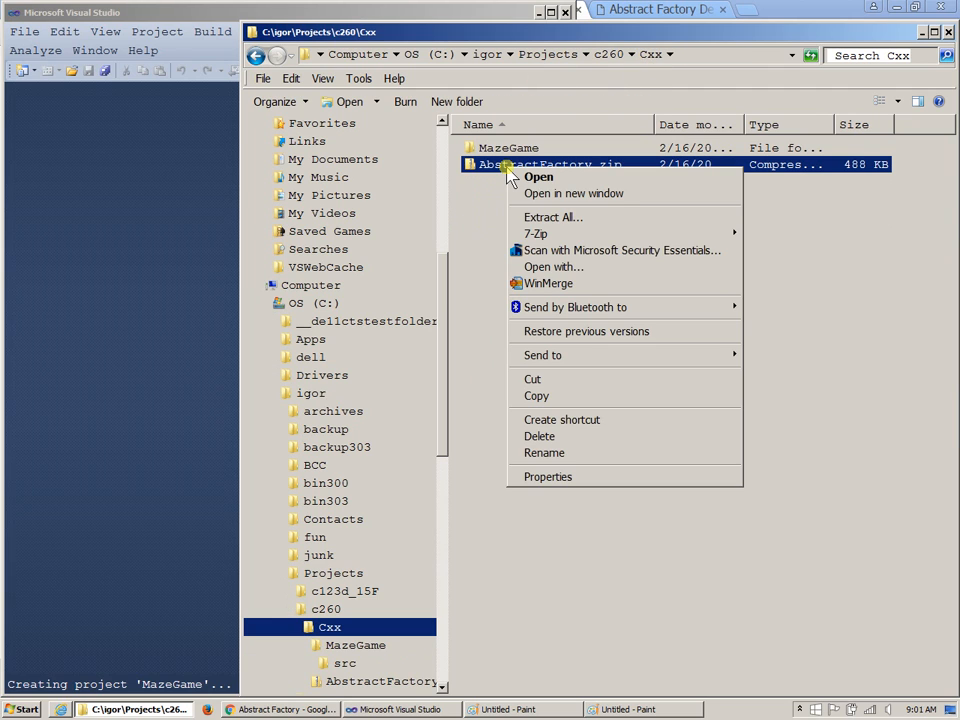
{"action": "mouse_move", "coordinate": [536, 233]}
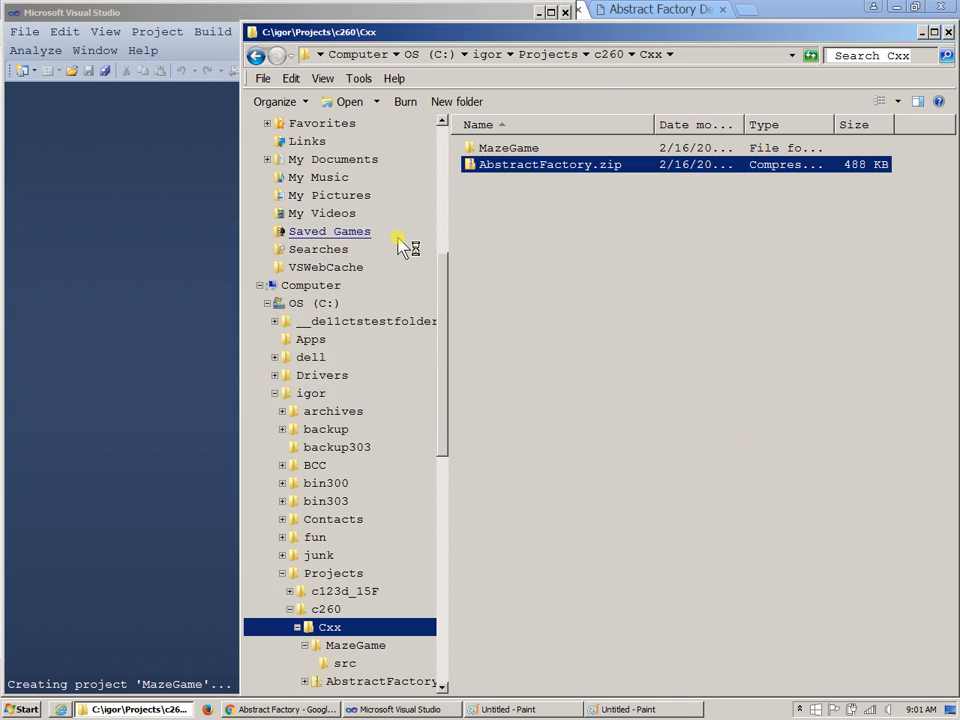
Step: Copy all 32 files from AbstractFactory.zip into C:\igor\Projects\c260\Cxx\MazeGame\src
{"action": "double_click", "coordinate": [549, 164]}
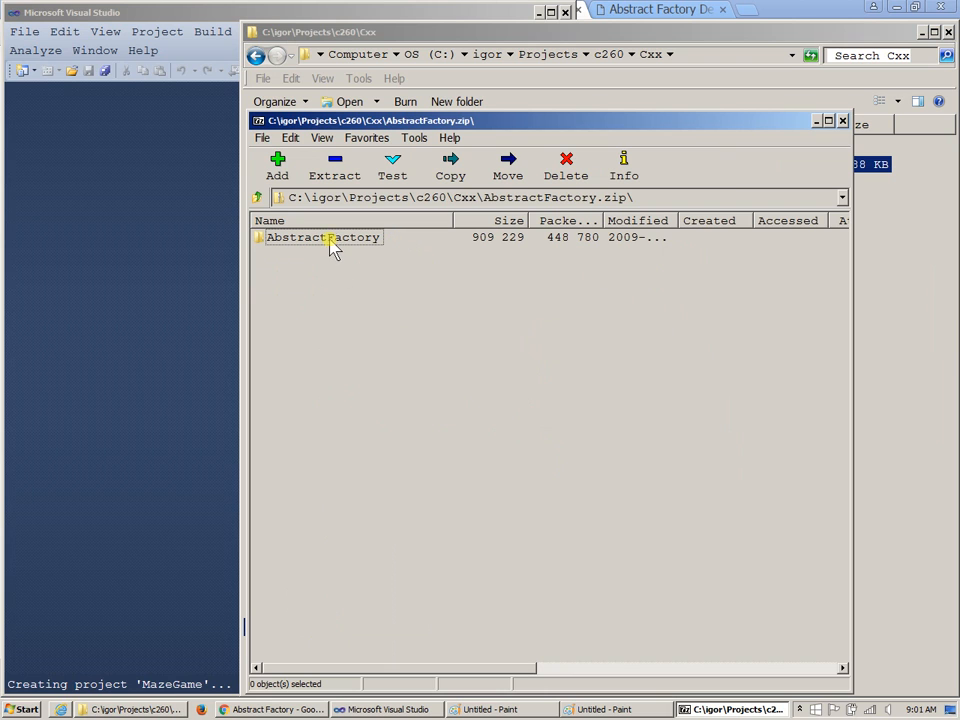
{"action": "double_click", "coordinate": [322, 237]}
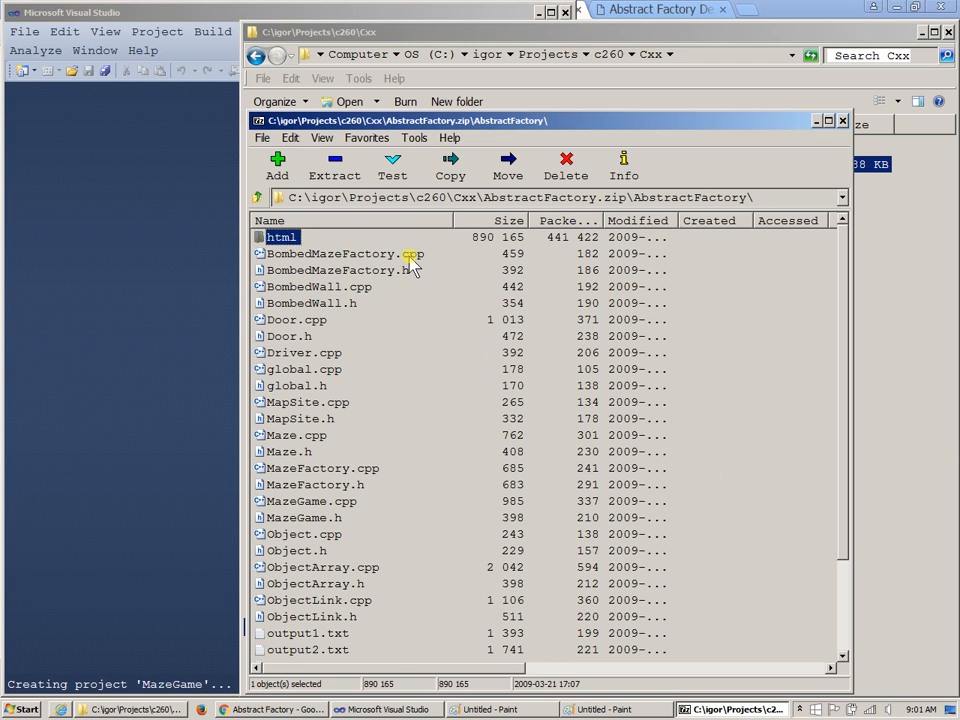
{"action": "left_click", "coordinate": [344, 253]}
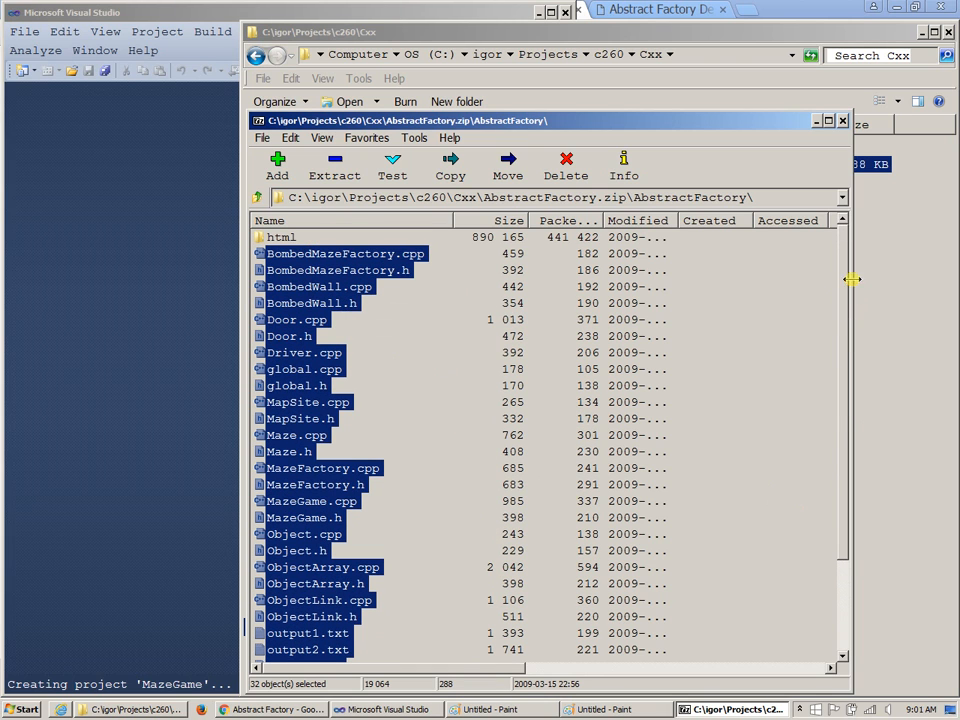
{"action": "mouse_move", "coordinate": [333, 352]}
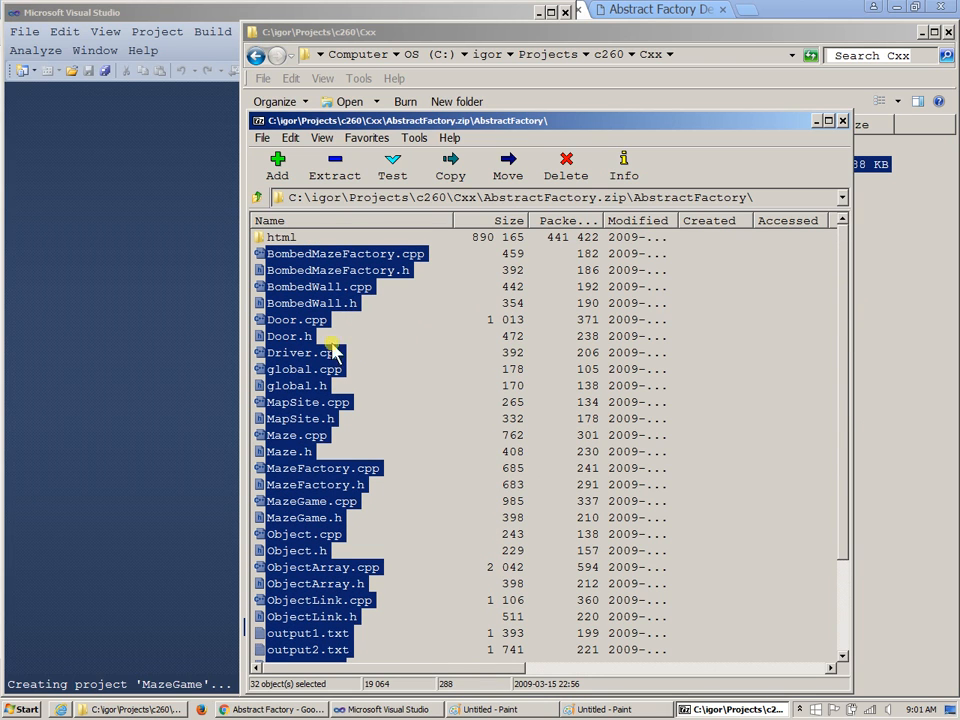
{"action": "mouse_move", "coordinate": [402, 358]}
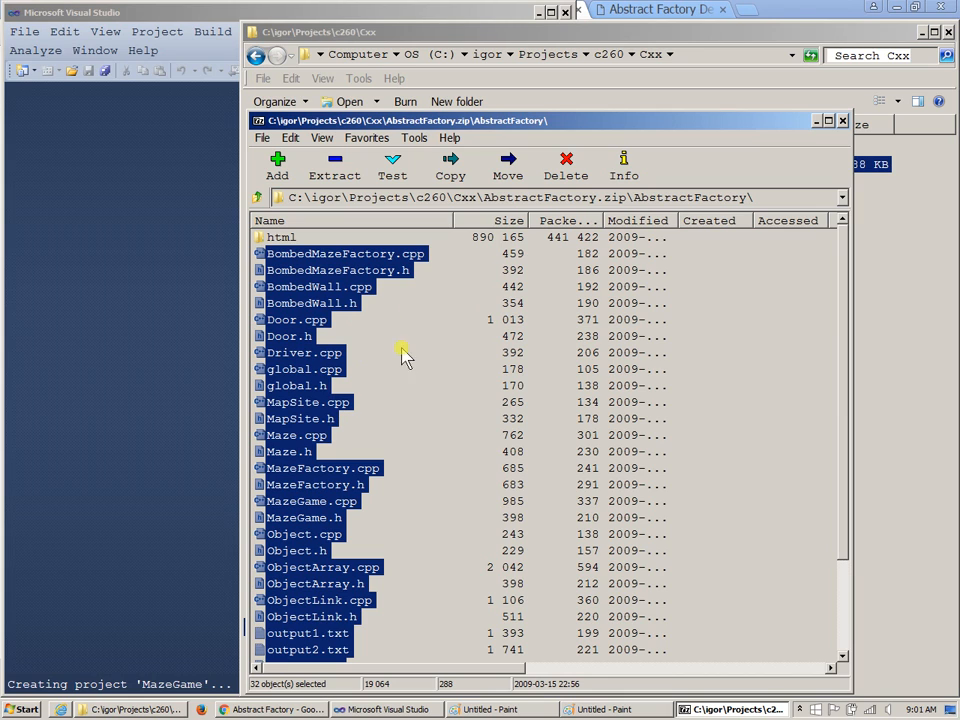
{"action": "mouse_move", "coordinate": [675, 220]}
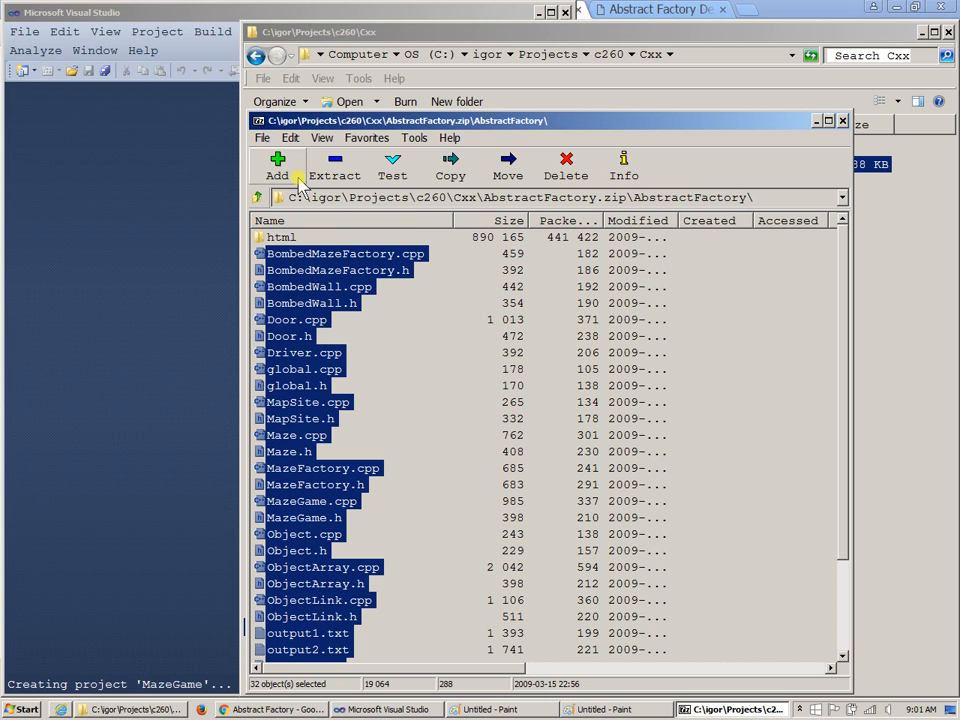
{"action": "left_click", "coordinate": [450, 165]}
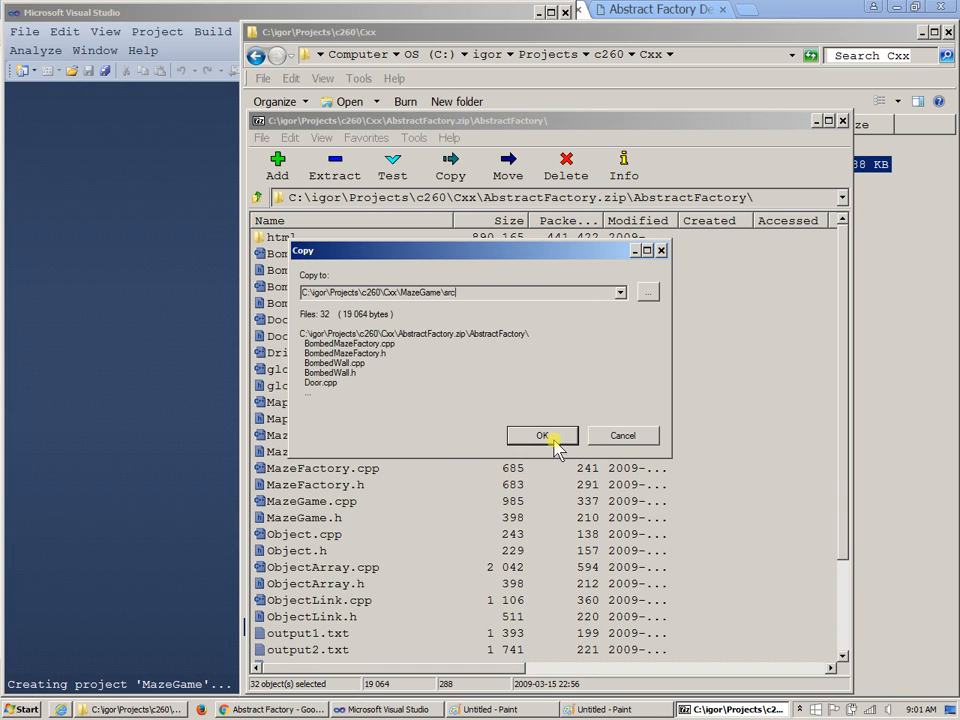
{"action": "left_click", "coordinate": [542, 435]}
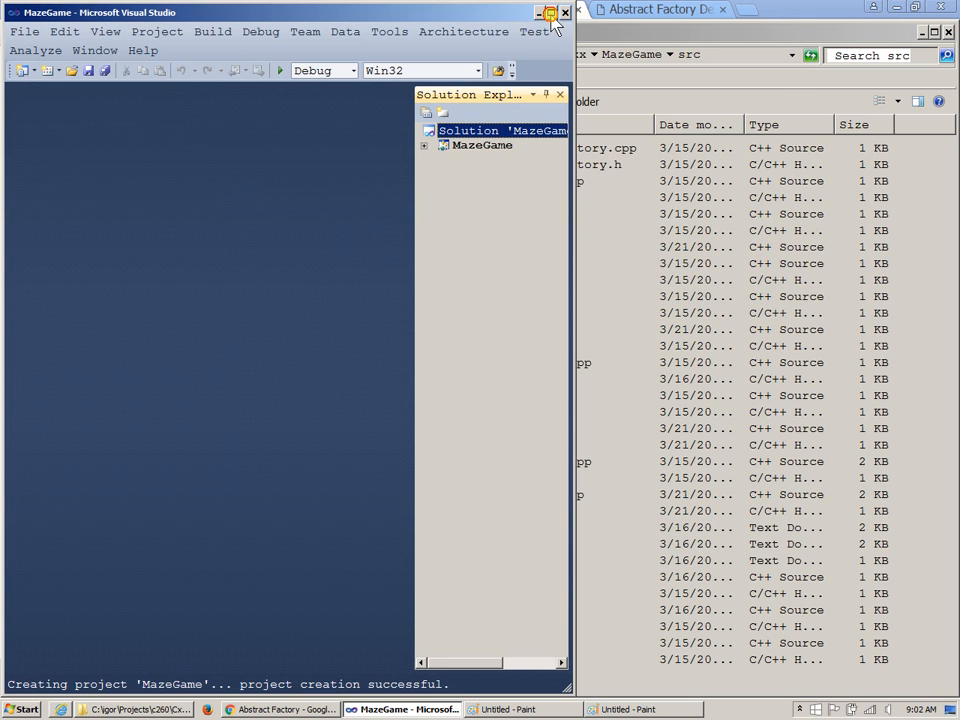
Step: Expand MazeGame in Solution Explorer and start adding existing items to Source Files
{"action": "left_click", "coordinate": [548, 12]}
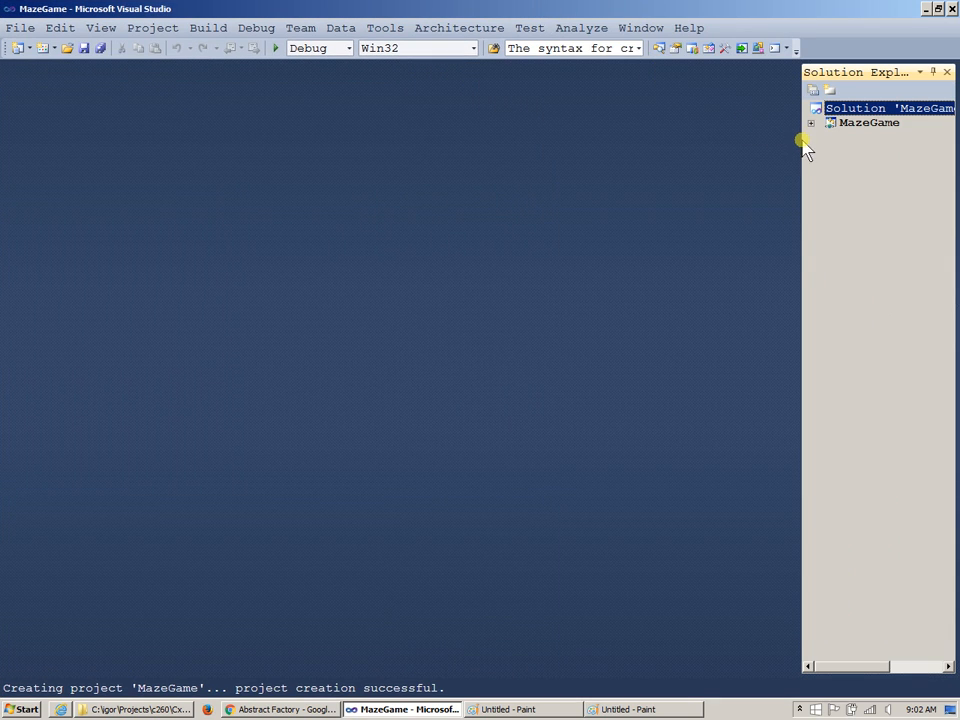
{"action": "left_click", "coordinate": [812, 123]}
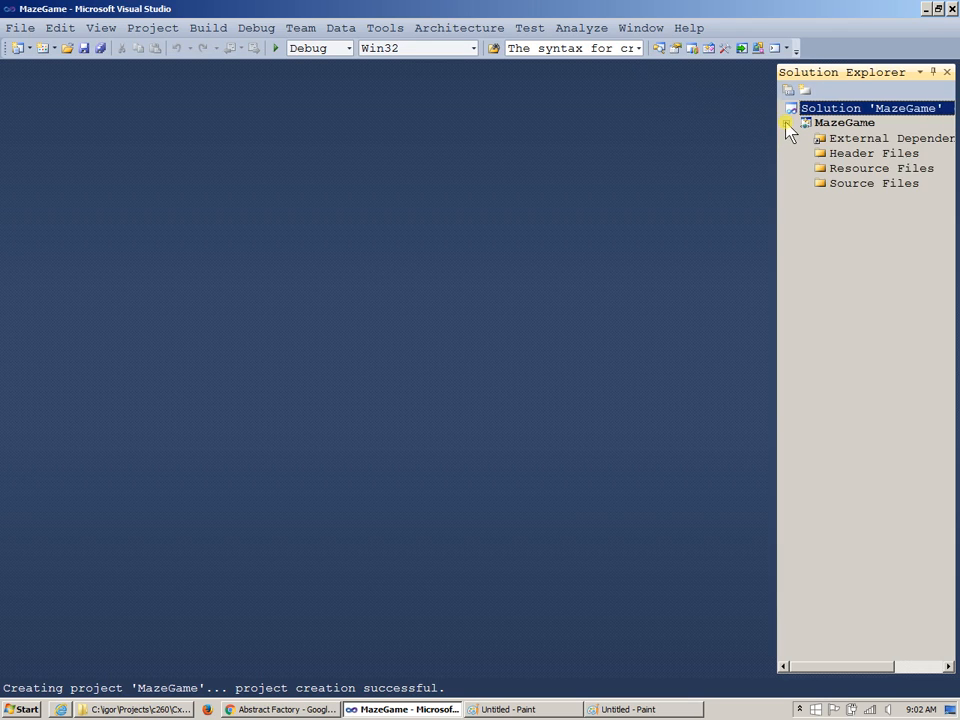
{"action": "left_click", "coordinate": [874, 183]}
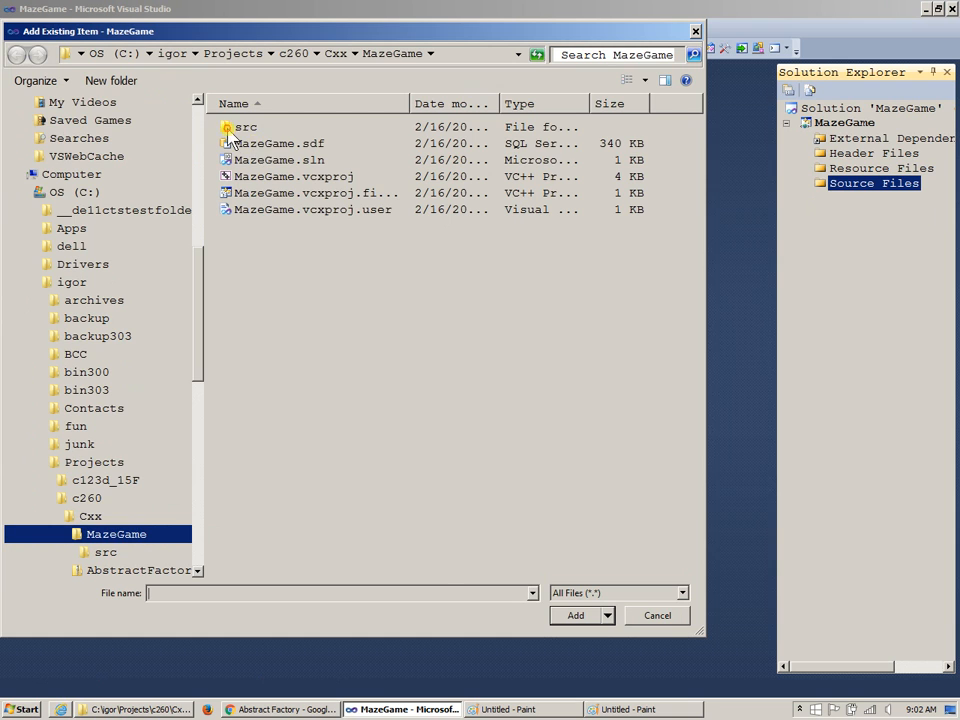
Step: Add the fifteen .cpp files, BombedMazeFactory.cpp through Wall.cpp, from src to Source Files
{"action": "double_click", "coordinate": [246, 126]}
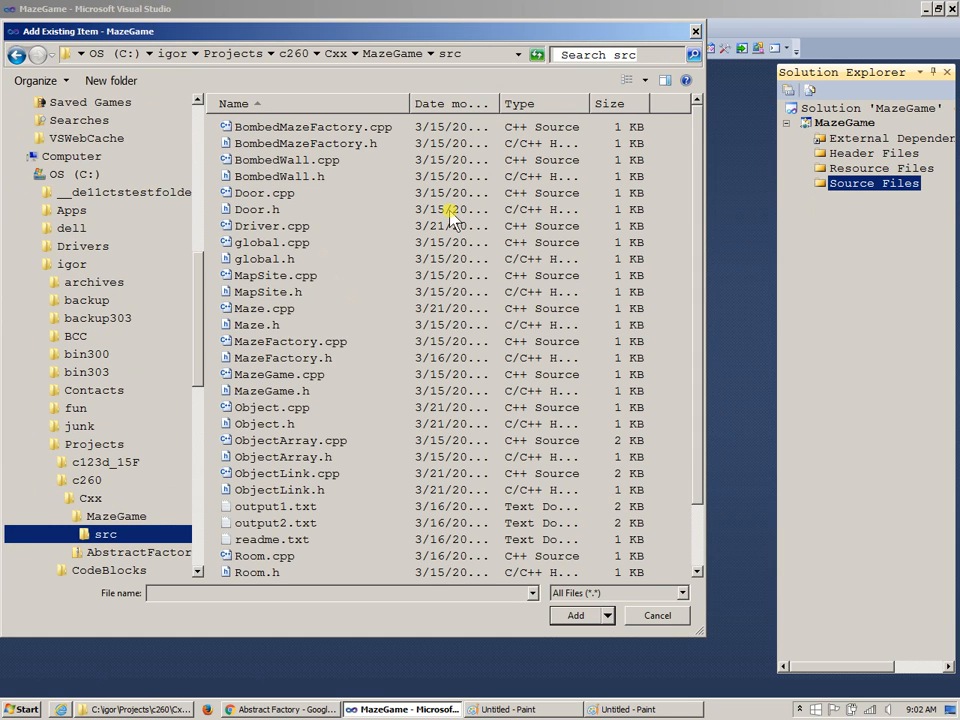
{"action": "left_click", "coordinate": [519, 103]}
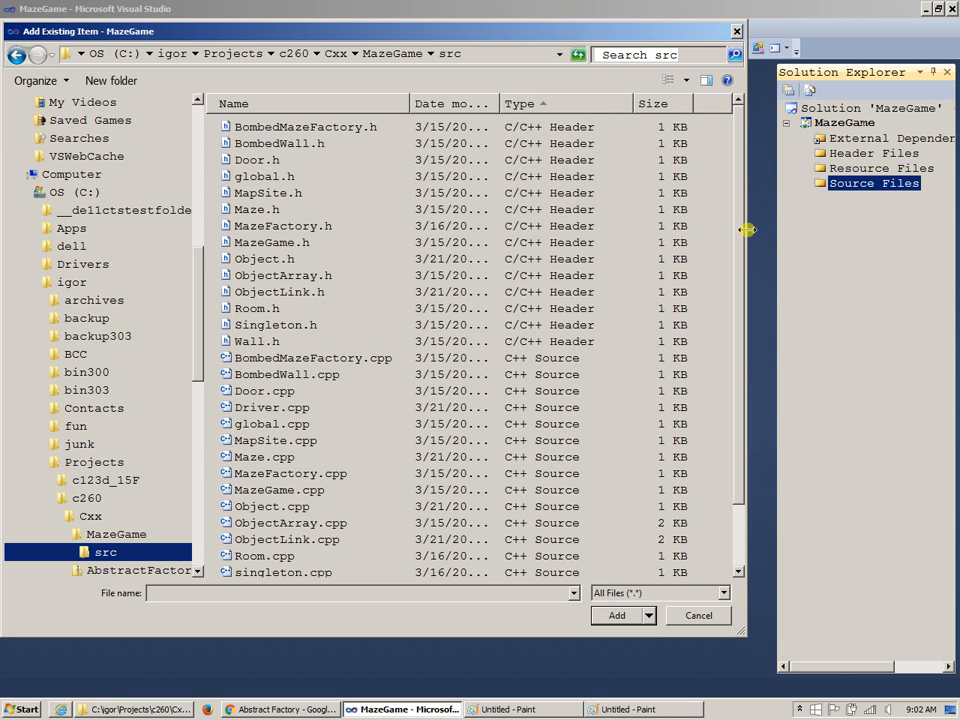
{"action": "scroll", "scroll_direction": "down", "scroll_amount": 3}
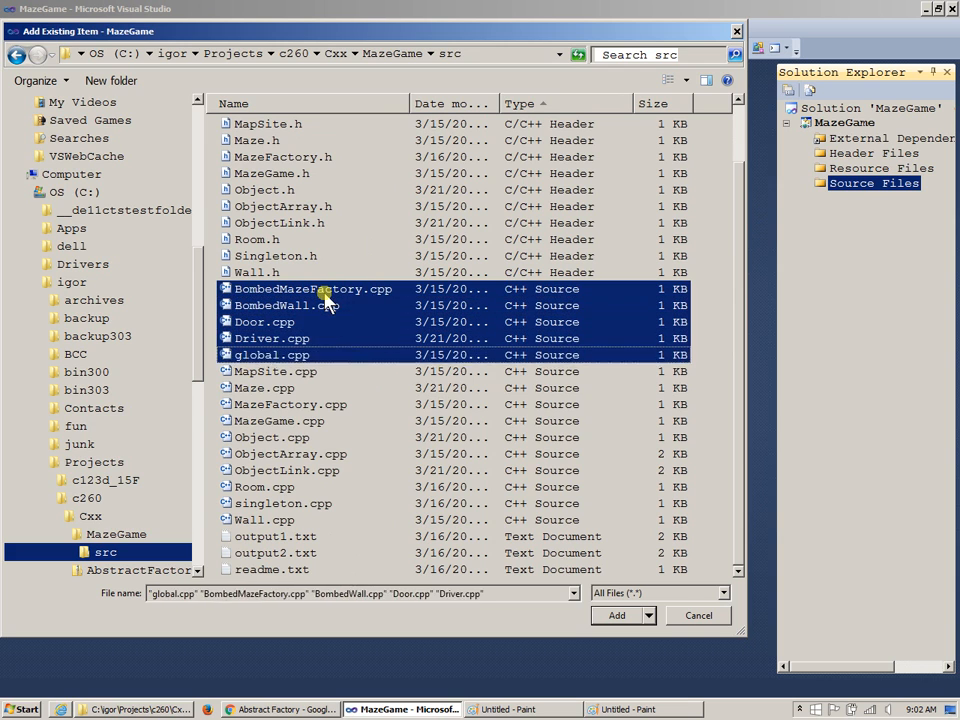
{"action": "left_click", "coordinate": [264, 519]}
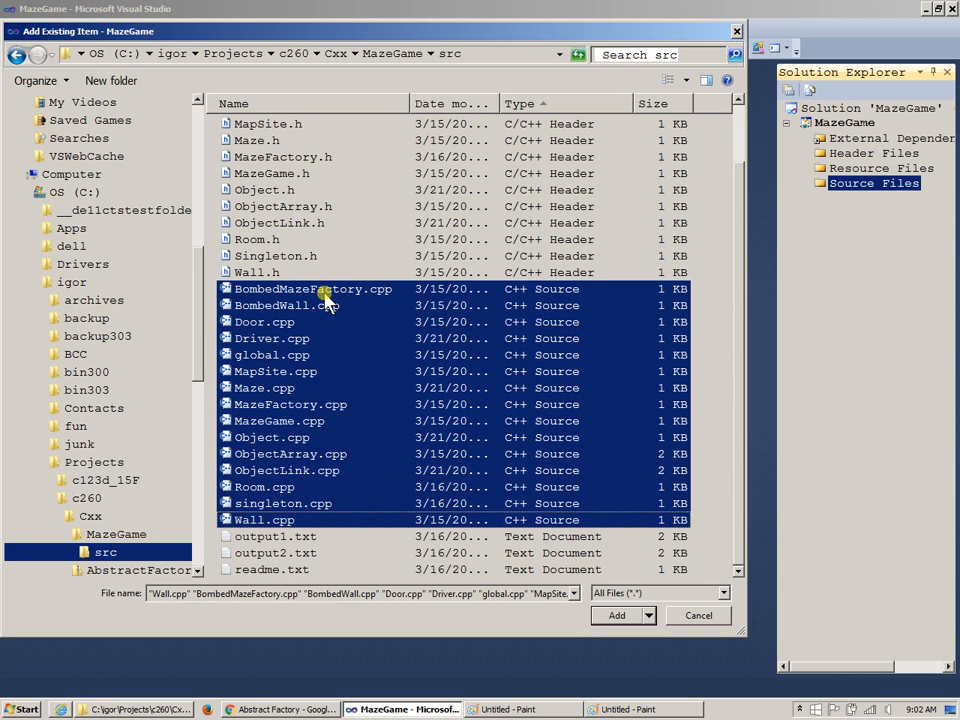
{"action": "mouse_move", "coordinate": [335, 345]}
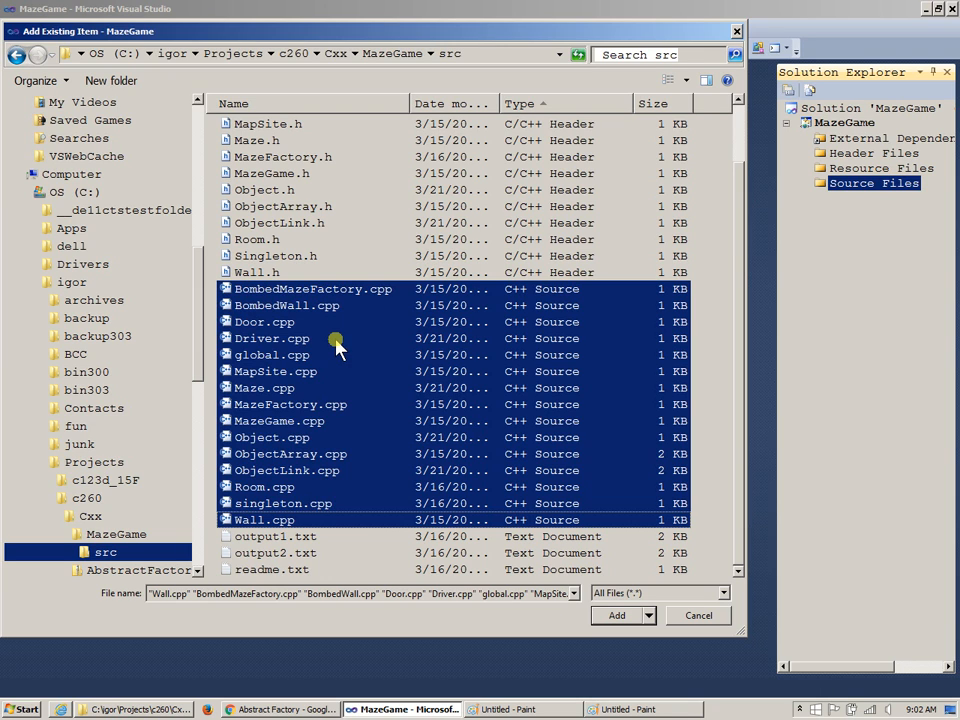
{"action": "mouse_move", "coordinate": [590, 537]}
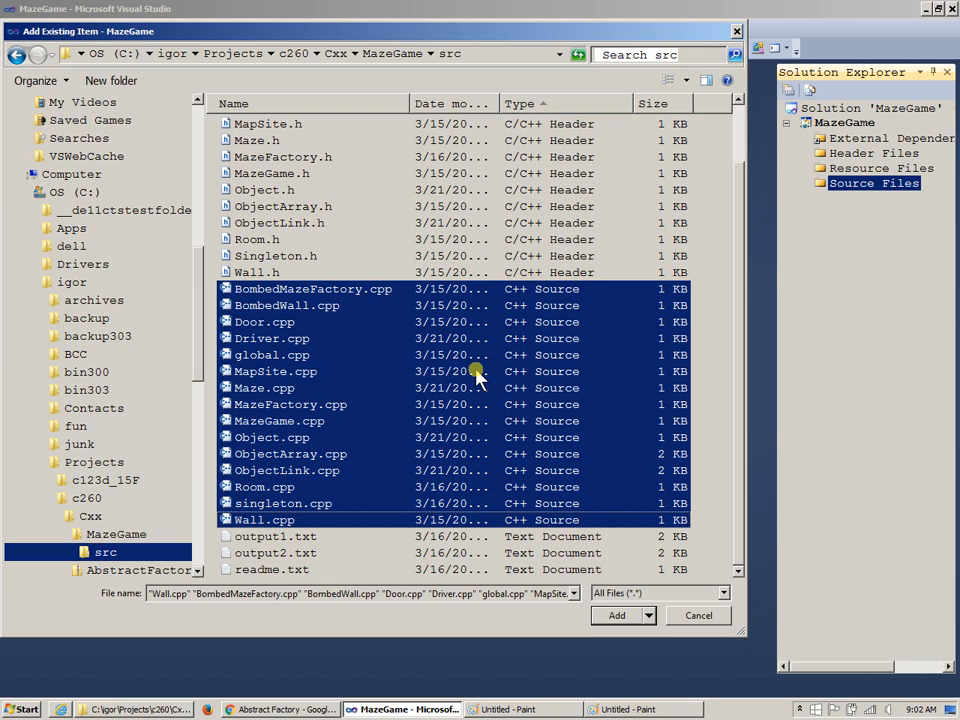
{"action": "mouse_move", "coordinate": [508, 488]}
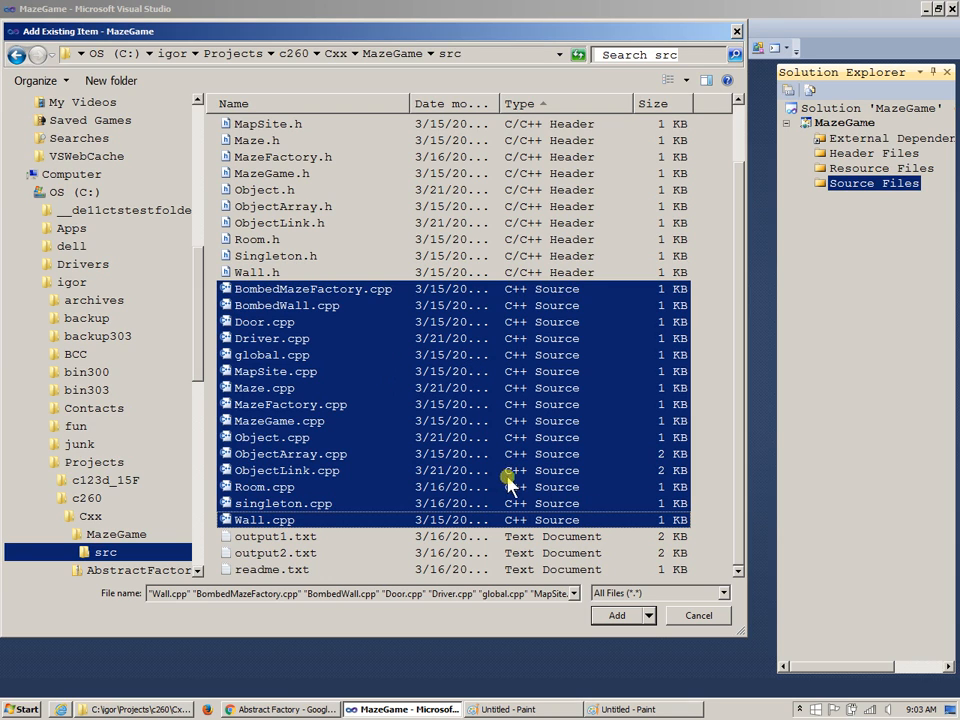
{"action": "mouse_move", "coordinate": [638, 372]}
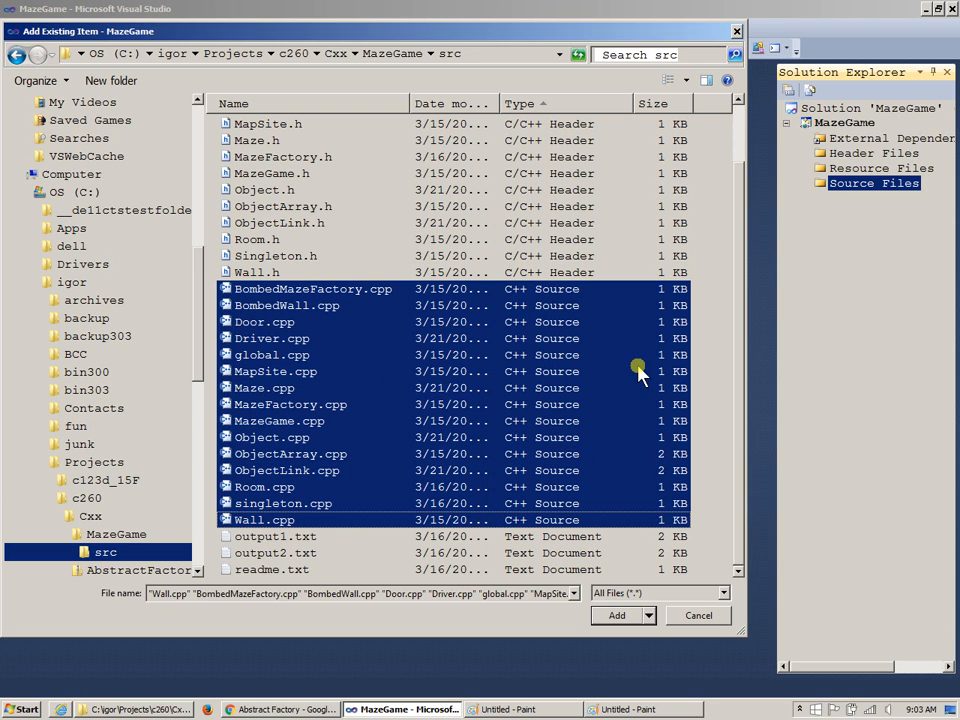
{"action": "left_click", "coordinate": [617, 615]}
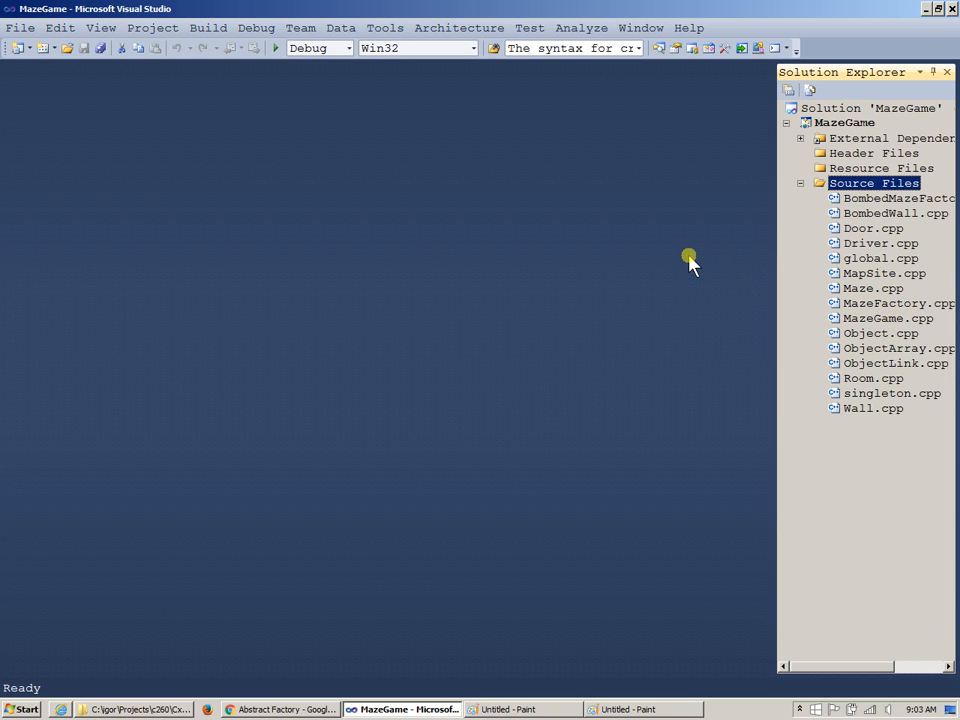
{"action": "mouse_move", "coordinate": [614, 220]}
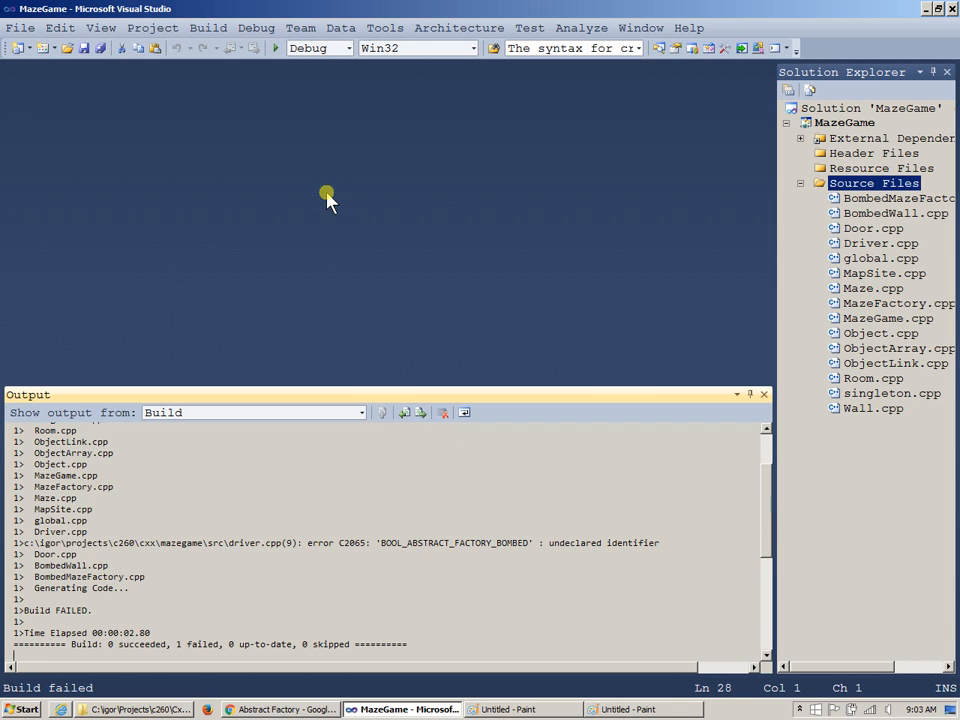
{"action": "mouse_move", "coordinate": [469, 474]}
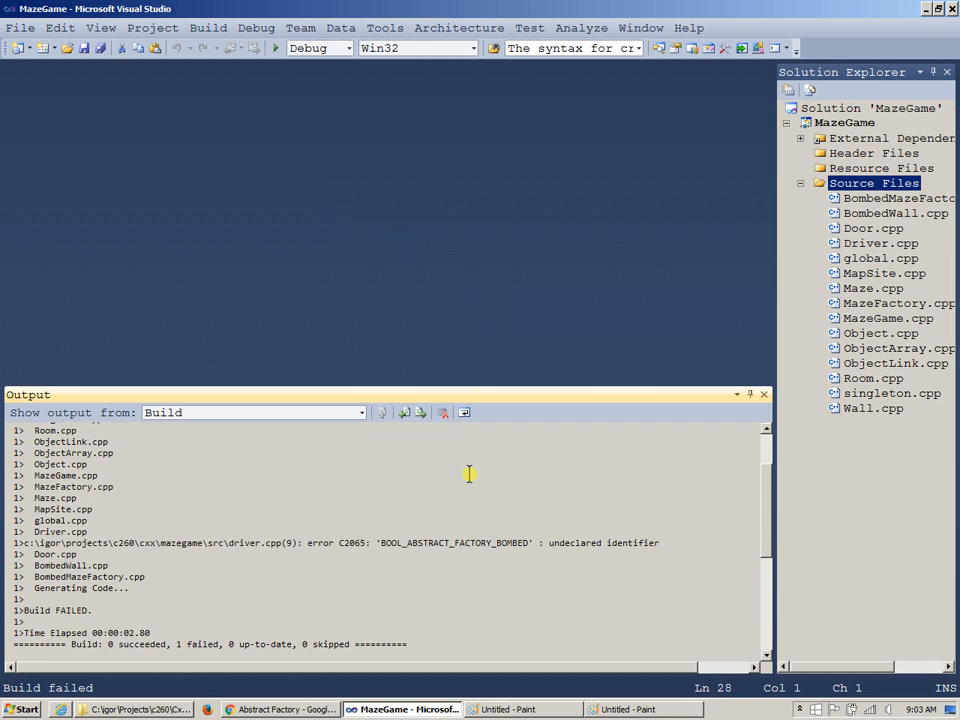
{"action": "mouse_move", "coordinate": [455, 546]}
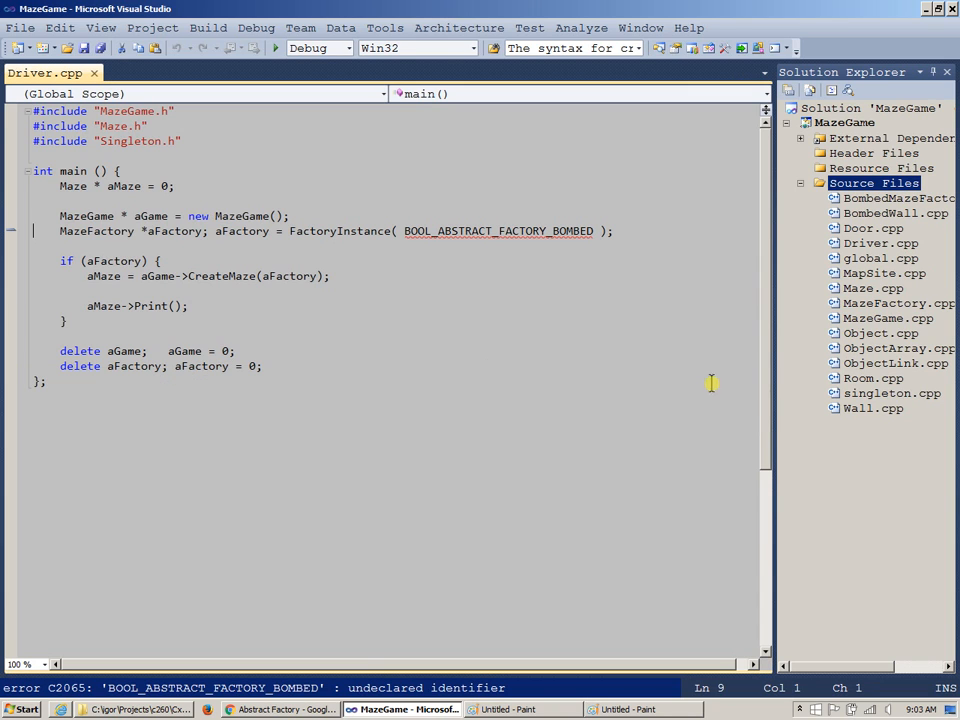
Step: Add 'bool BOOL_ABSTRACT_FACTORY_BOMBED = false;' in main of Driver.cpp and save
{"action": "double_click", "coordinate": [497, 231]}
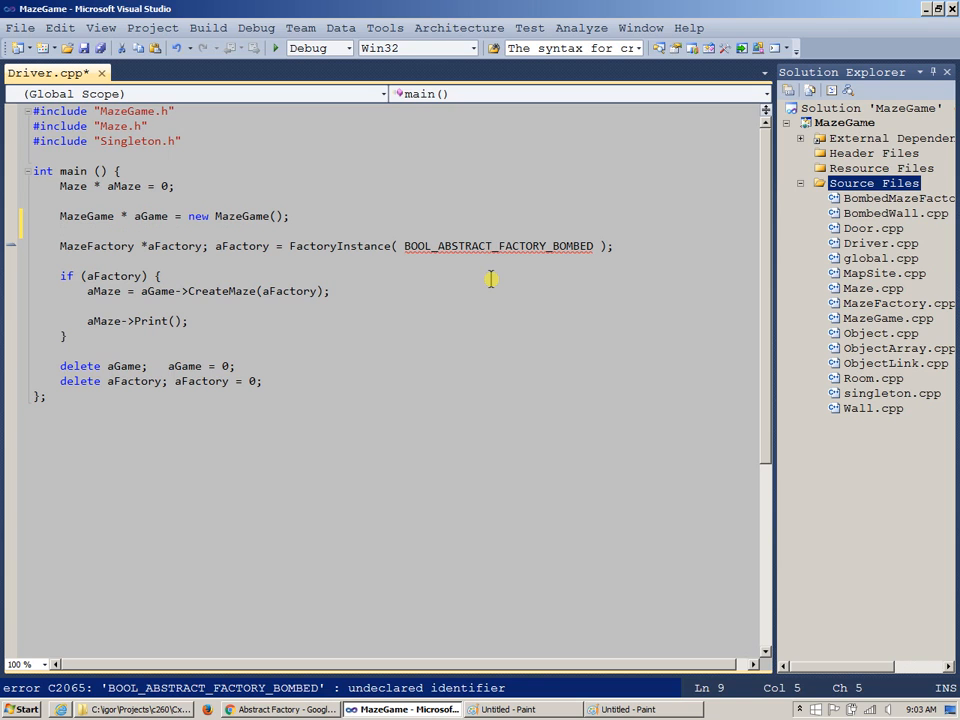
{"action": "type", "text": "bool"}
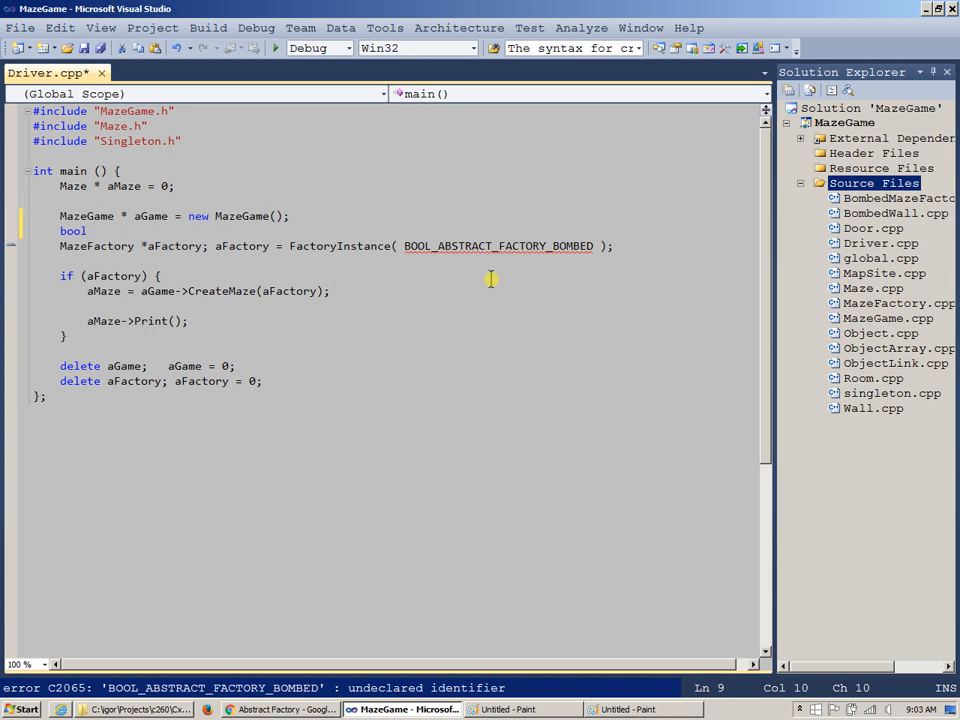
{"action": "type", "text": "BOOL_ABSTRACT_FACTORY_BOMBED ="}
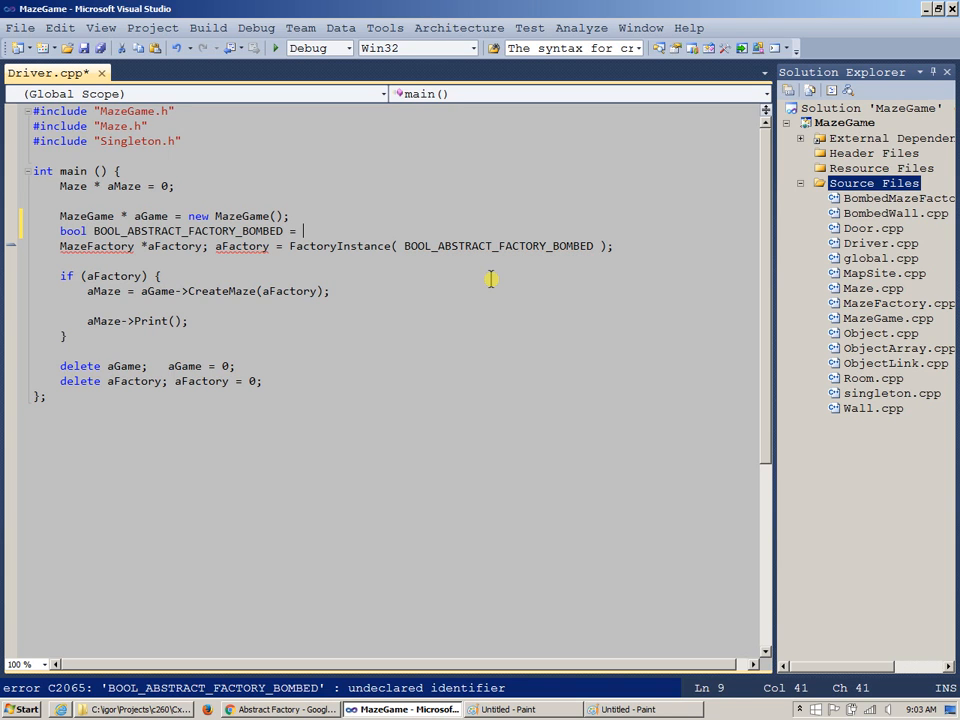
{"action": "type", "text": "false;"}
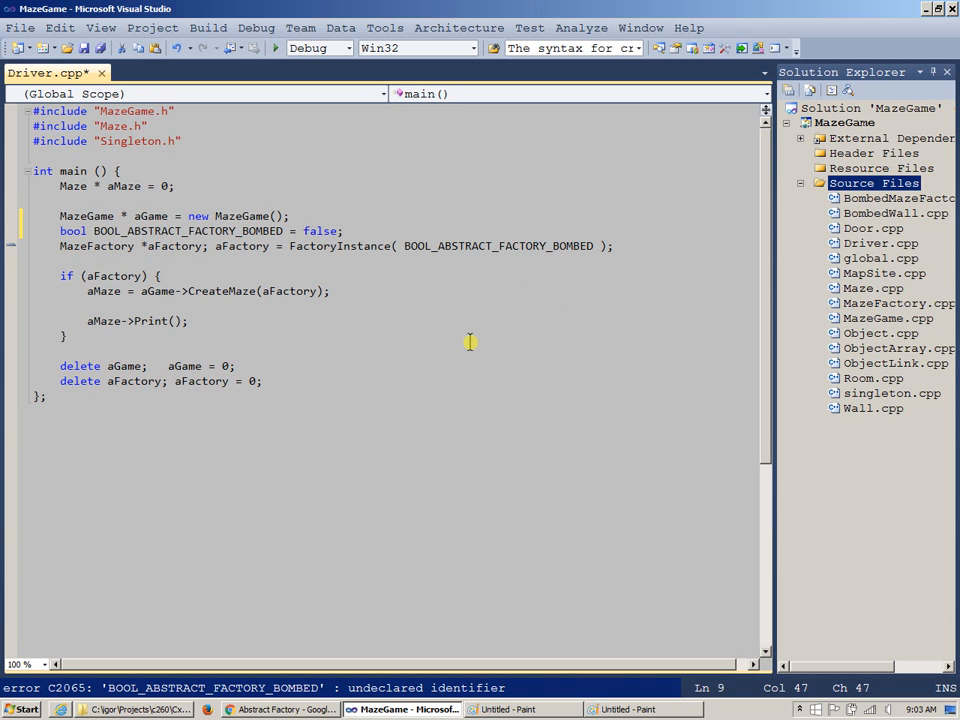
{"action": "key", "text": "ctrl+s"}
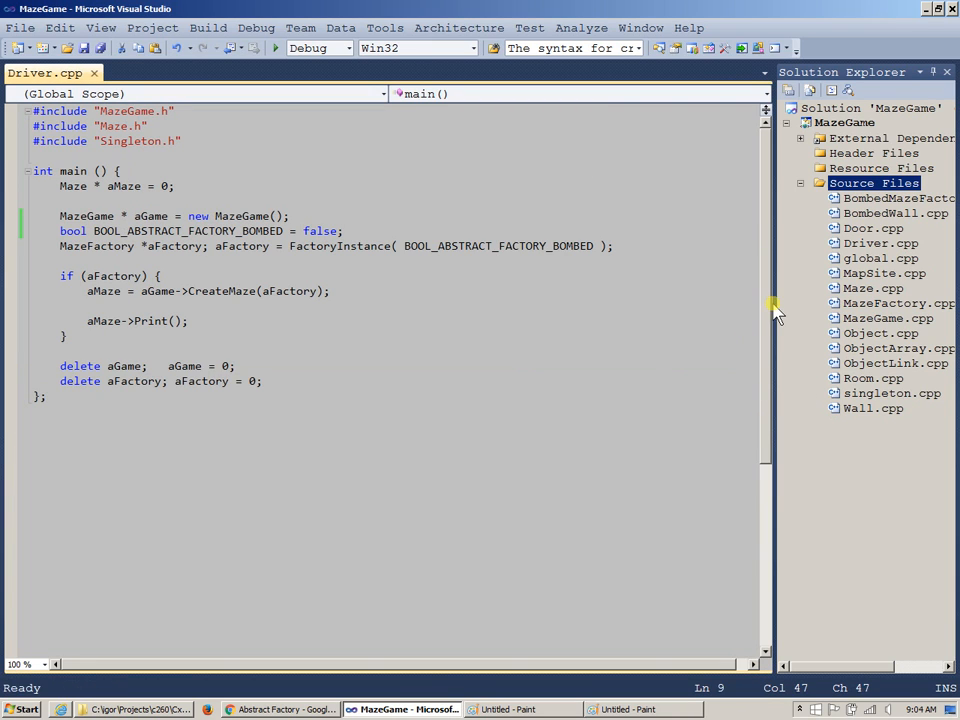
{"action": "mouse_move", "coordinate": [237, 158]}
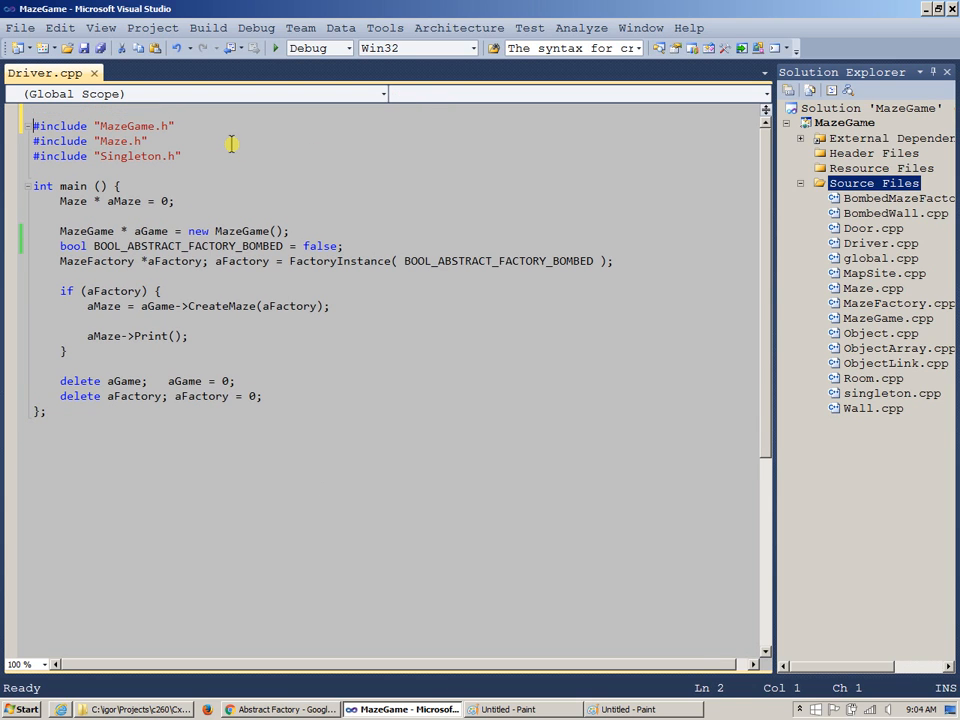
Step: Add #include <cstdlib> to Driver.cpp so system() is available
{"action": "type", "text": "#inc"}
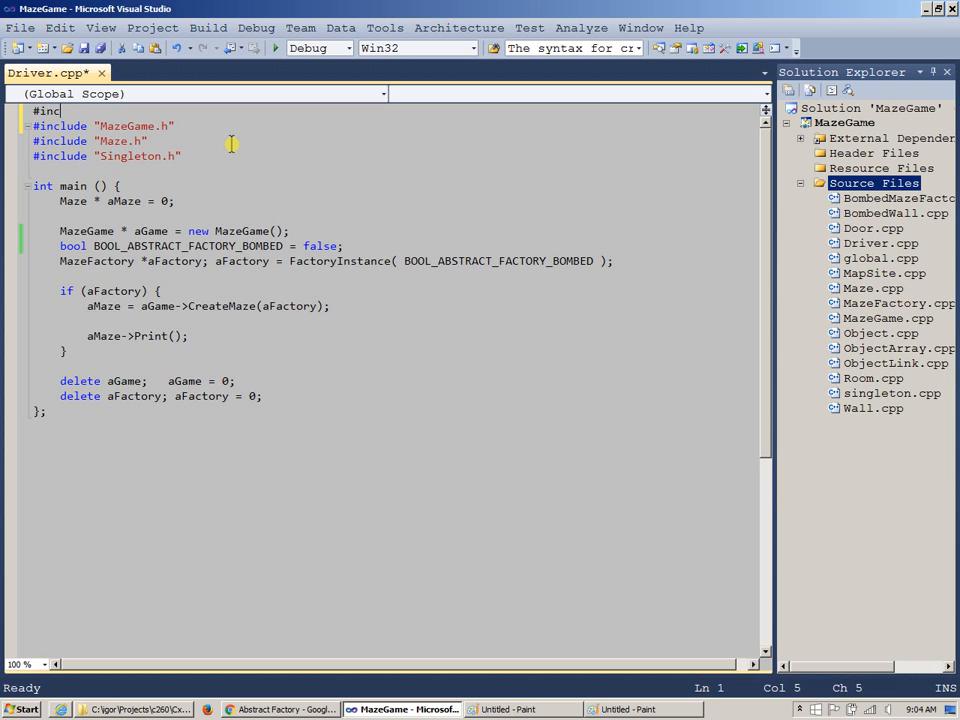
{"action": "type", "text": "lude <>"}
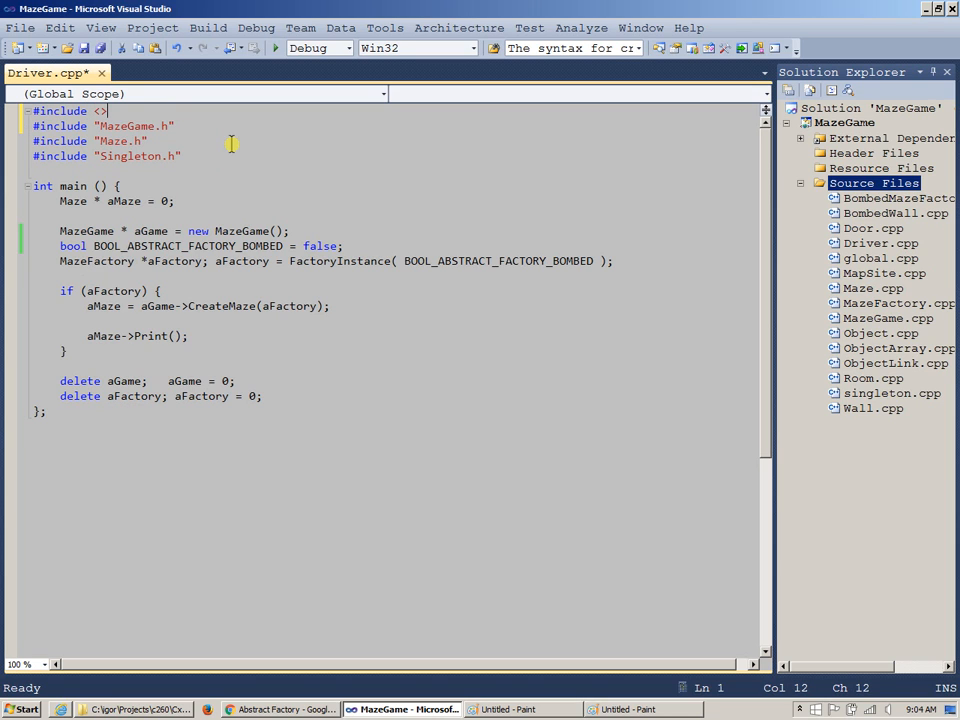
{"action": "key", "text": "Backspace"}
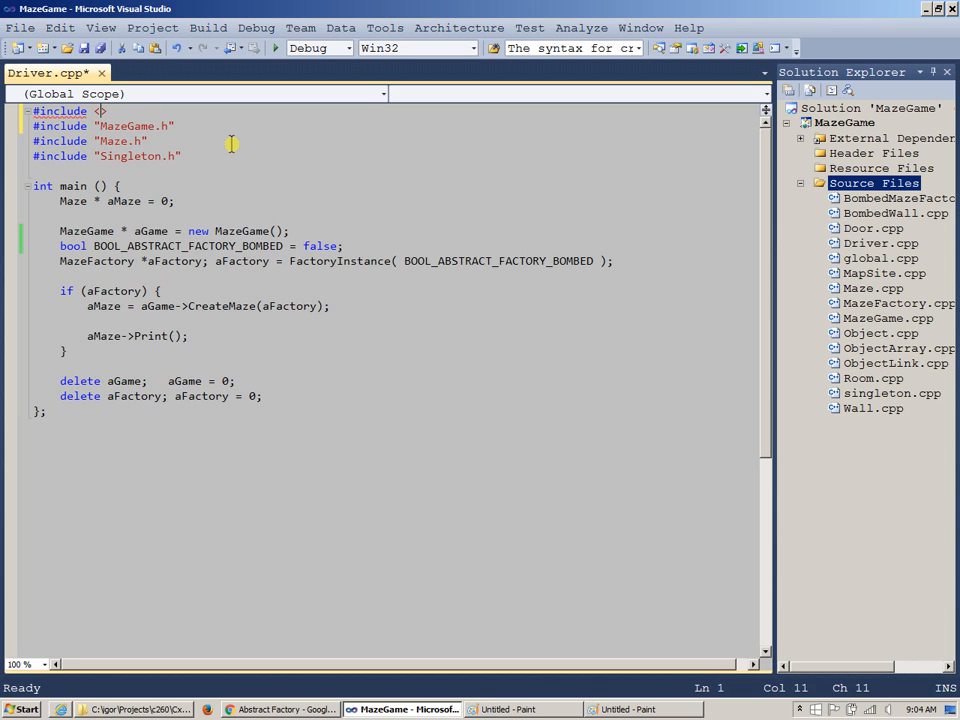
{"action": "type", "text": "cstdlib"}
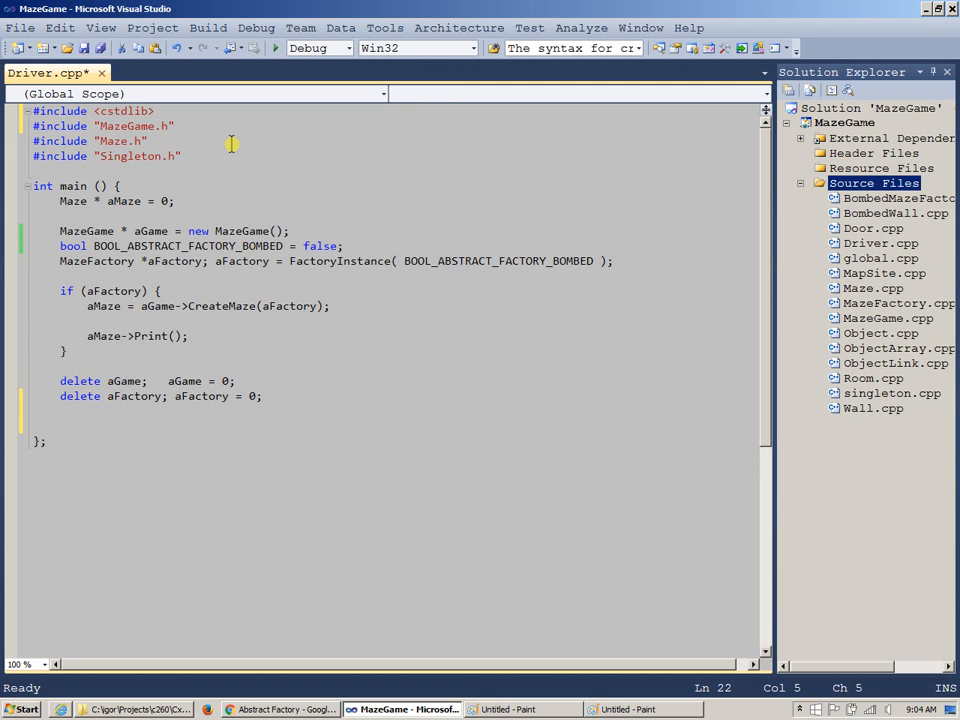
Step: End main with system("pause") and return 0, then save and run MazeGame
{"action": "type", "text": "return"}
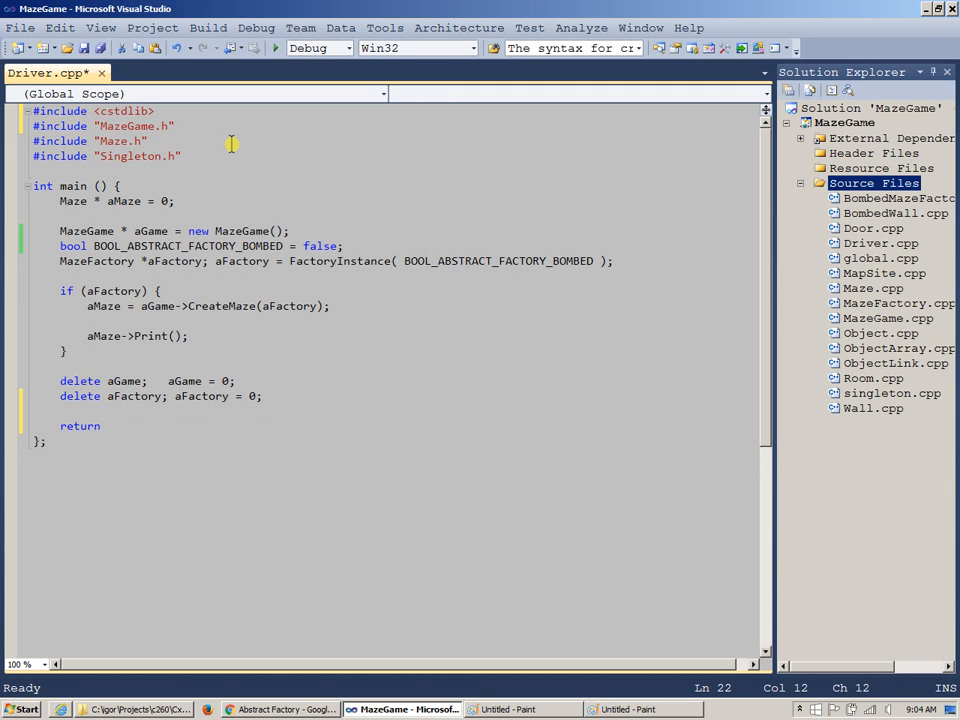
{"action": "type", "text": "0;"}
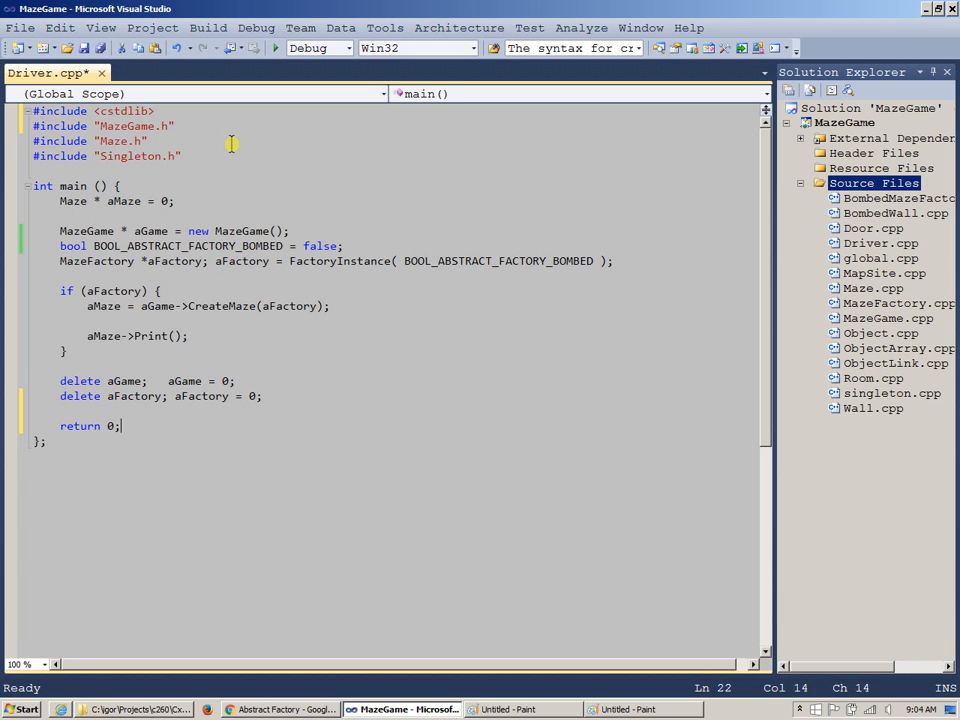
{"action": "type", "text": "s"}
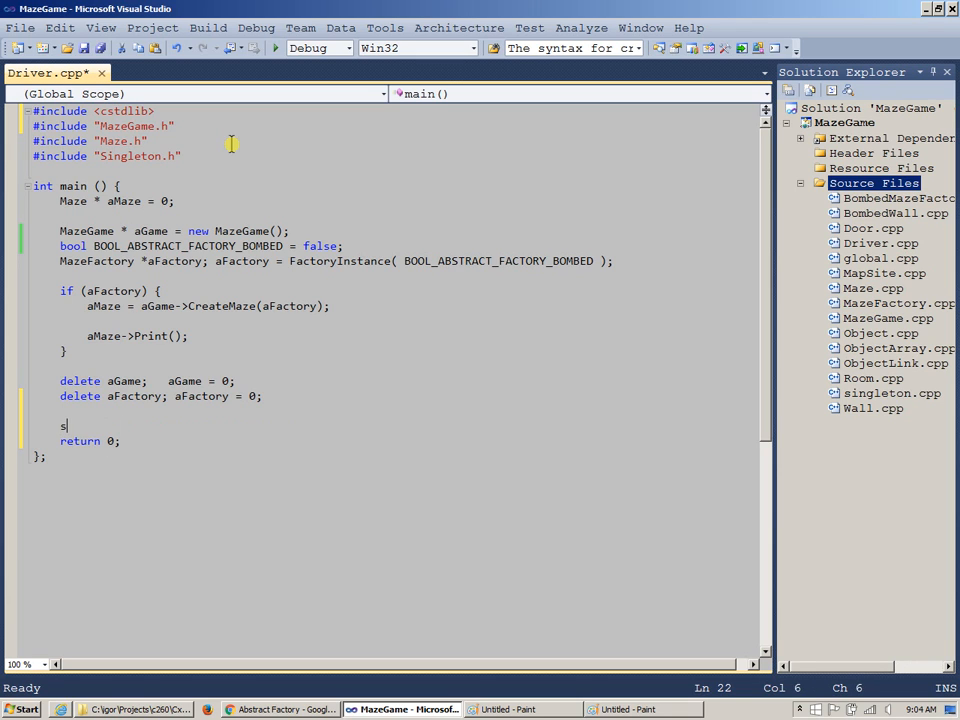
{"action": "type", "text": "ystem()"}
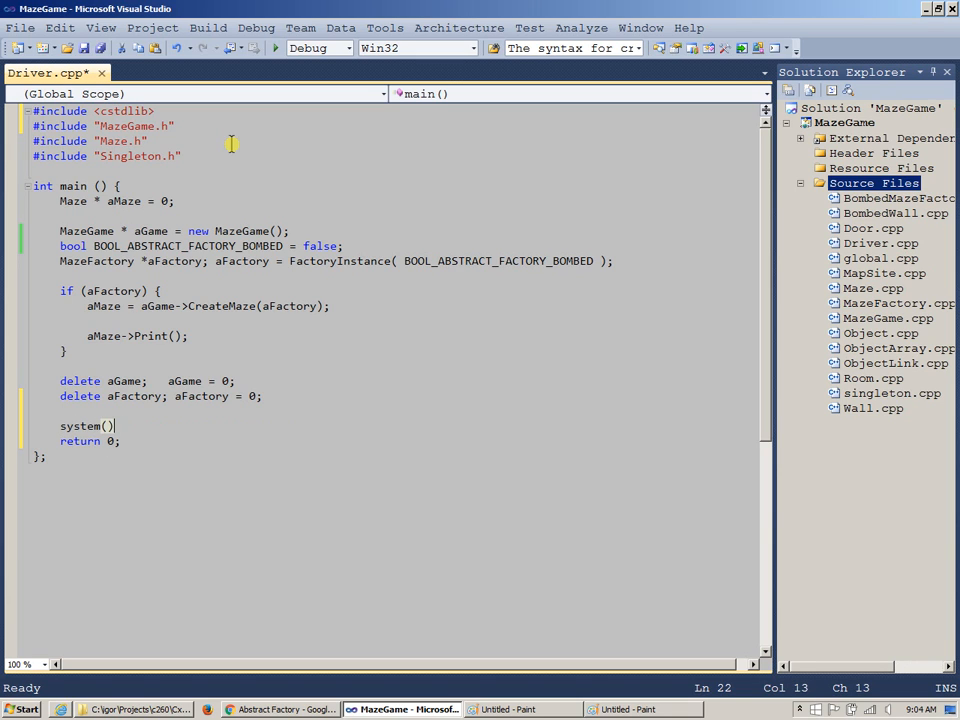
{"action": "type", "text": "\""}
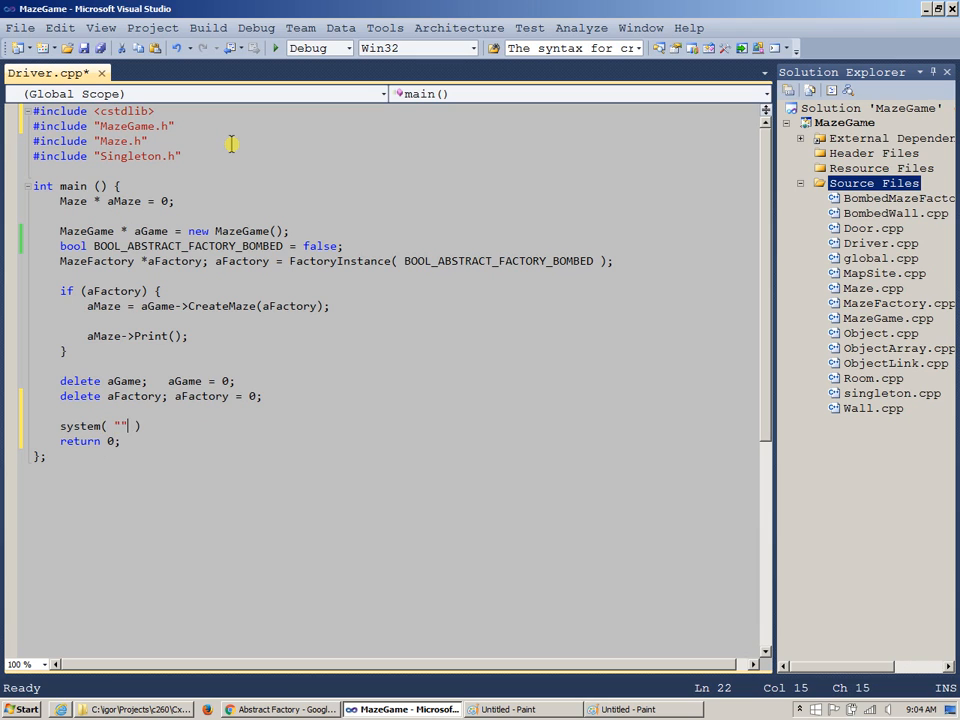
{"action": "type", "text": "pause"}
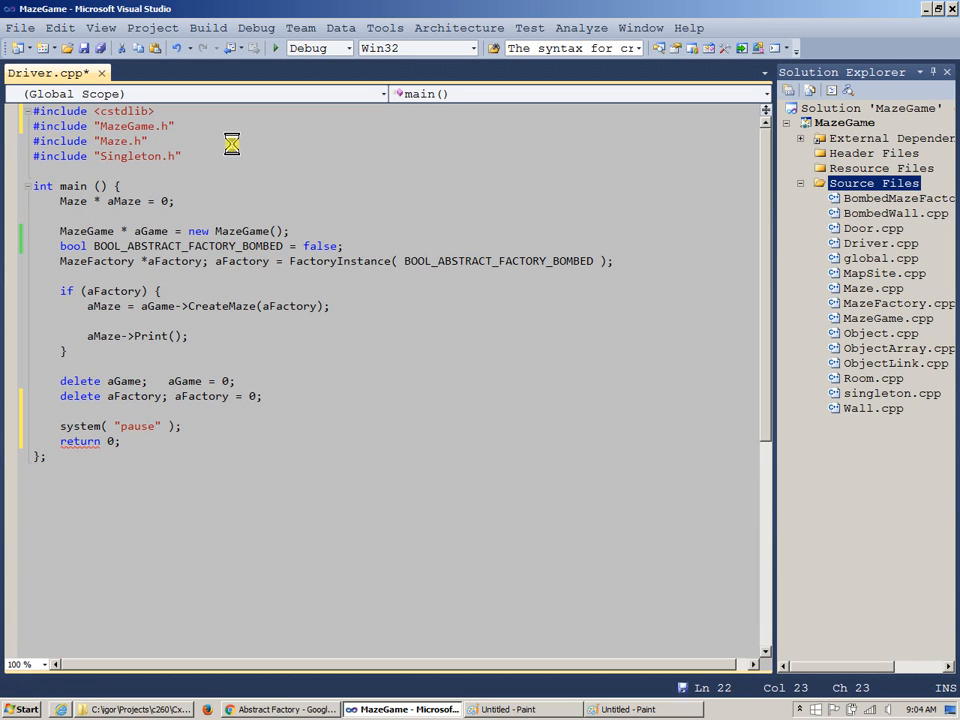
{"action": "key", "text": "ctrl+s"}
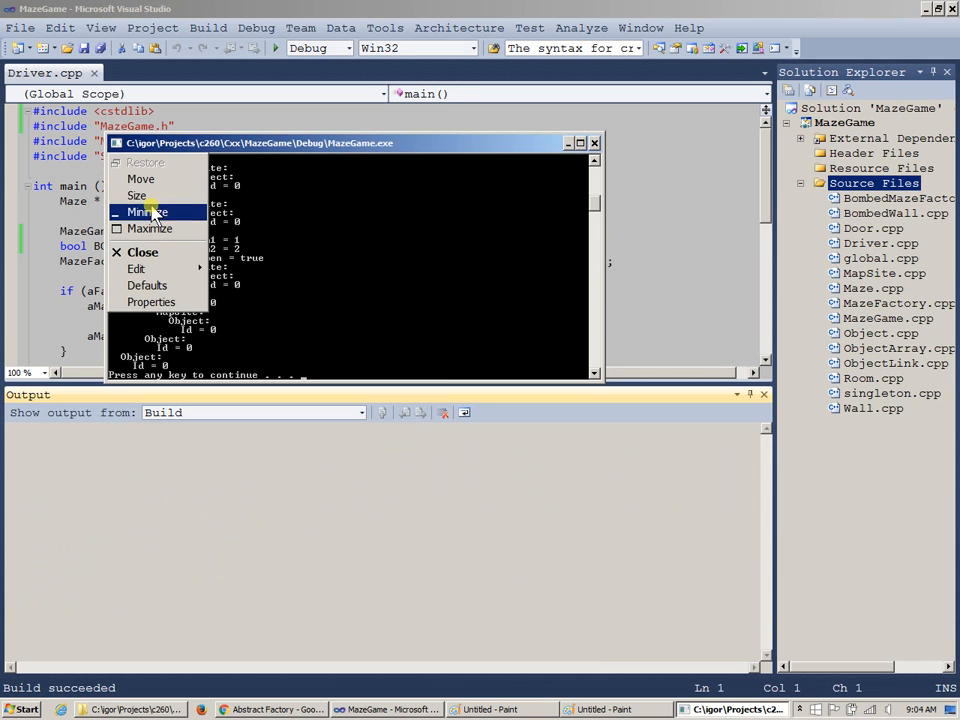
Step: In the console Properties, set the font to Lucida Console size 20
{"action": "left_click", "coordinate": [150, 302]}
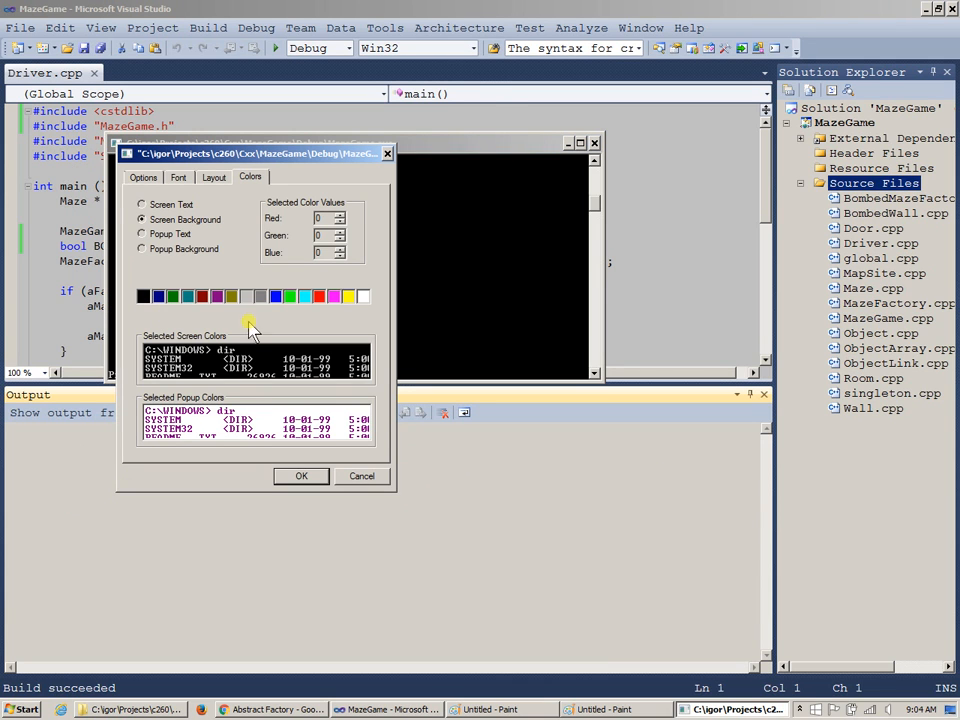
{"action": "left_click", "coordinate": [143, 177]}
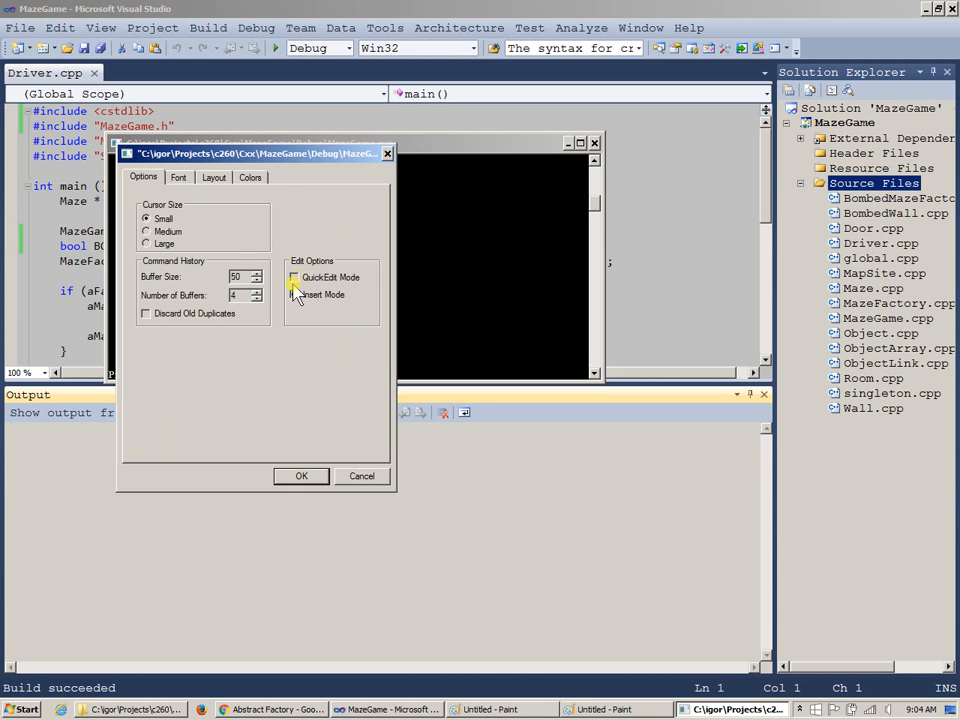
{"action": "left_click", "coordinate": [179, 177]}
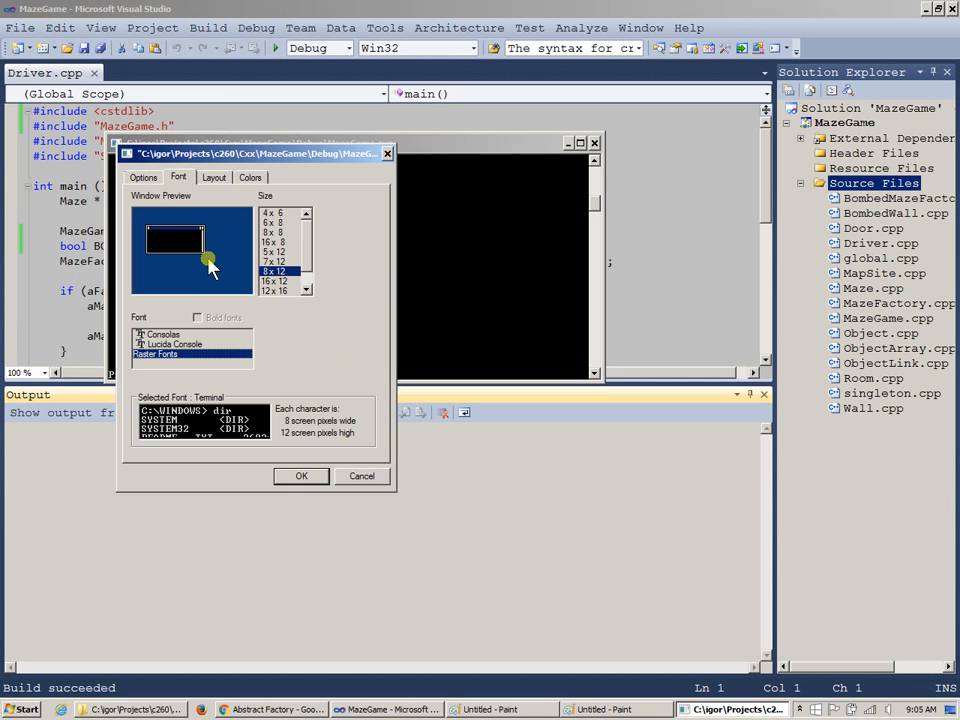
{"action": "left_click", "coordinate": [174, 344]}
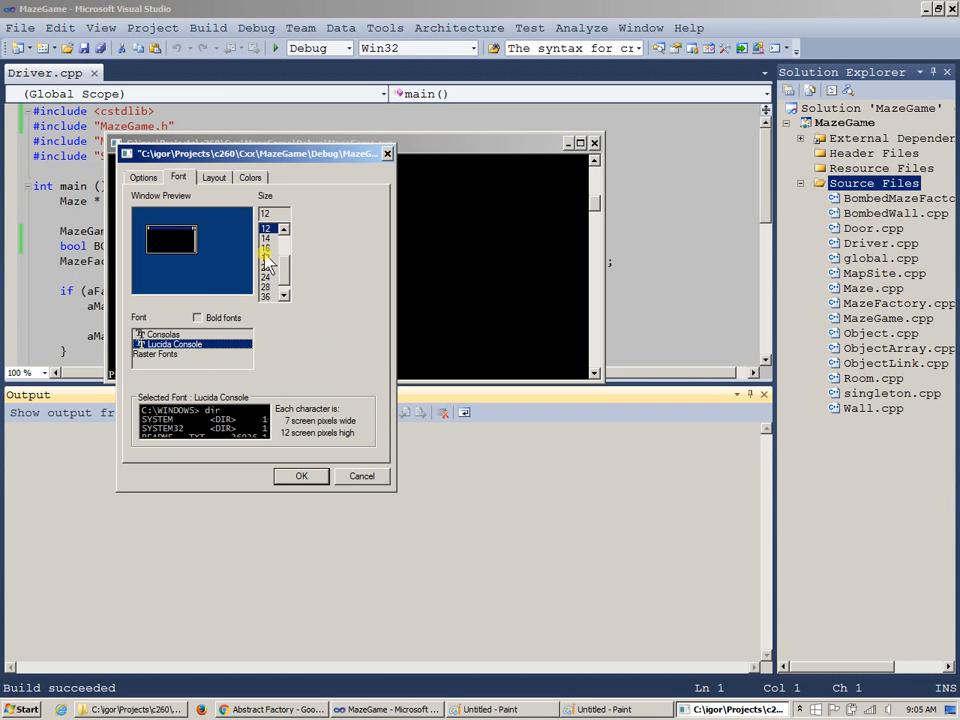
{"action": "left_click", "coordinate": [266, 268]}
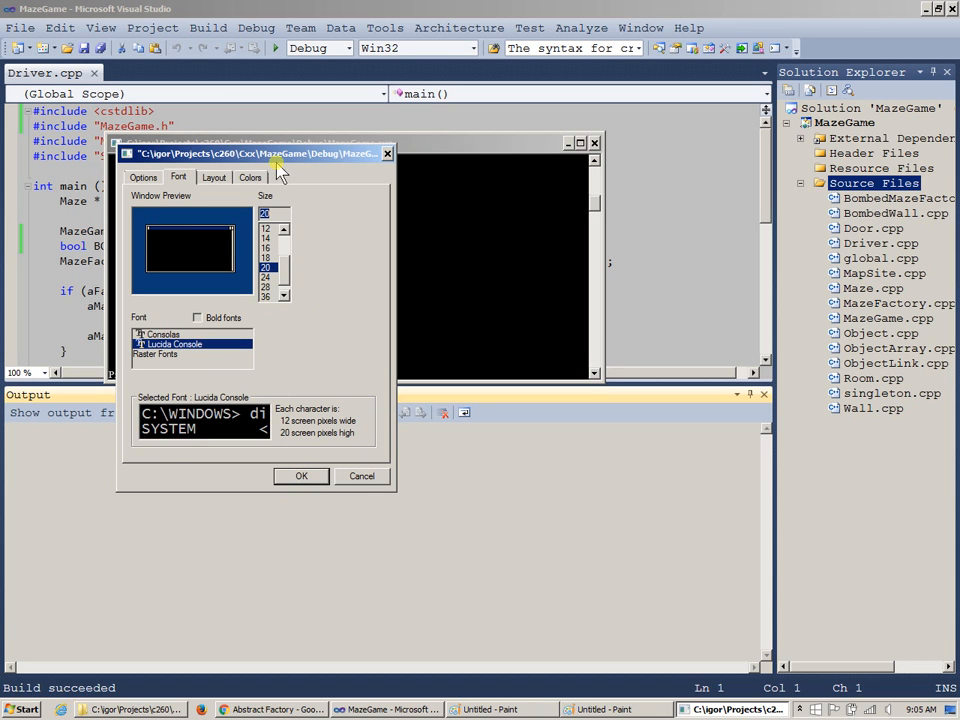
Step: Set the console colours to teal background with white text and apply
{"action": "left_click", "coordinate": [250, 177]}
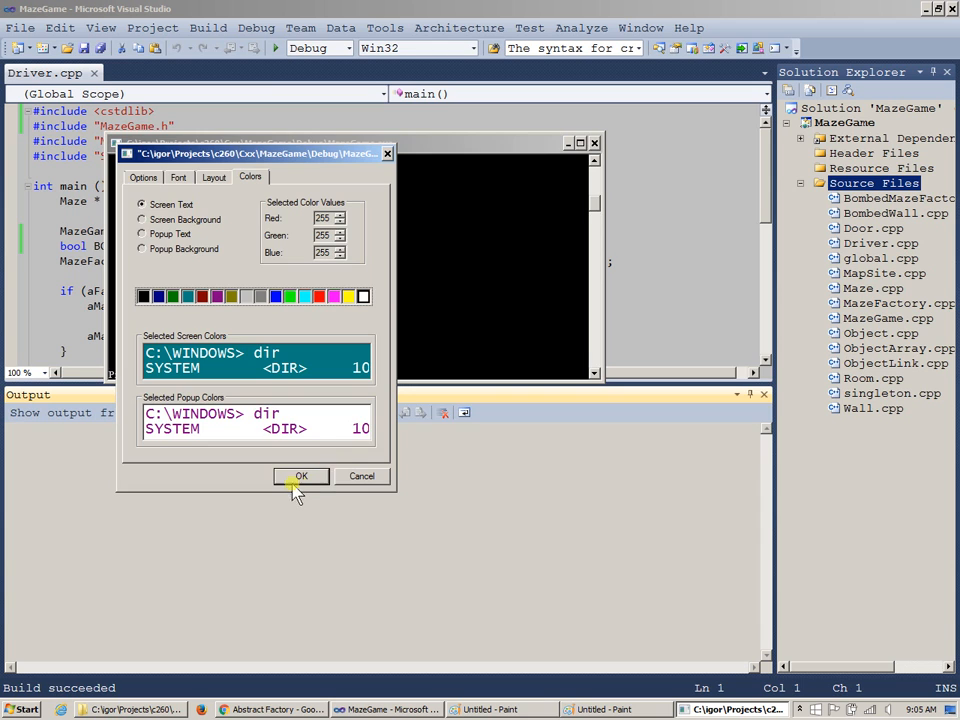
{"action": "left_click", "coordinate": [301, 476]}
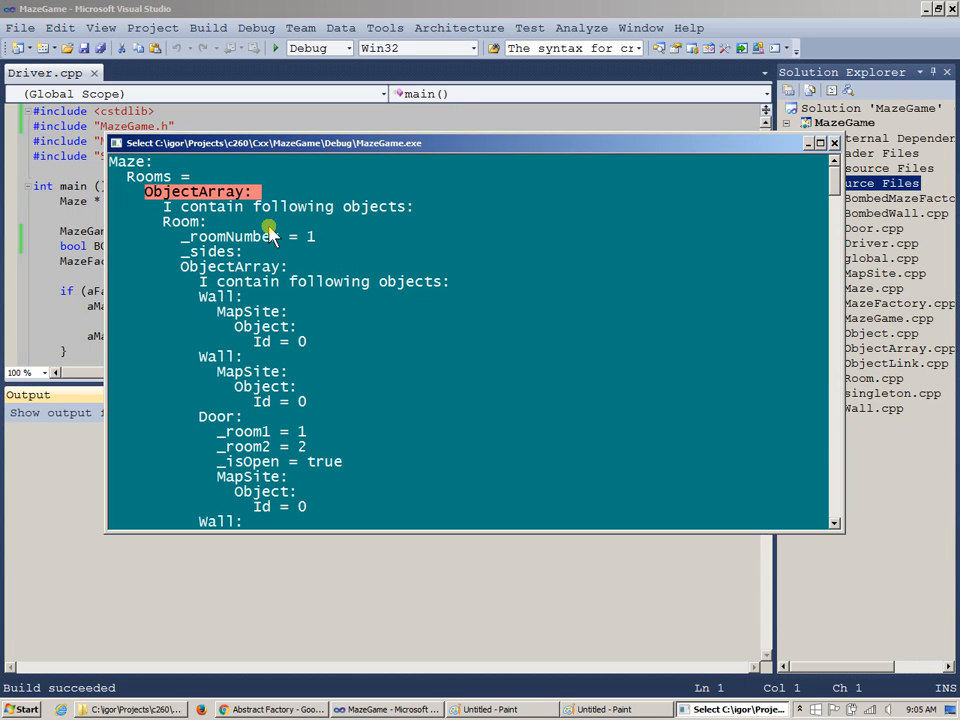
{"action": "mouse_move", "coordinate": [340, 245]}
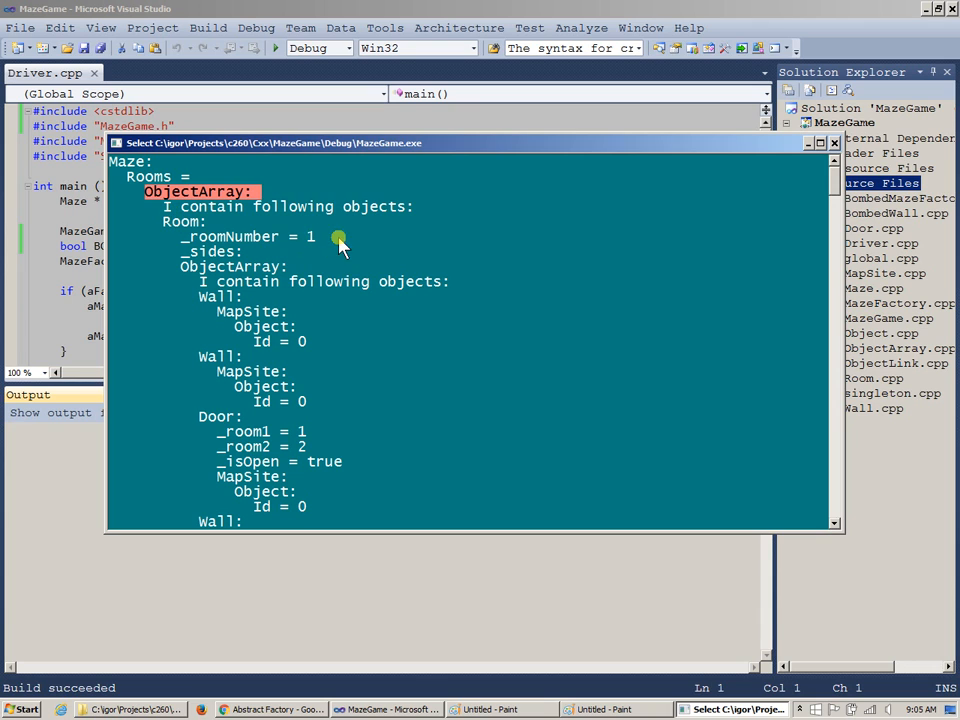
{"action": "mouse_move", "coordinate": [258, 280]}
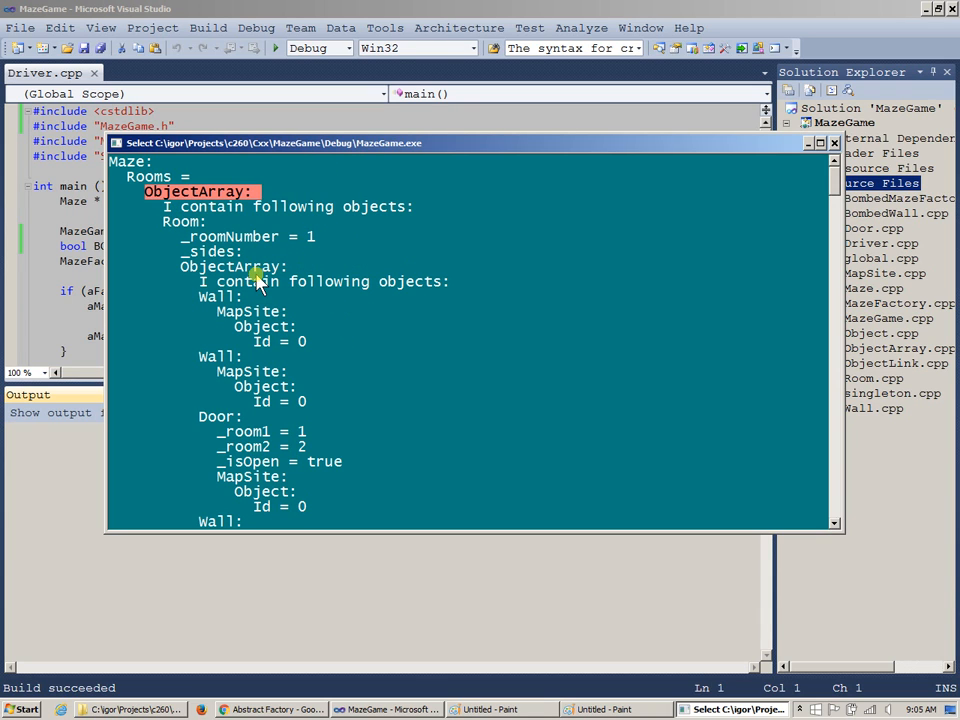
{"action": "mouse_move", "coordinate": [343, 211]}
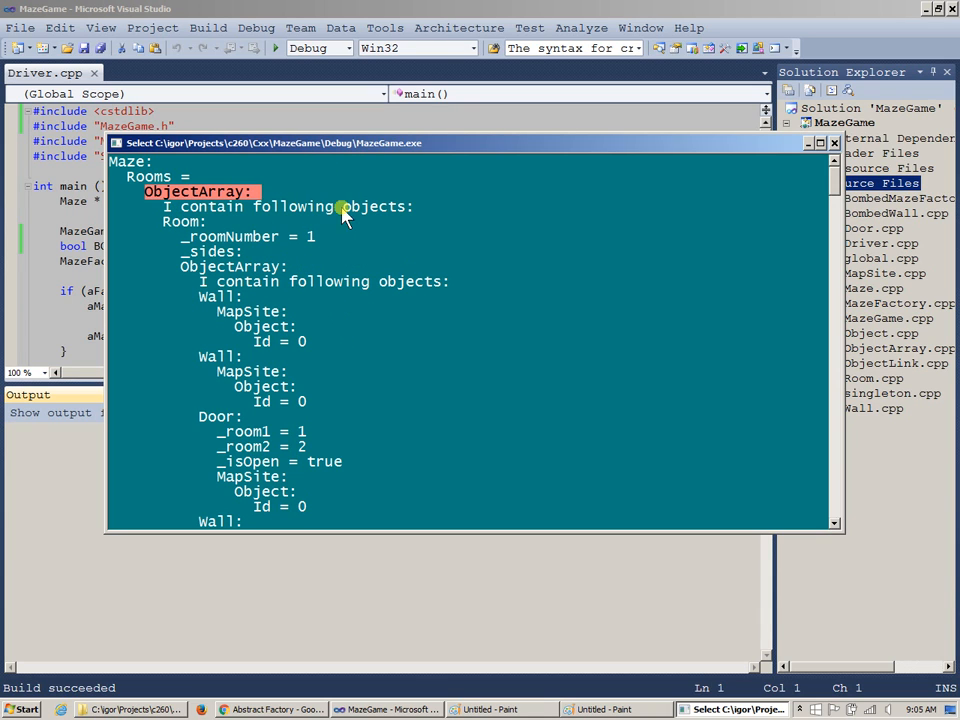
{"action": "double_click", "coordinate": [377, 206]}
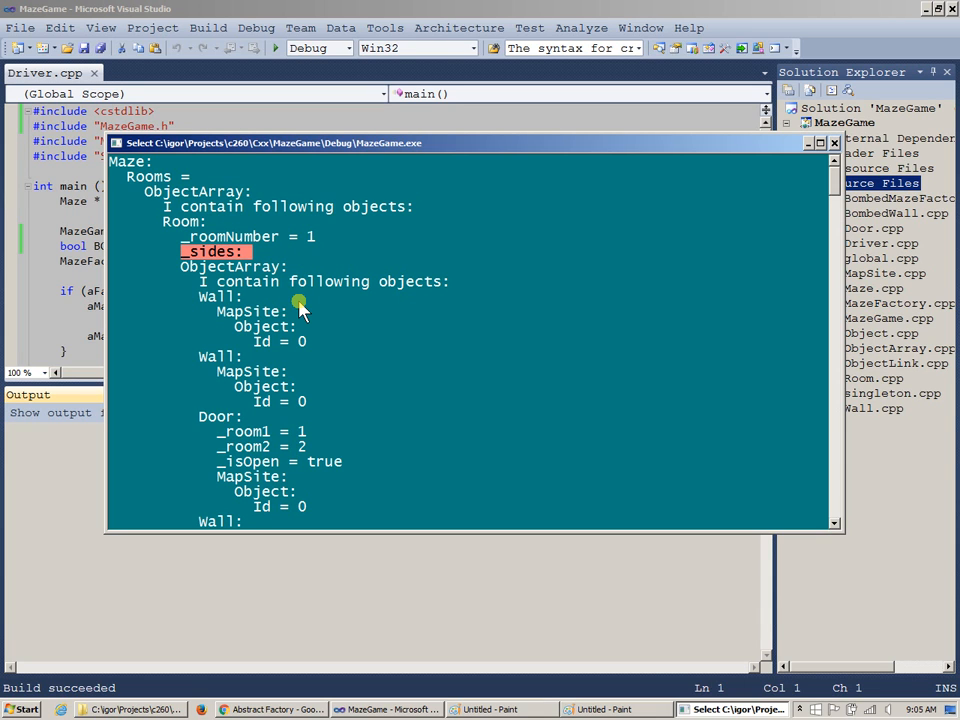
{"action": "mouse_move", "coordinate": [258, 275]}
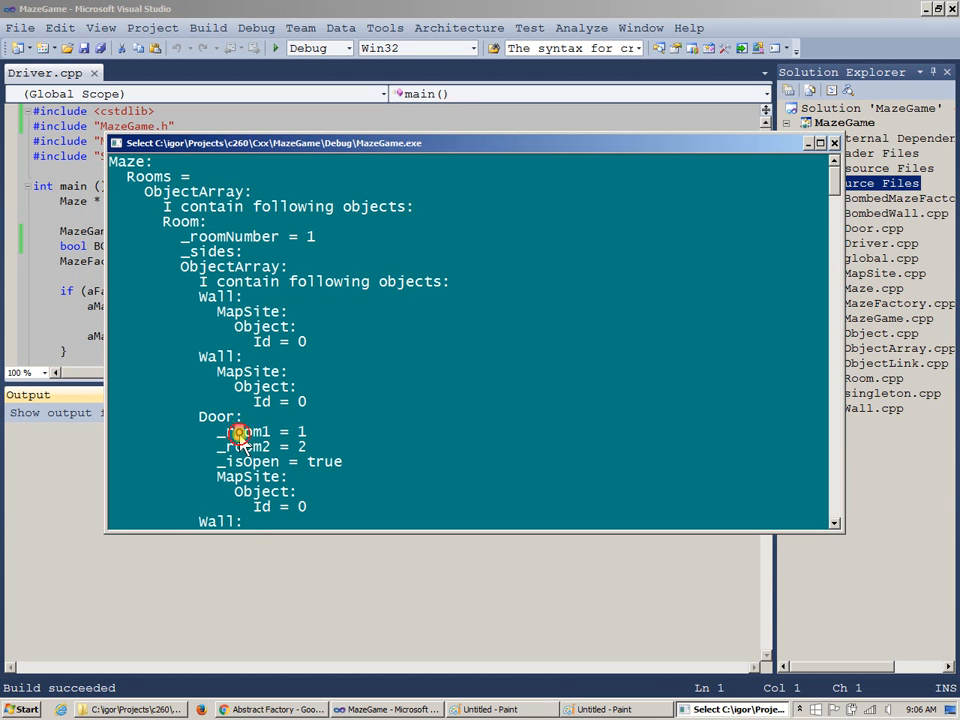
{"action": "double_click", "coordinate": [243, 446]}
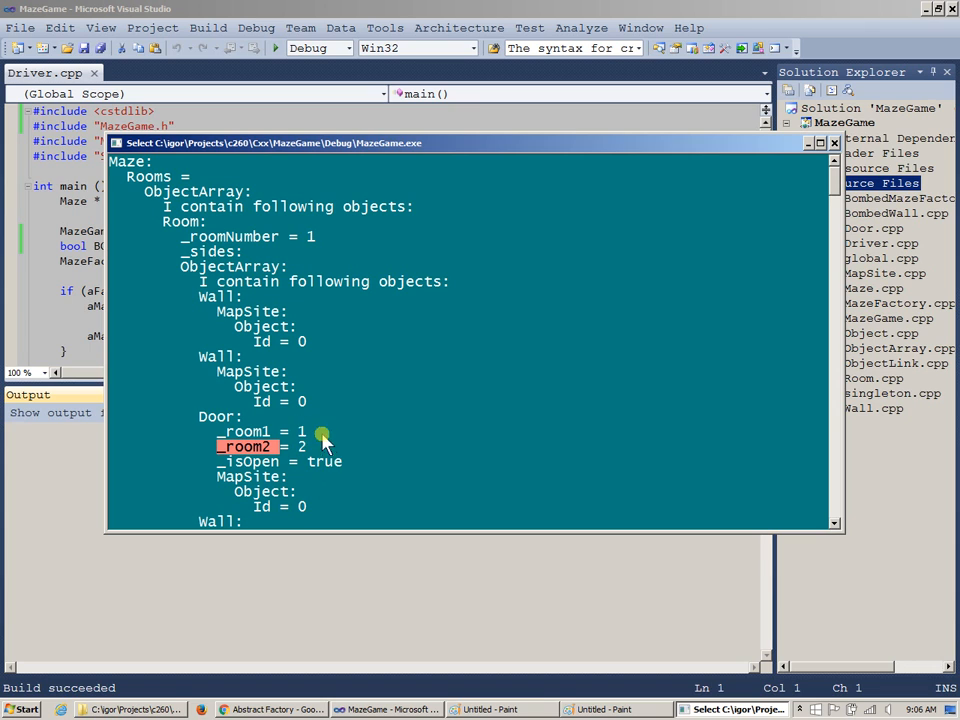
{"action": "mouse_move", "coordinate": [362, 490]}
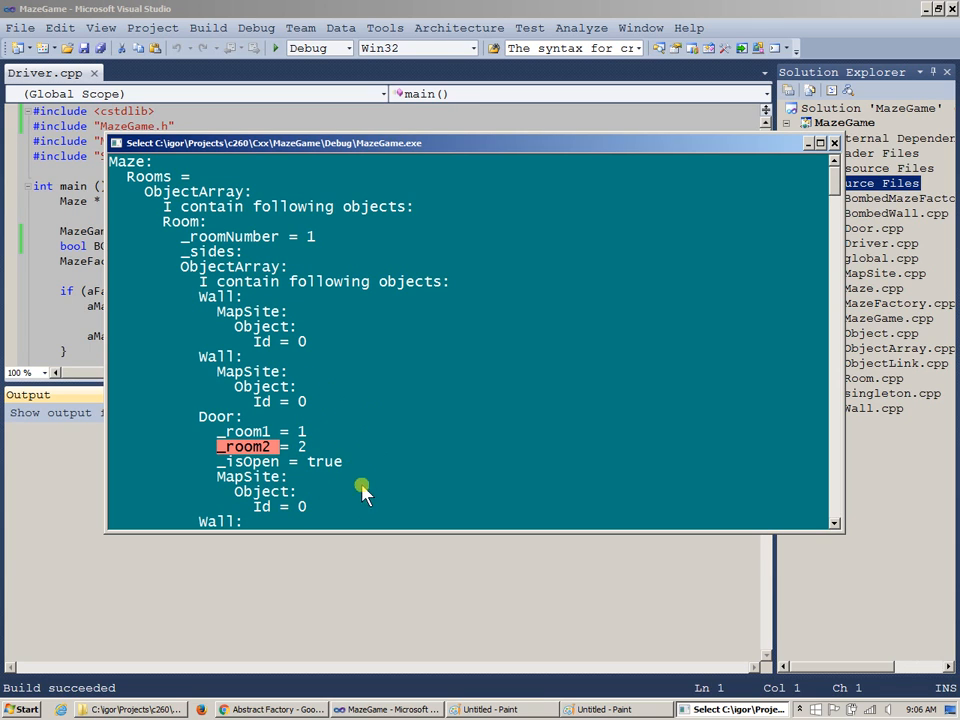
{"action": "mouse_move", "coordinate": [818, 175]}
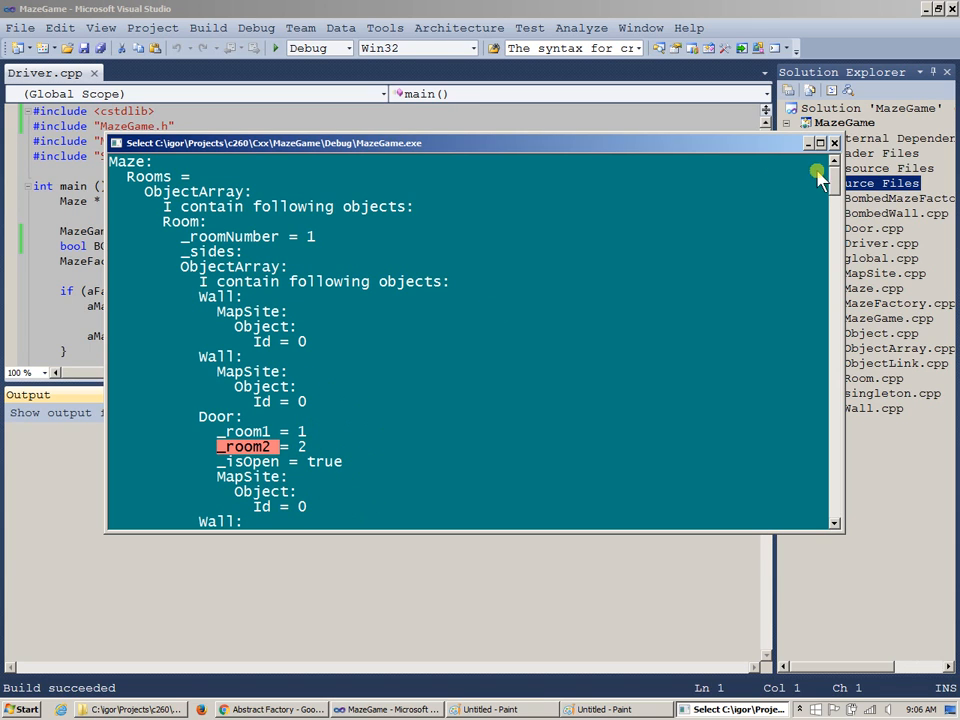
{"action": "scroll", "scroll_direction": "down", "scroll_amount": 3}
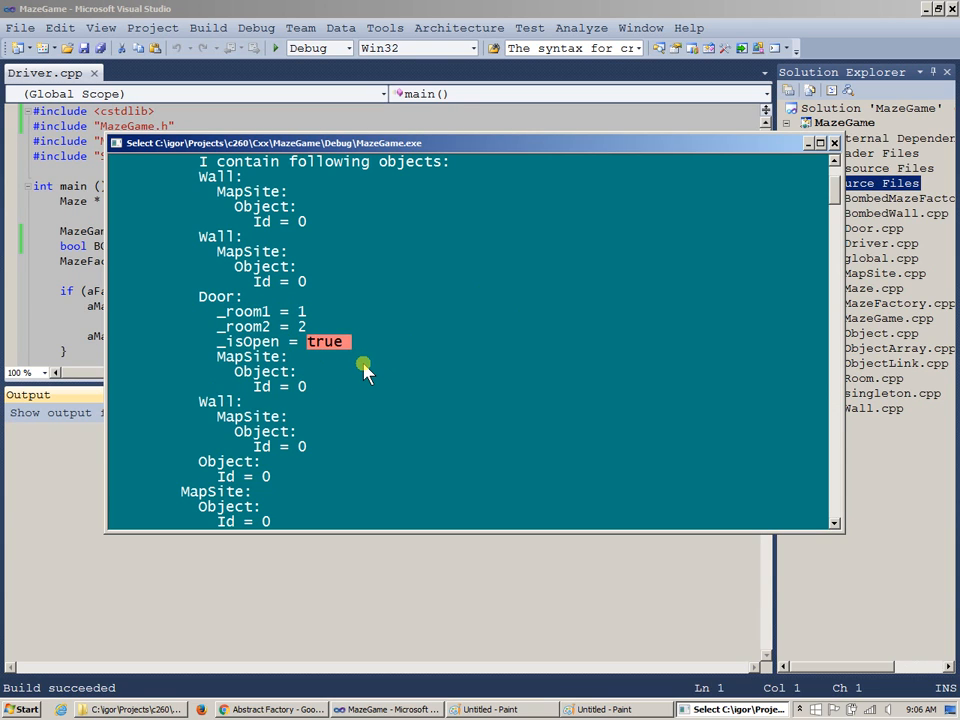
{"action": "mouse_move", "coordinate": [357, 368]}
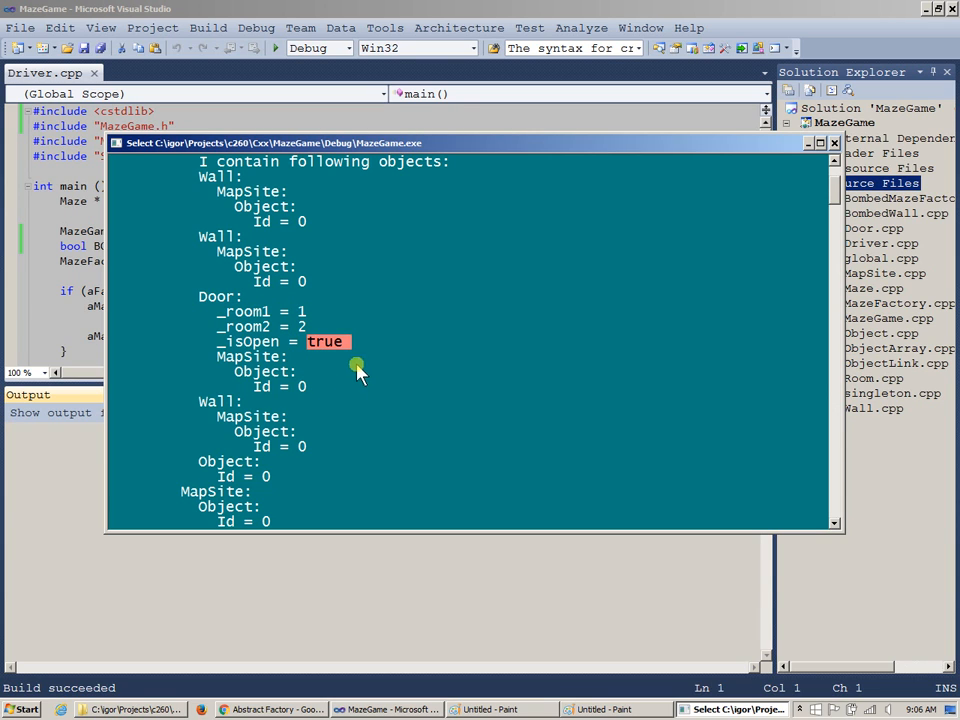